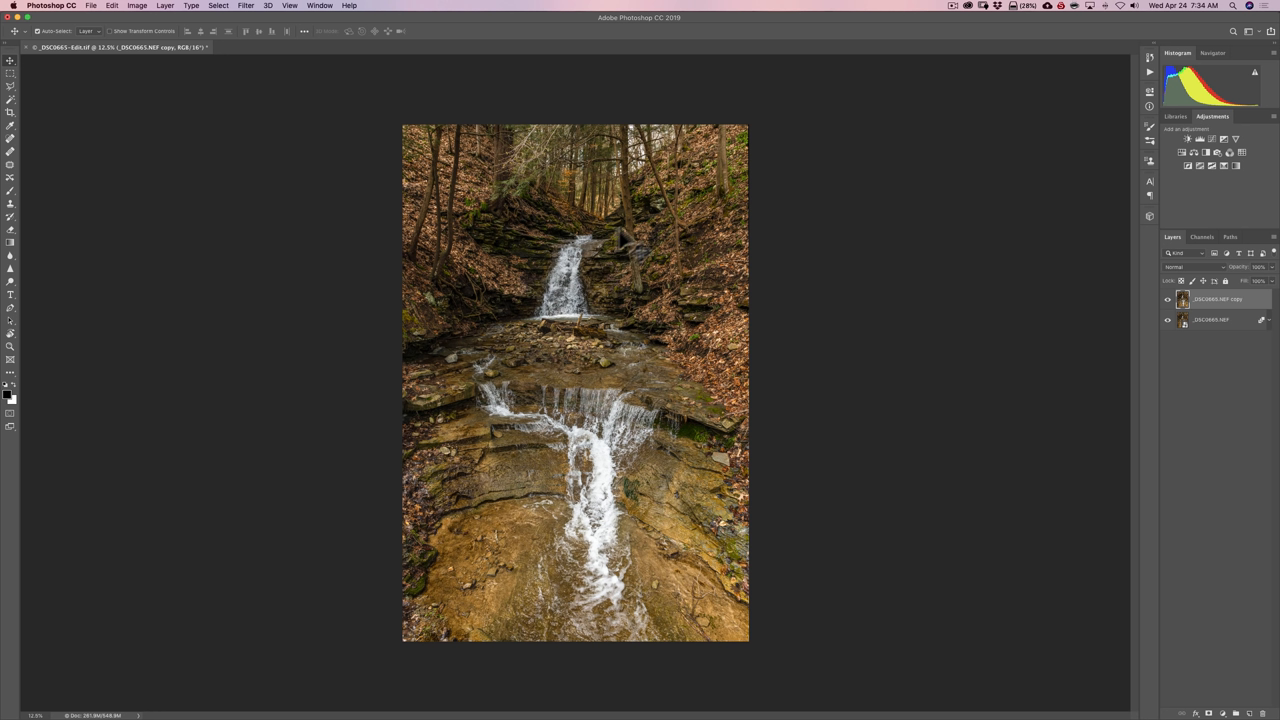
mouse_move(610, 465)
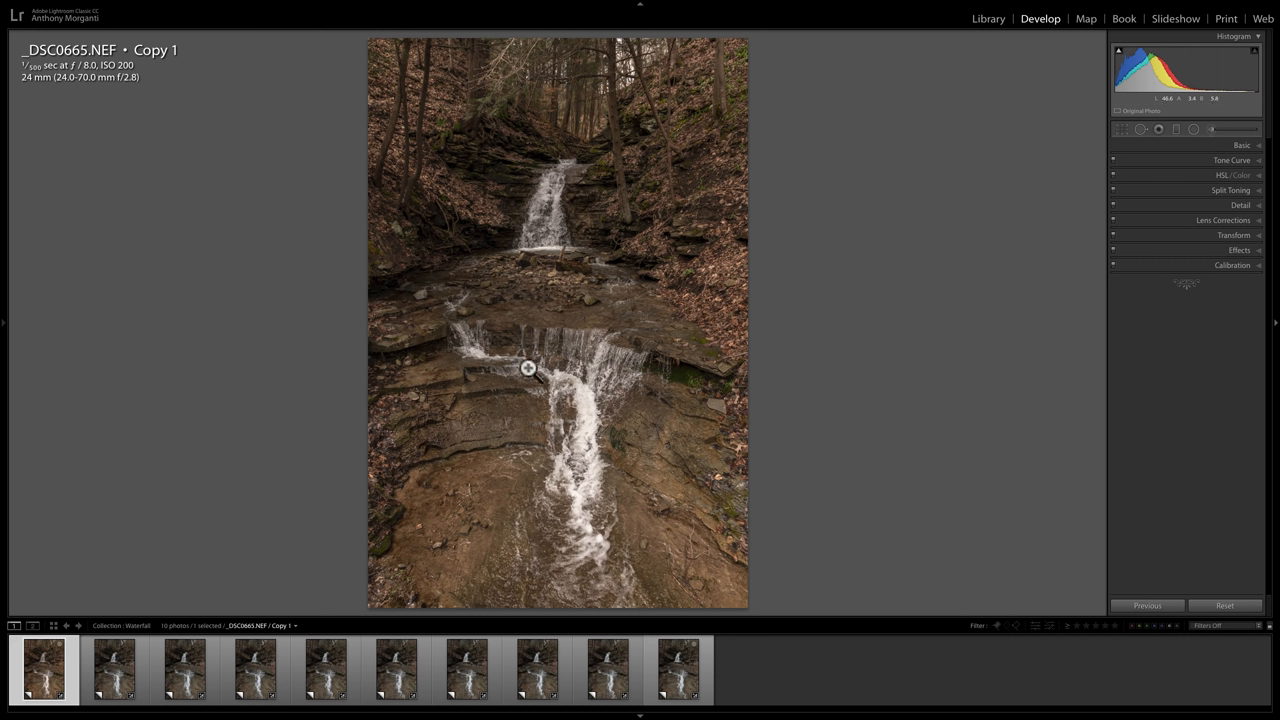
mouse_move(538, 358)
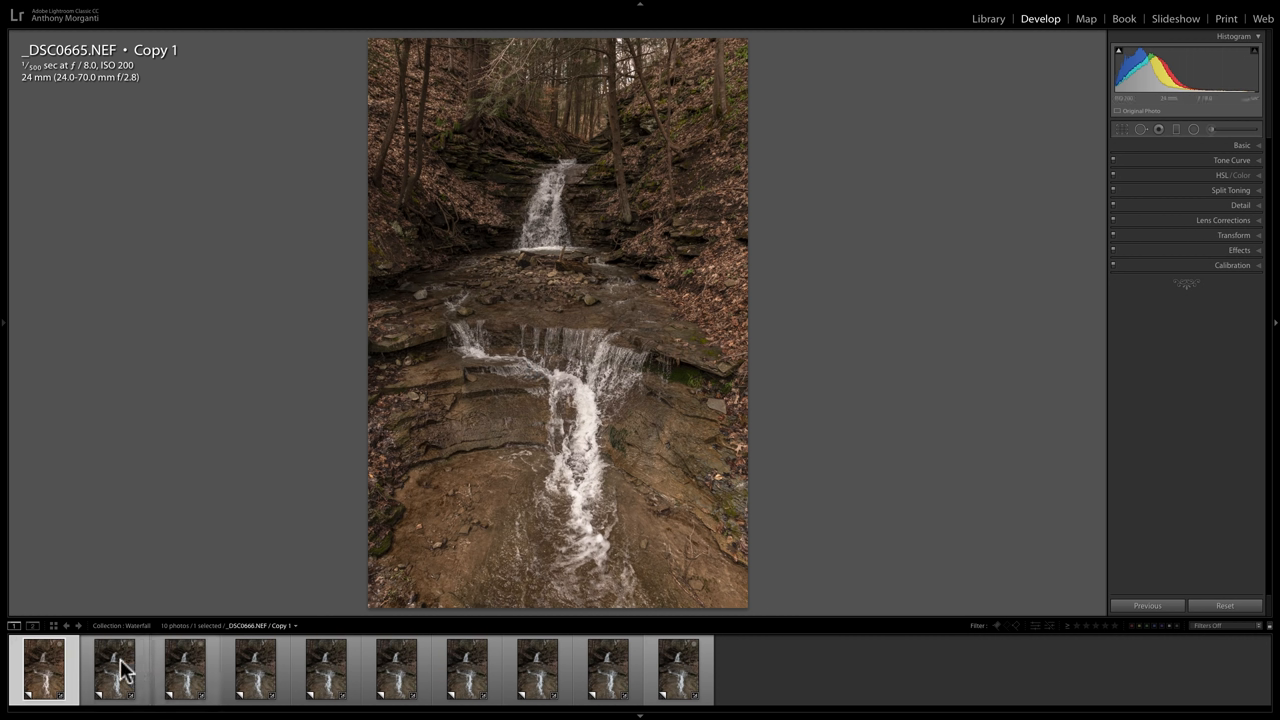
mouse_move(115, 668)
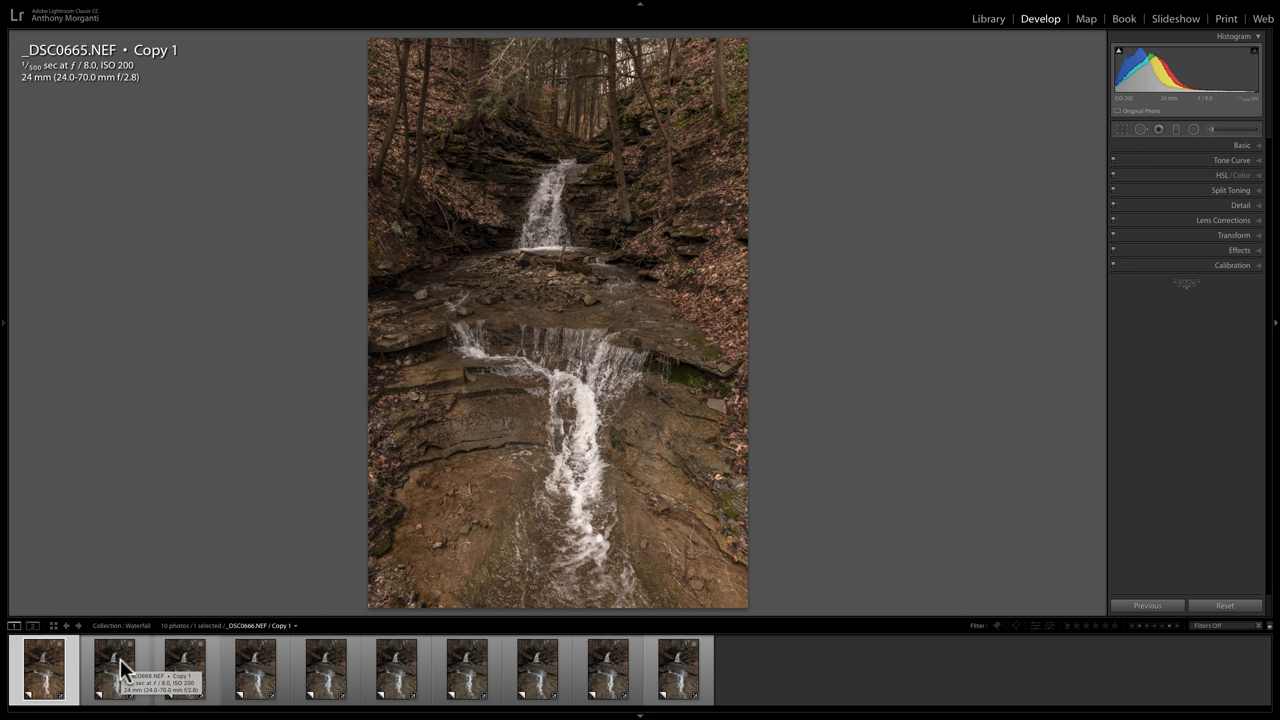
Preview waterfall shots _DSC0666 through _DSC0674, then return to the lead photo _DSC0665.
left_click(113, 668)
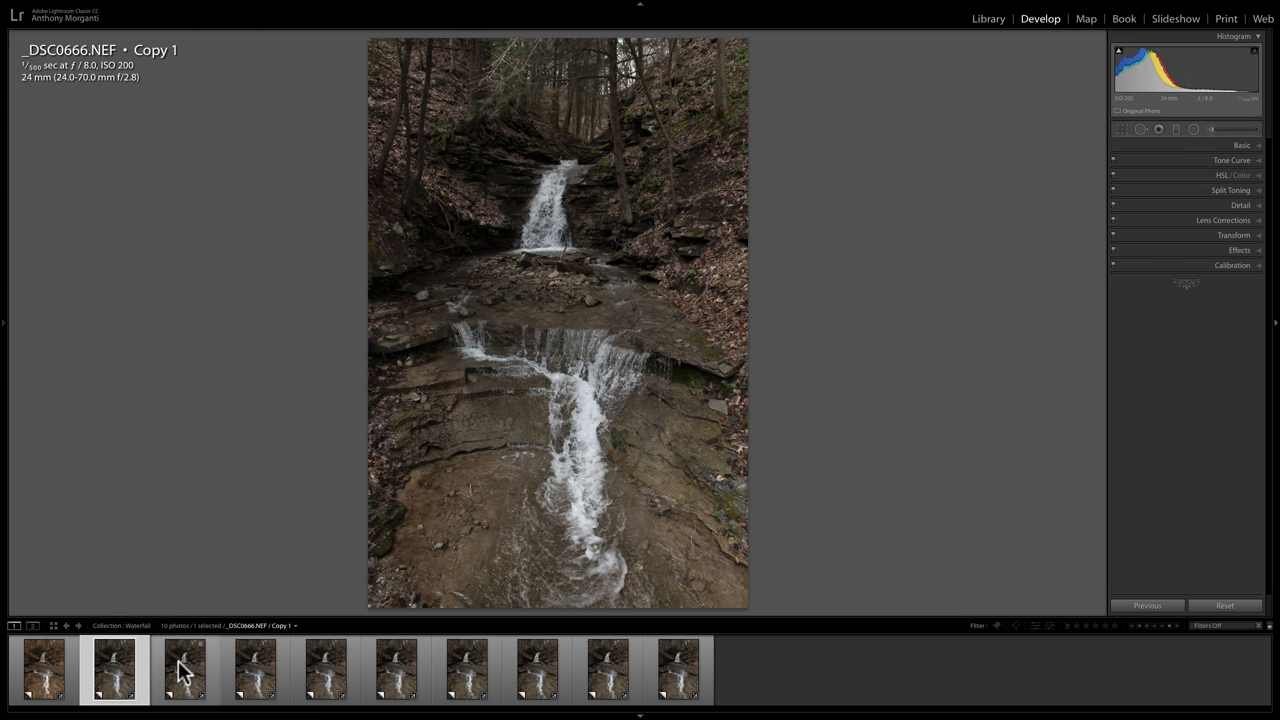
left_click(184, 668)
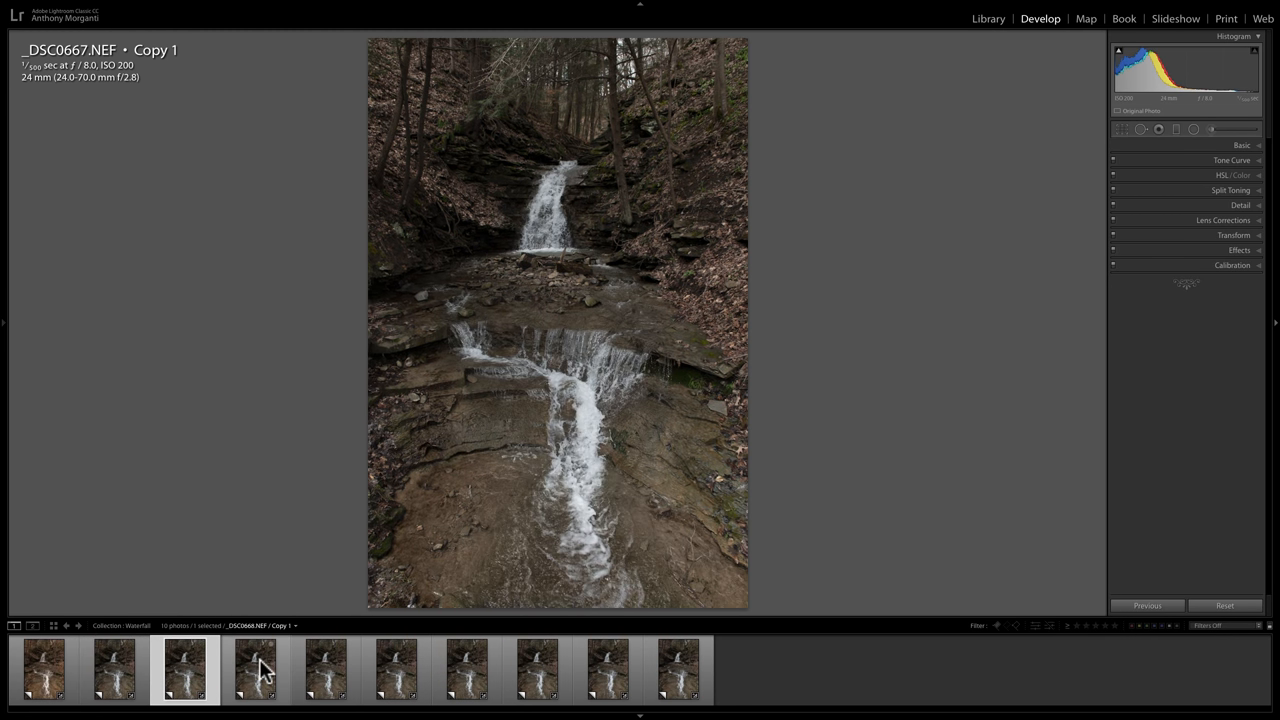
left_click(325, 668)
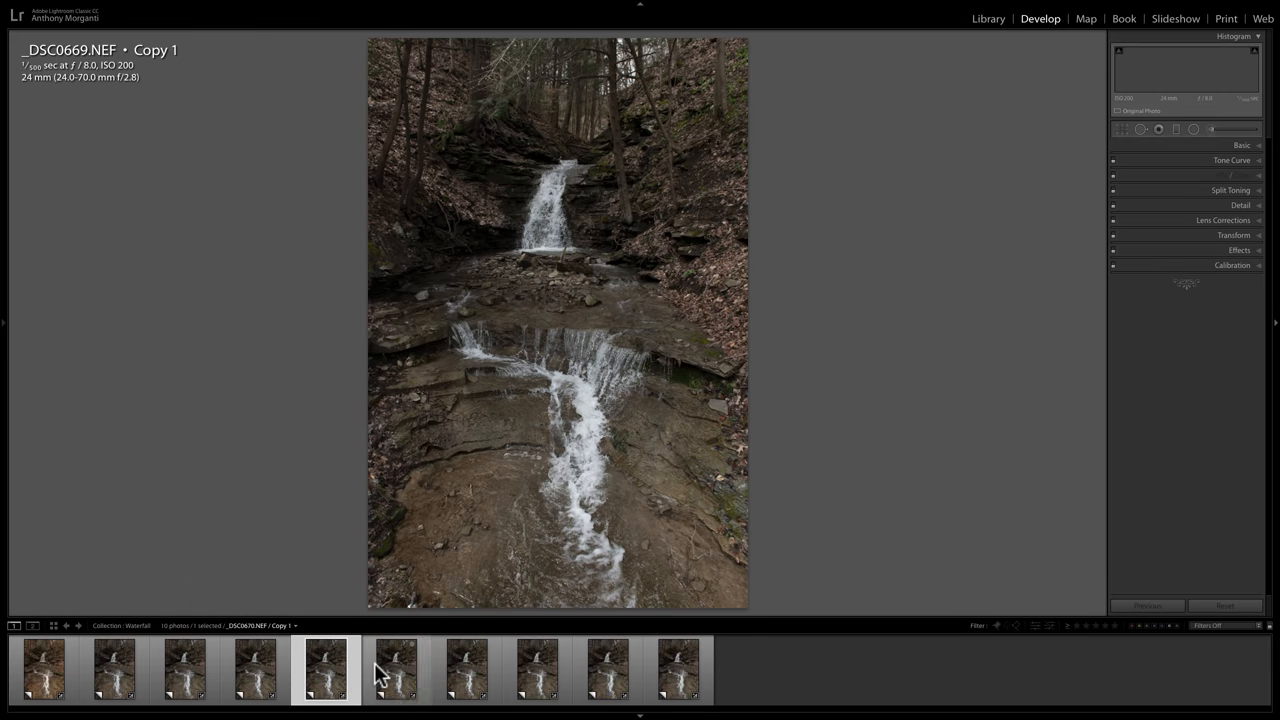
left_click(395, 668)
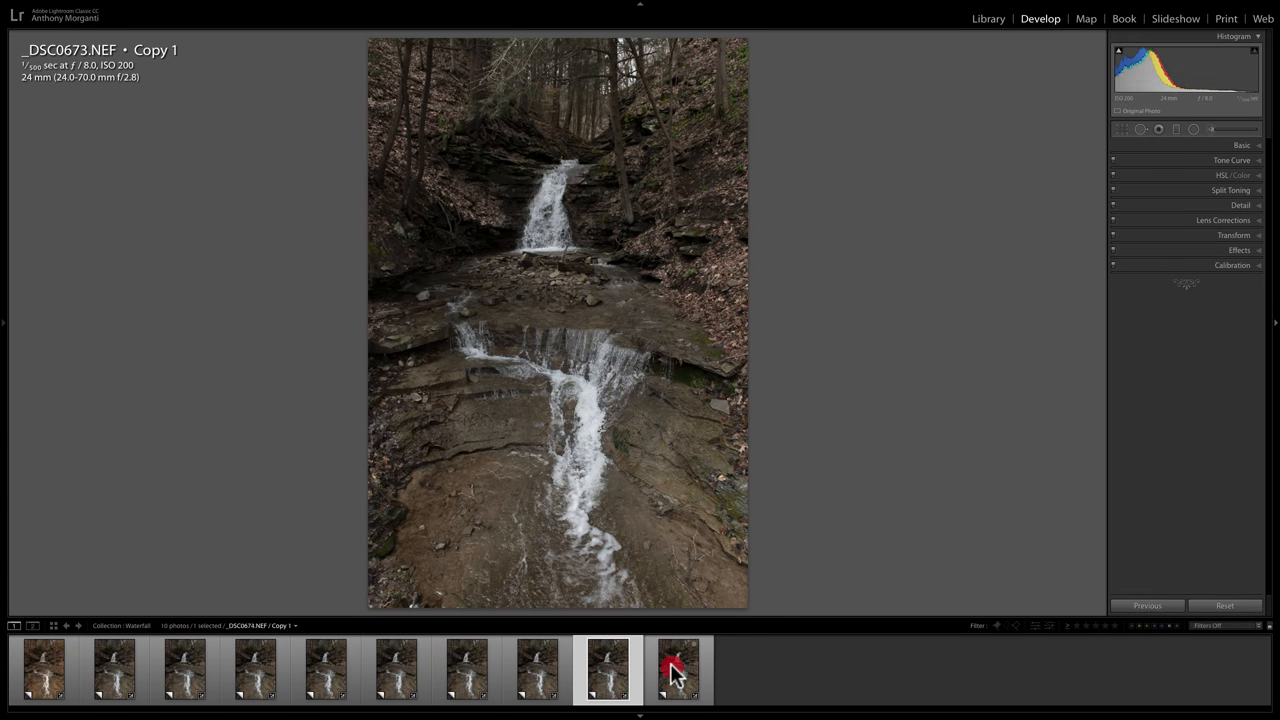
left_click(43, 668)
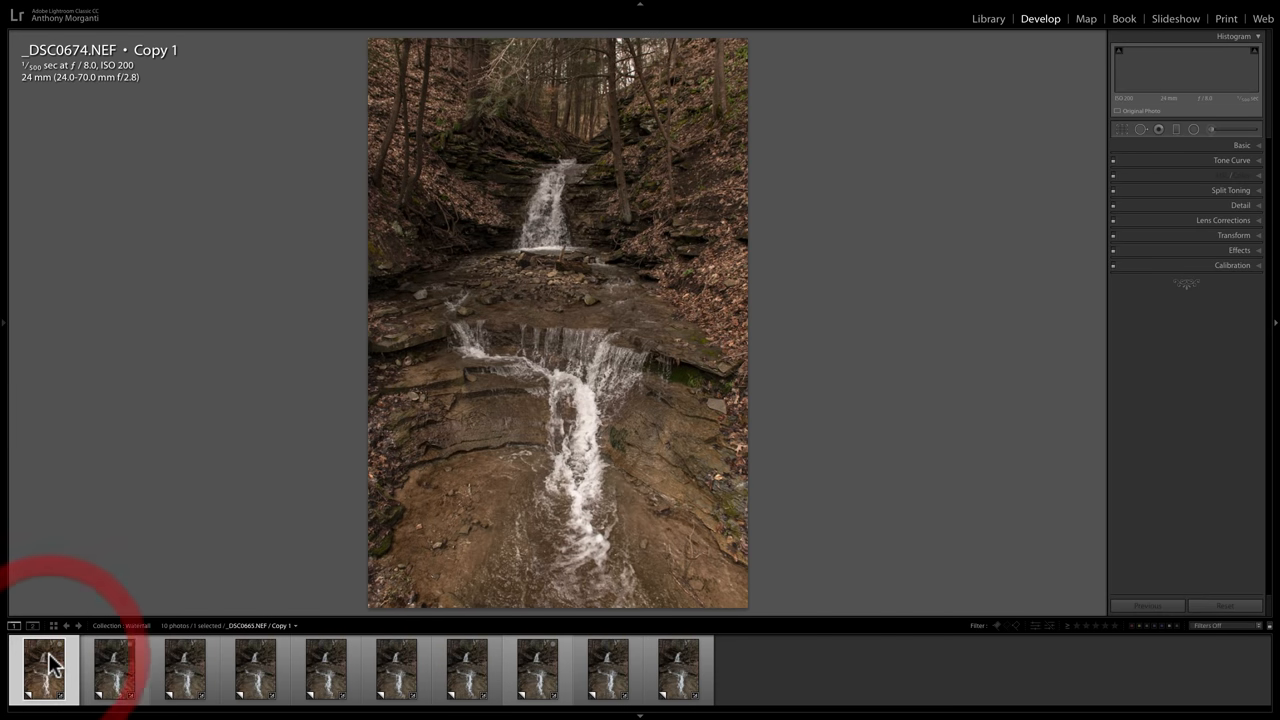
left_click(44, 668)
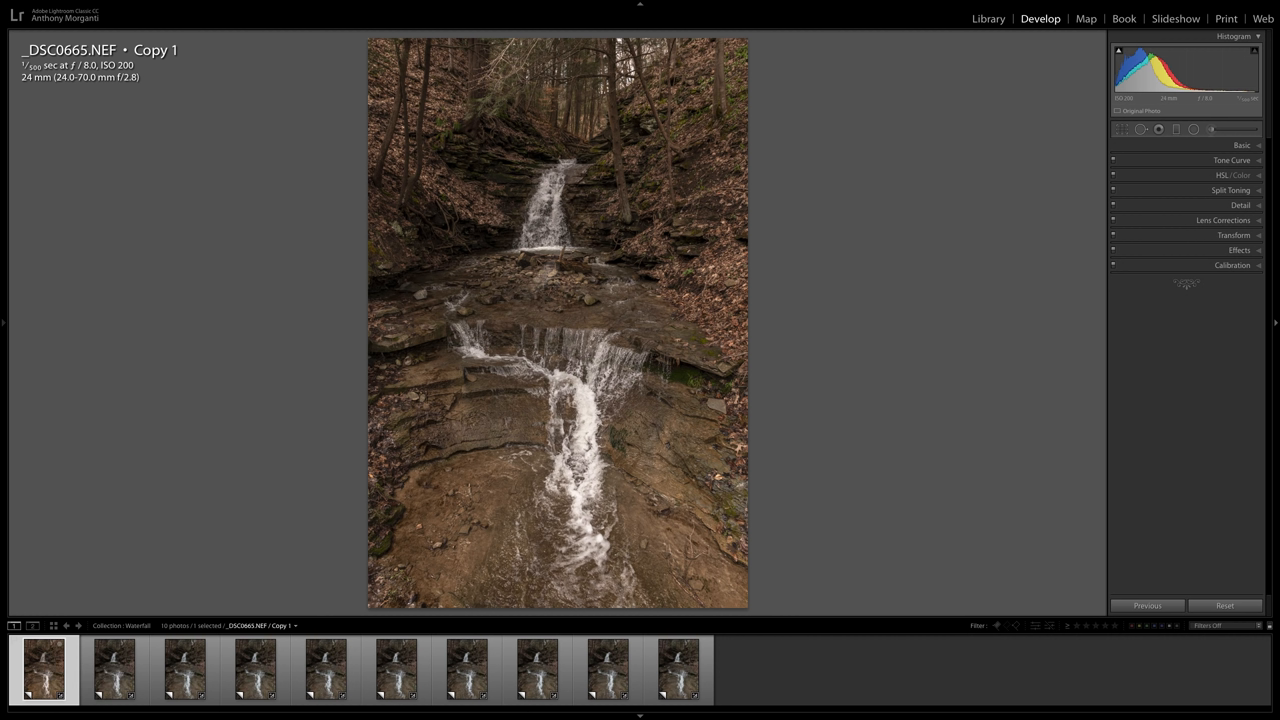
left_click(1241, 145)
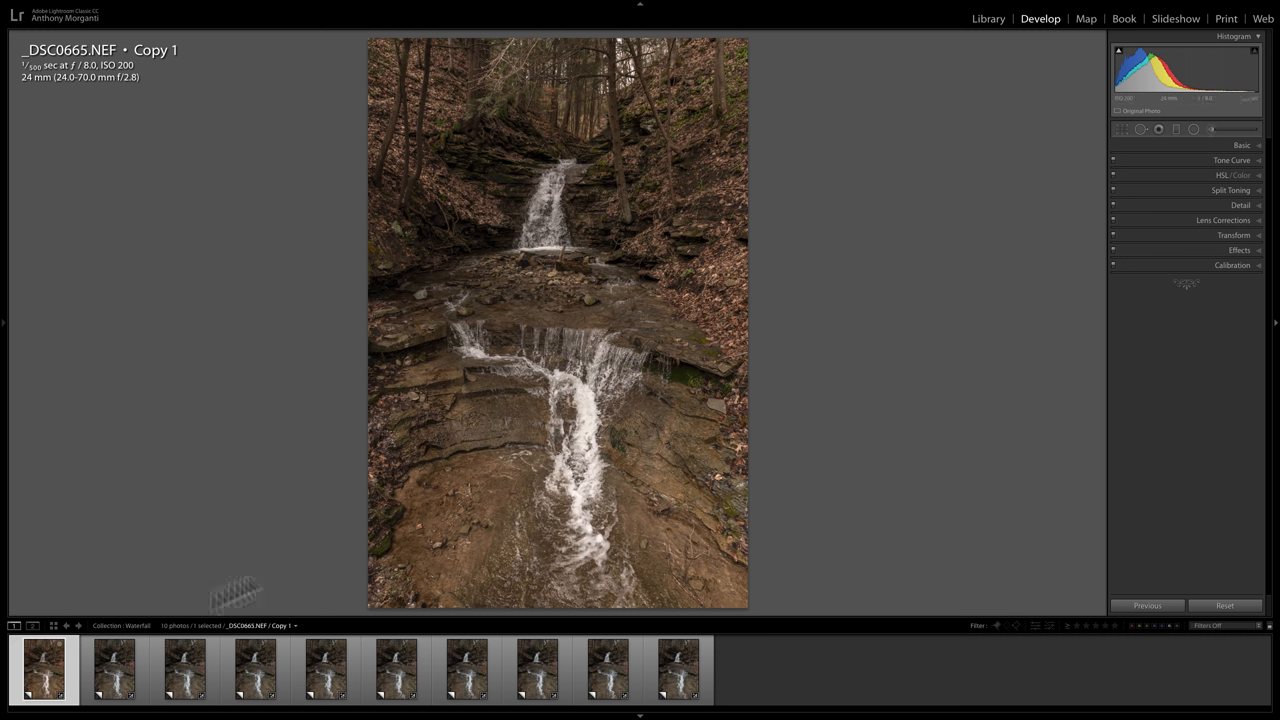
mouse_move(44, 680)
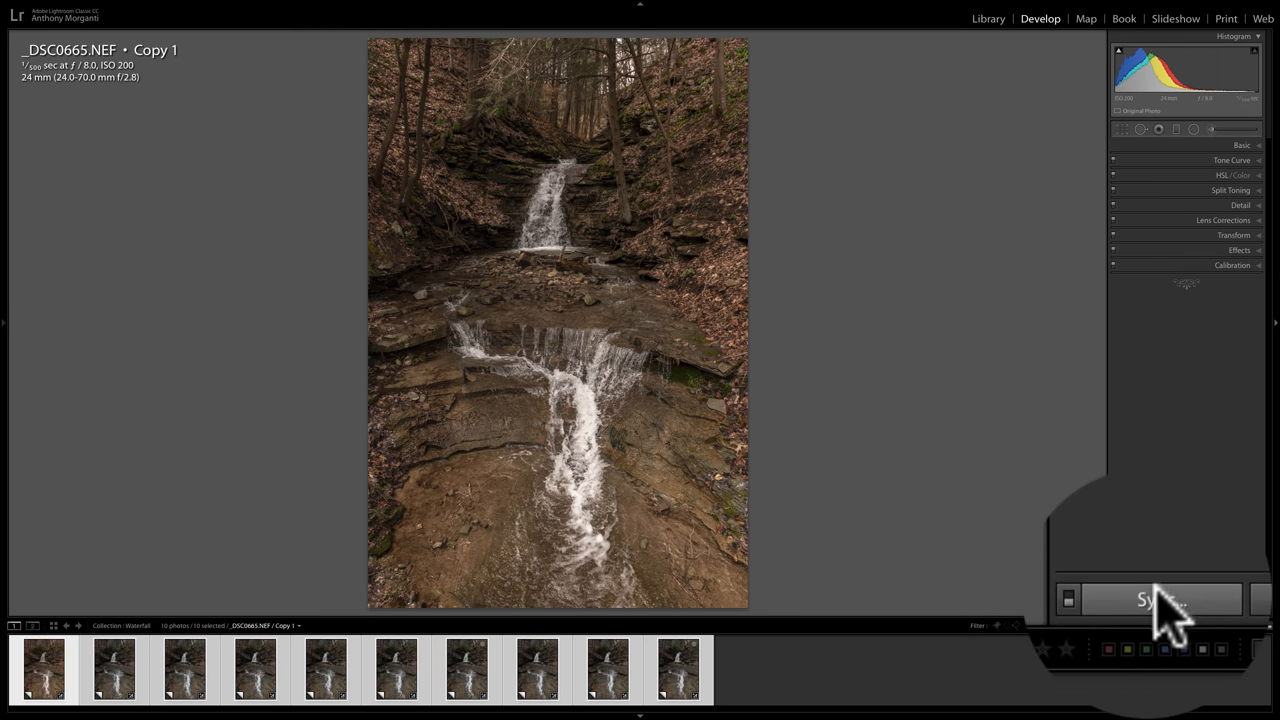
Synchronize every checked develop setting from _DSC0665 across all ten waterfall shots.
left_click(1160, 599)
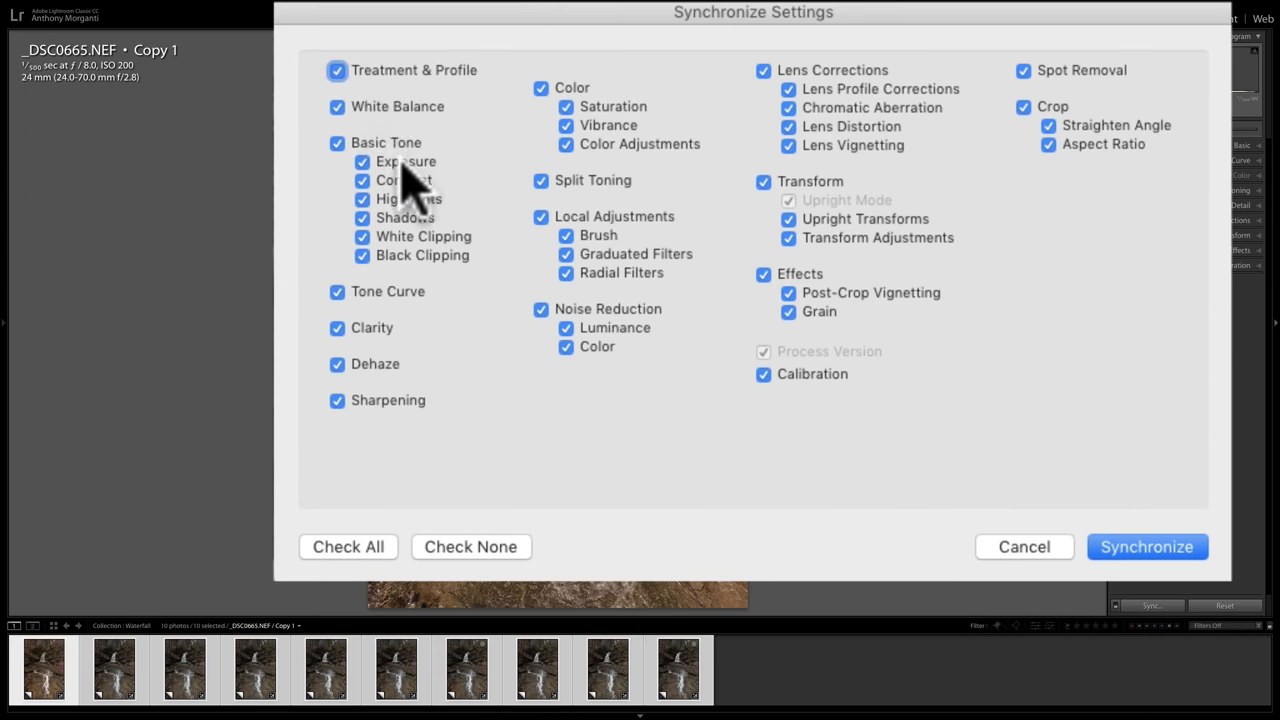
mouse_move(415, 215)
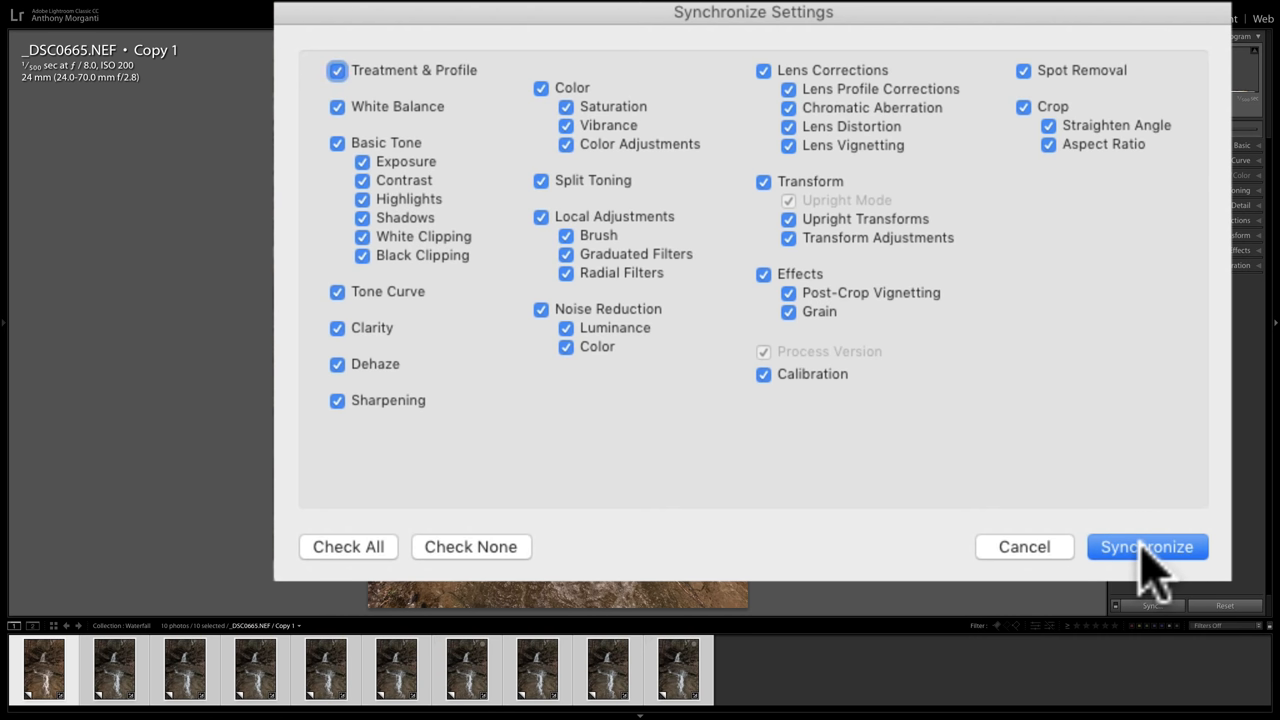
left_click(1146, 547)
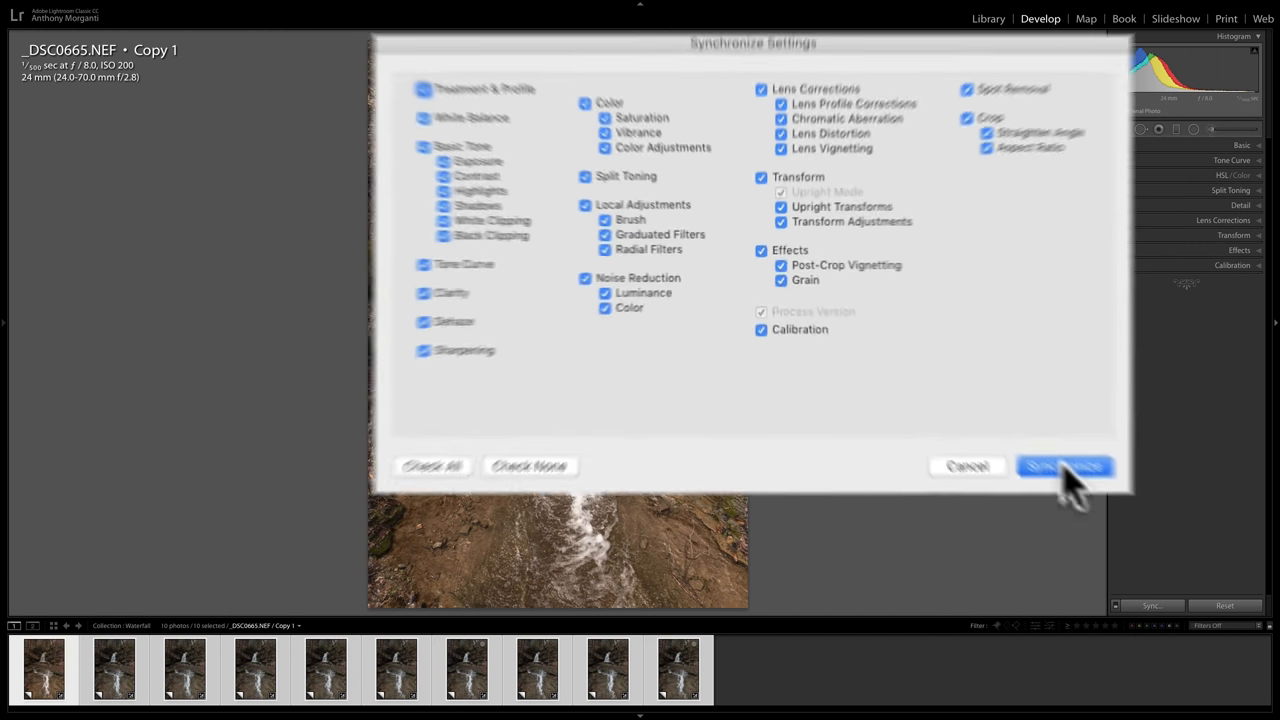
left_click(1065, 467)
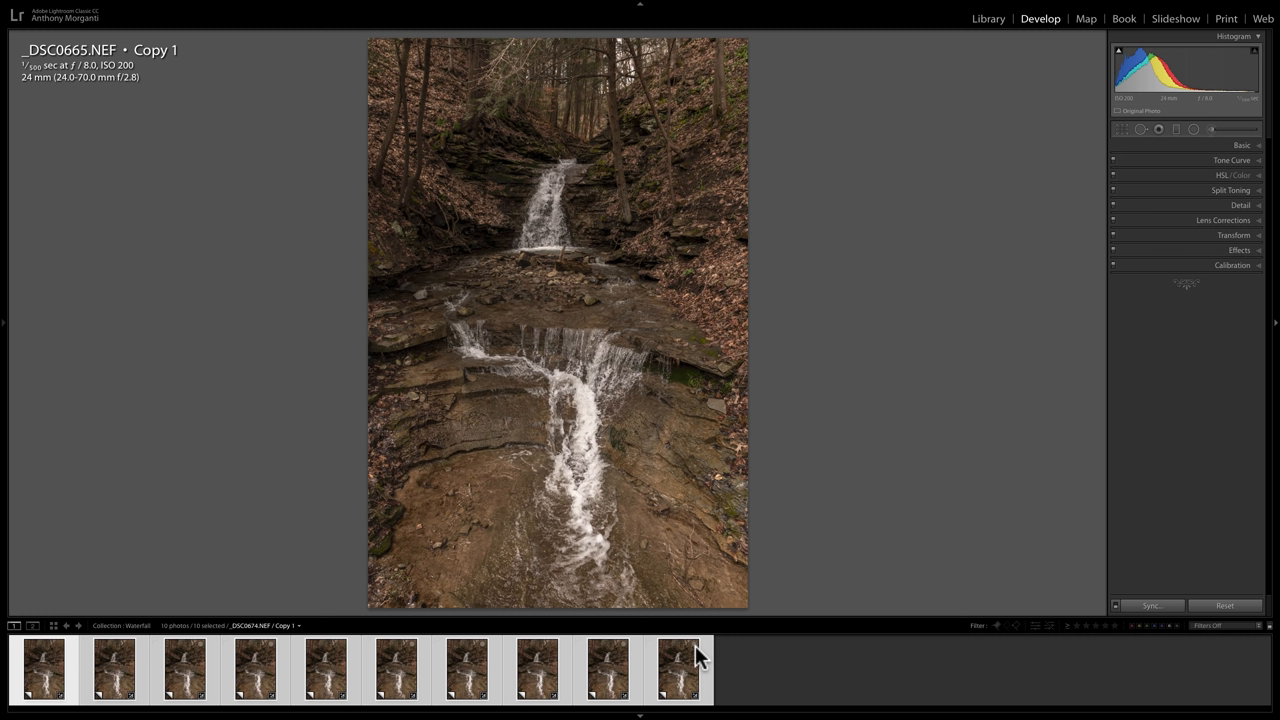
mouse_move(652, 657)
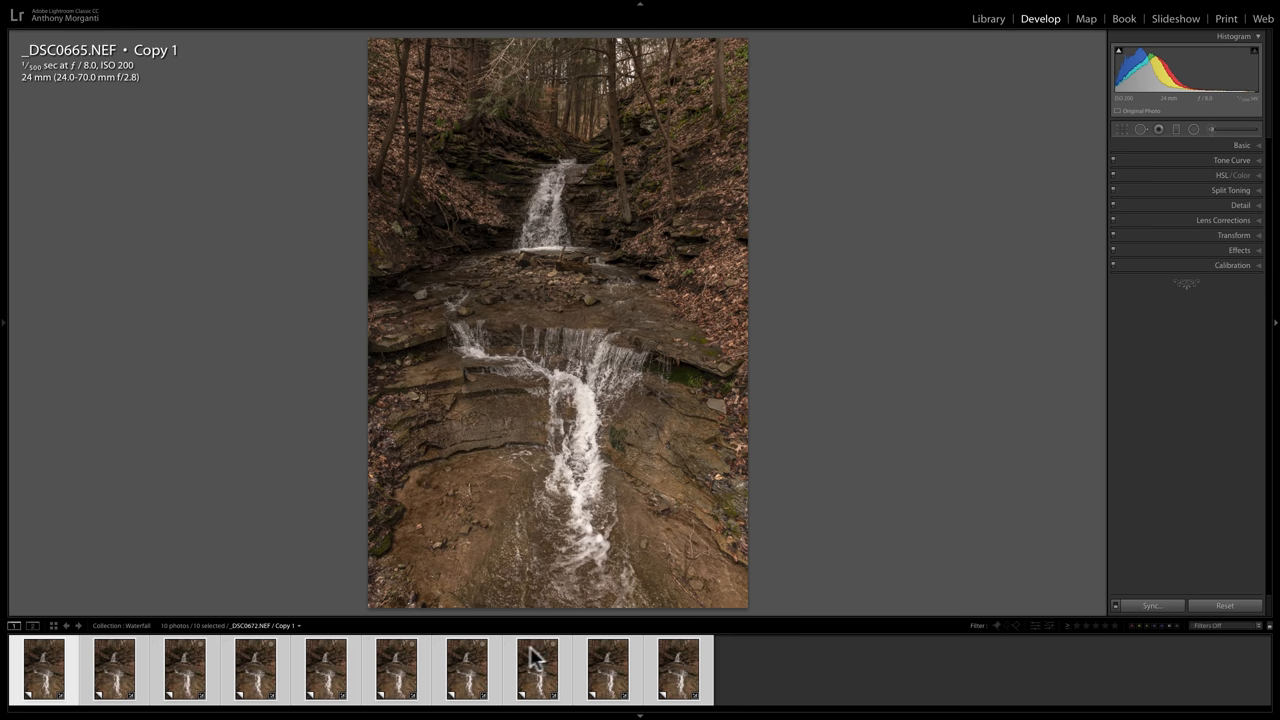
mouse_move(538, 655)
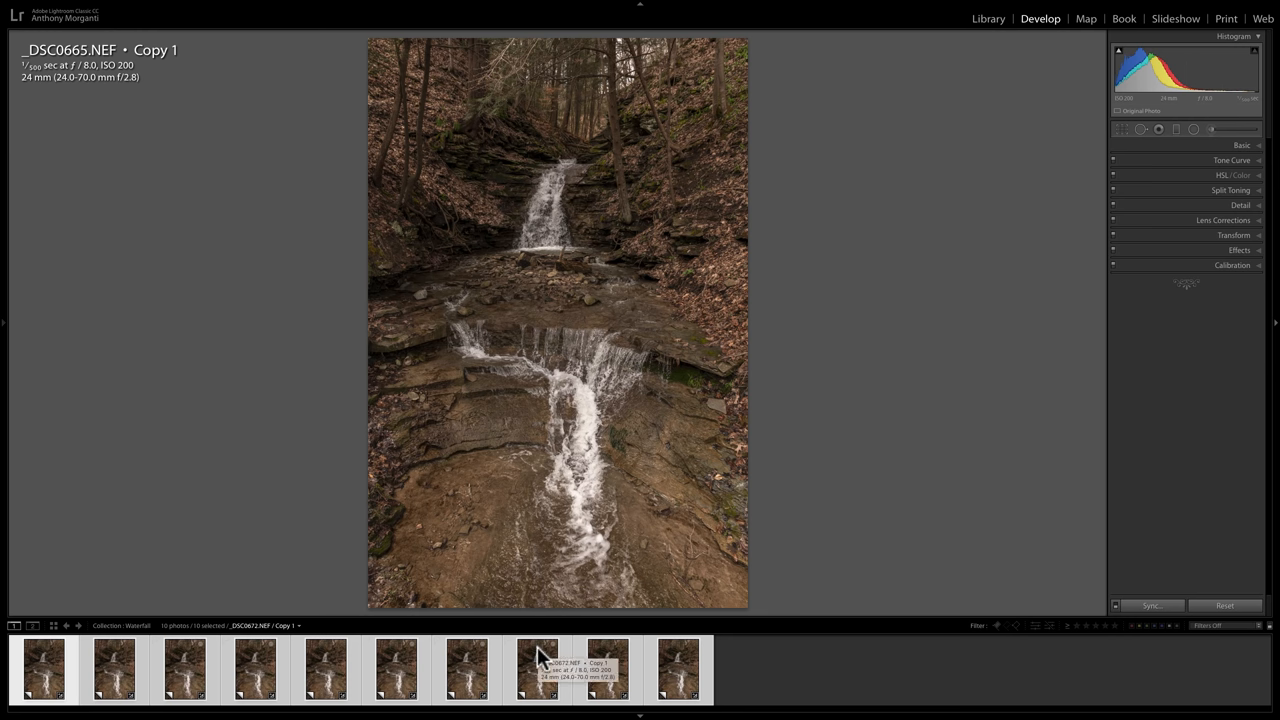
Open the ten synced shots in Photoshop as layers of one document.
right_click(557, 320)
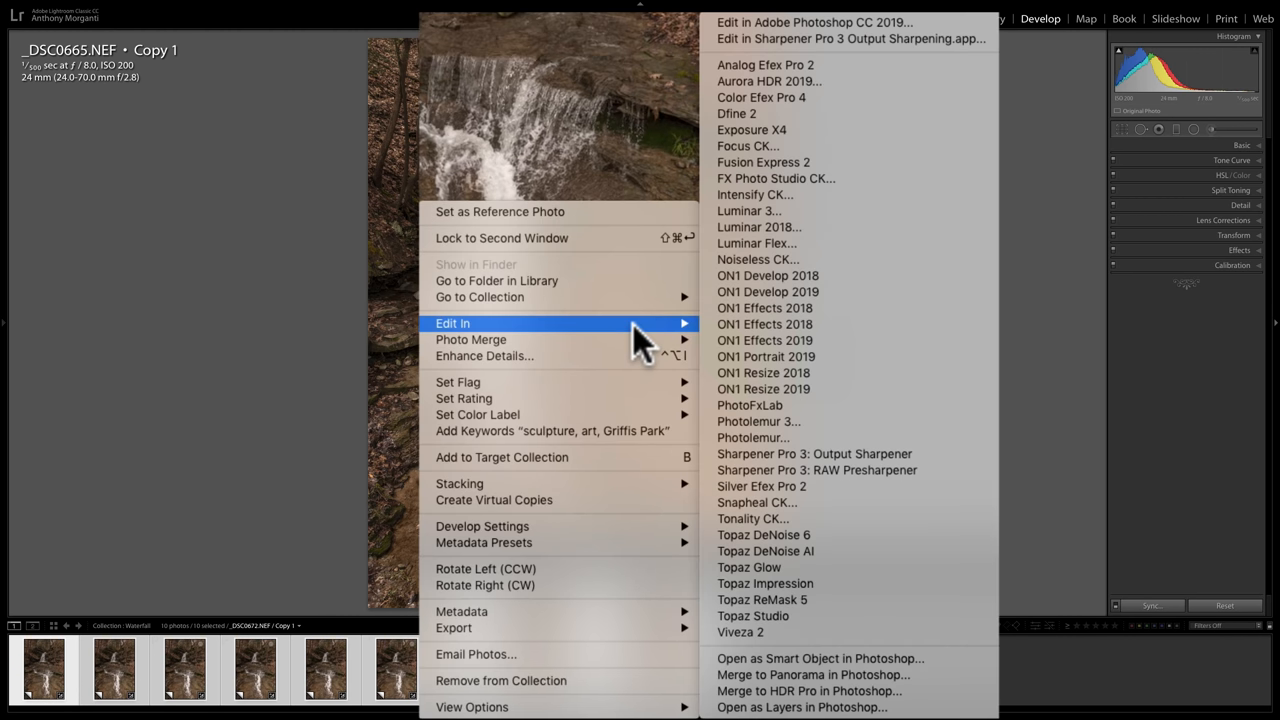
mouse_move(785, 560)
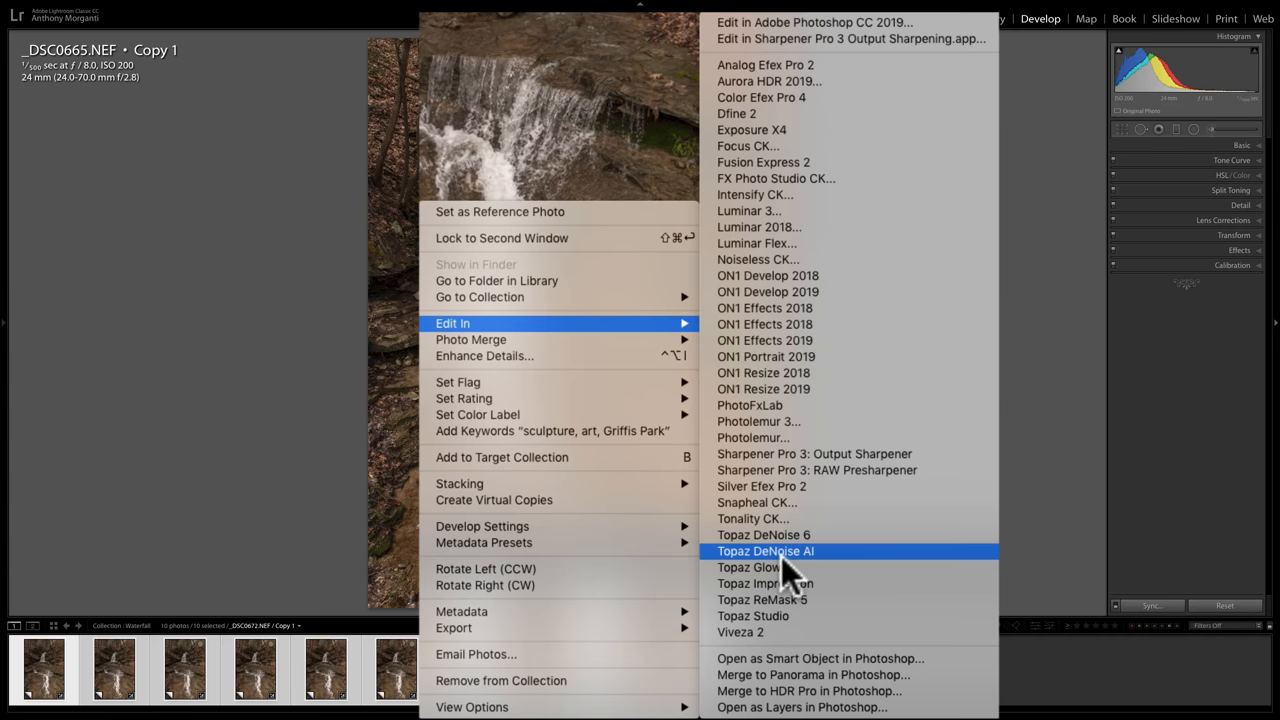
mouse_move(830, 707)
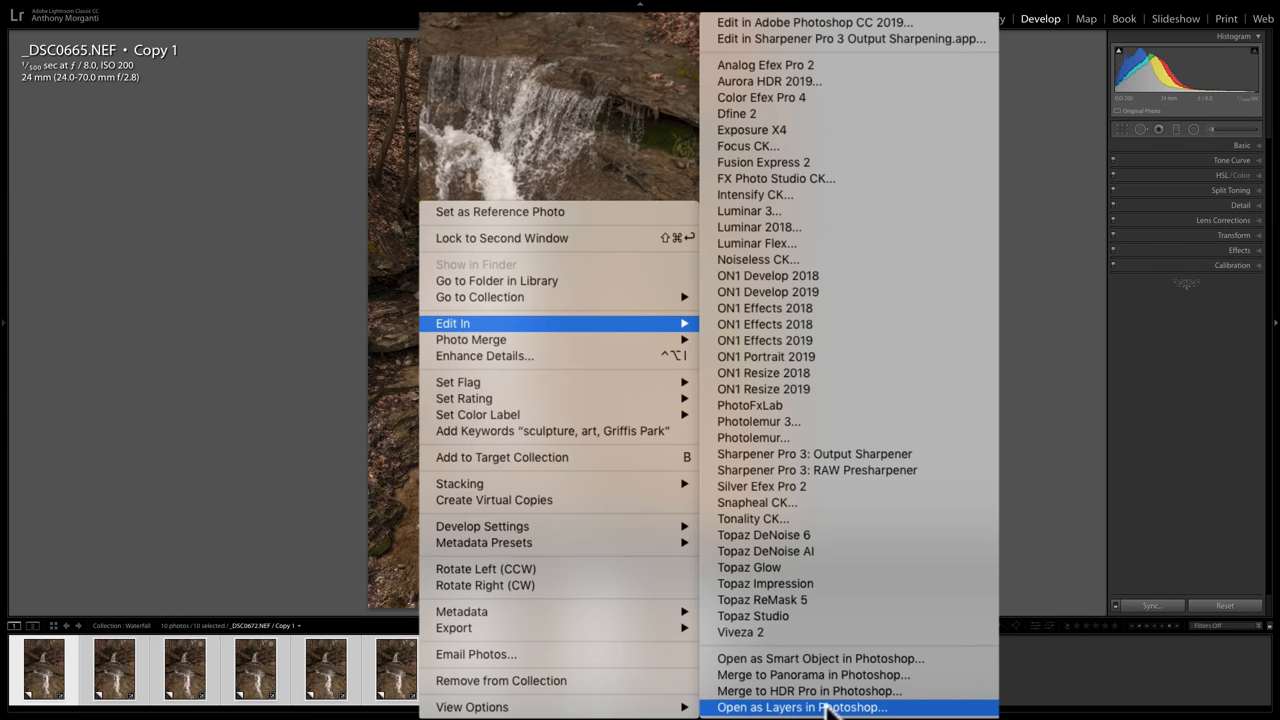
mouse_move(900, 710)
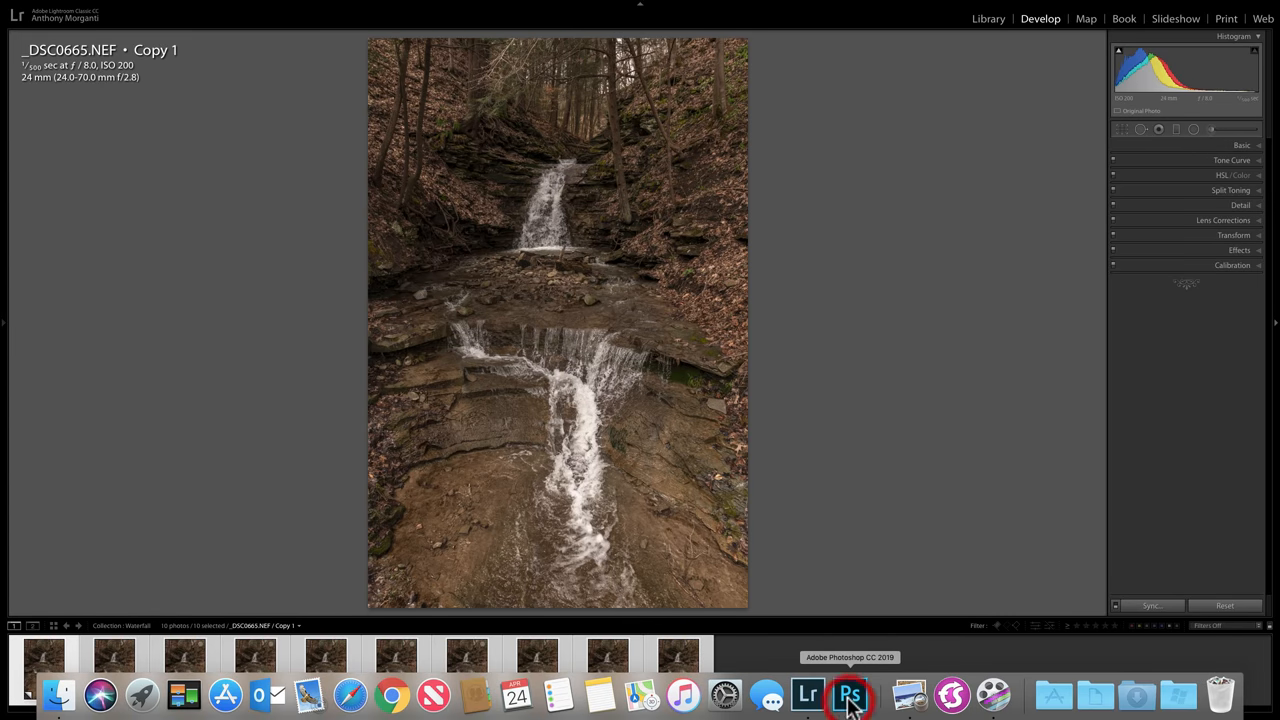
left_click(849, 694)
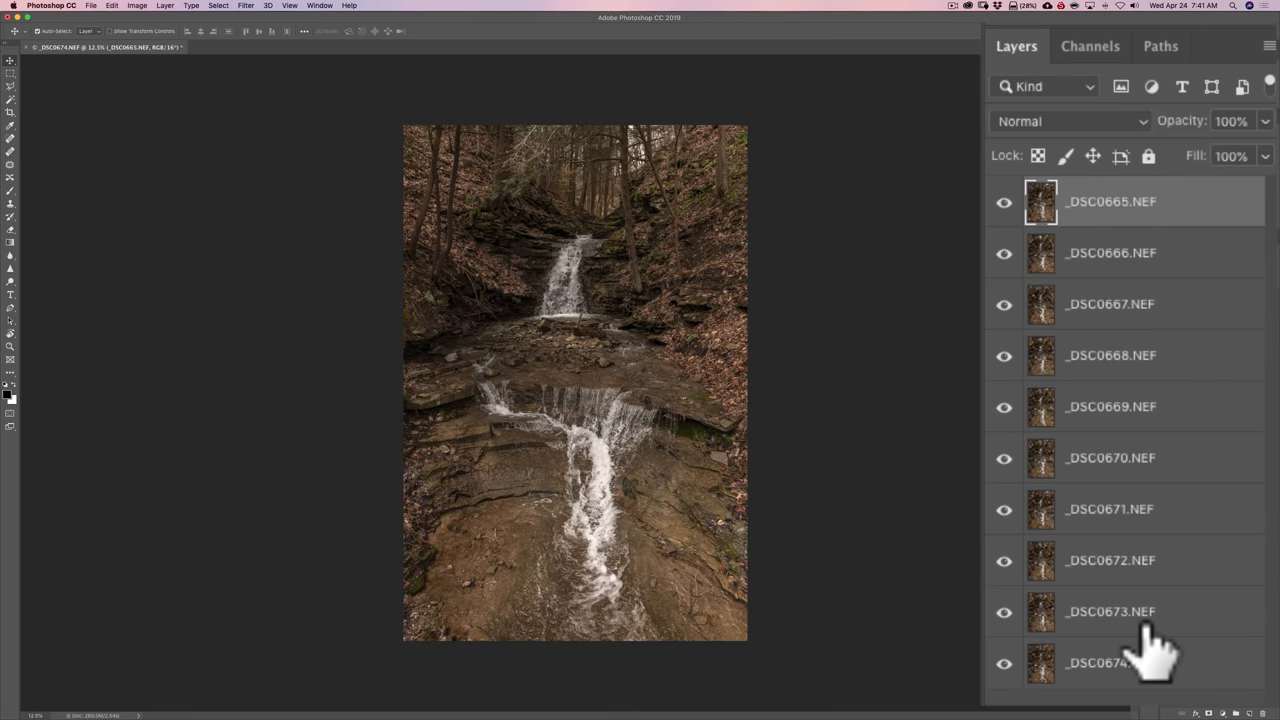
mouse_move(1150, 640)
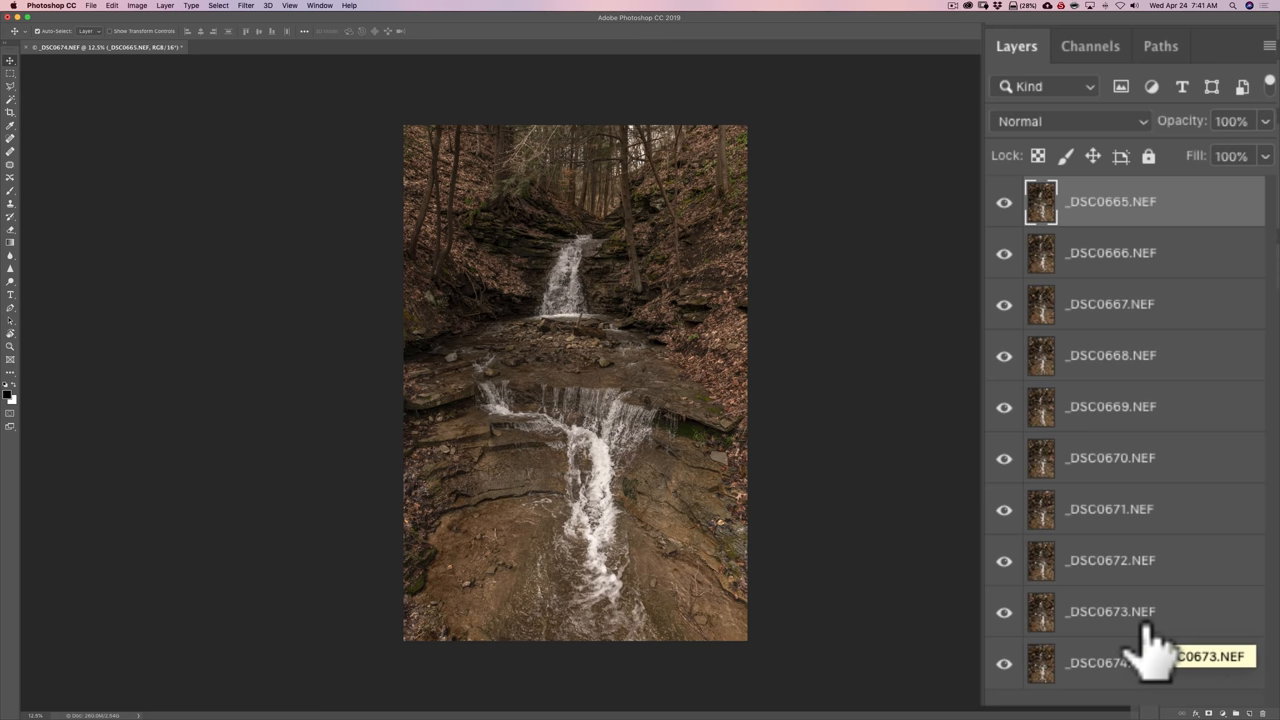
mouse_move(1125, 345)
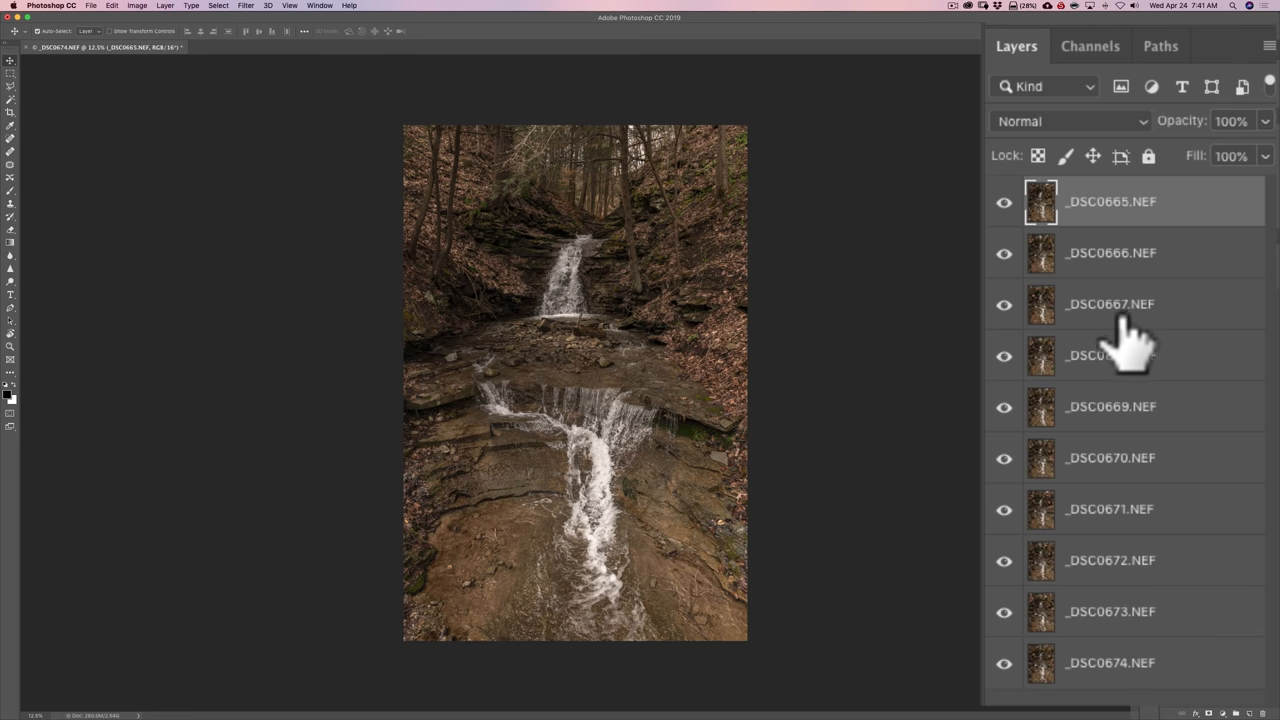
mouse_move(1190, 215)
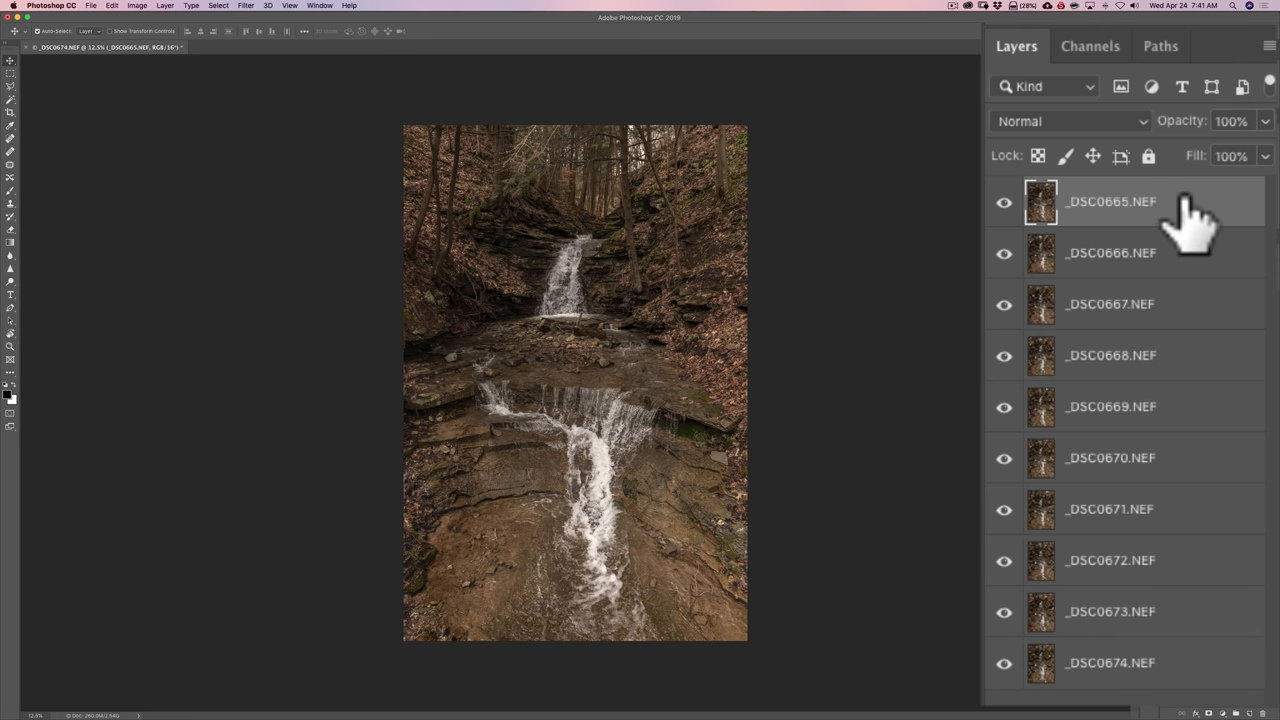
mouse_move(1230, 620)
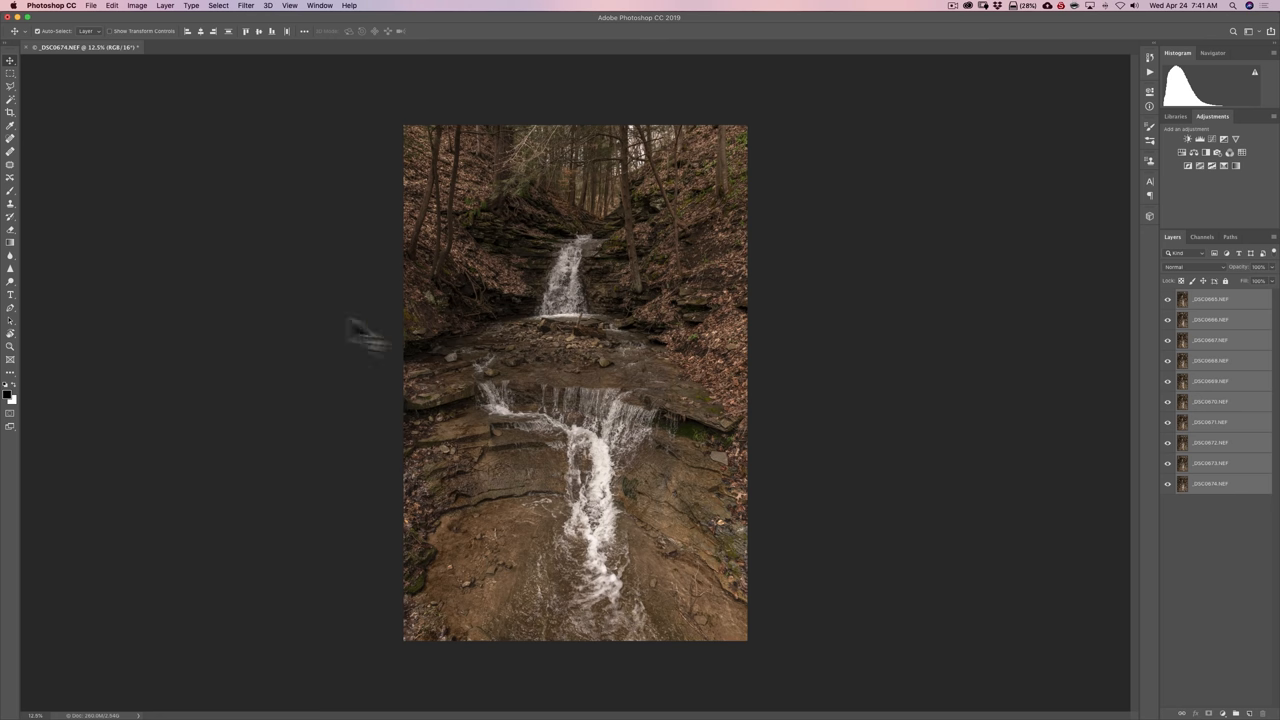
Bring up the Auto-Align Layers dialog from the Edit menu with Auto projection.
left_click(96, 6)
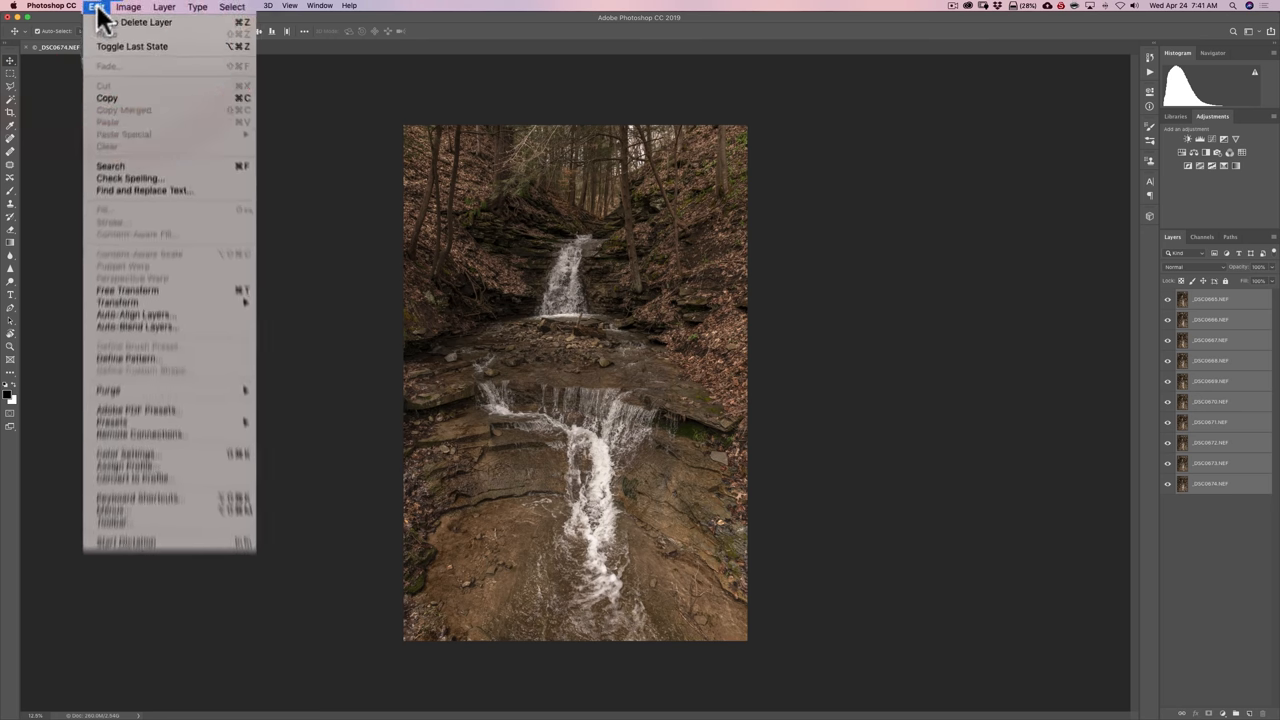
mouse_move(127, 410)
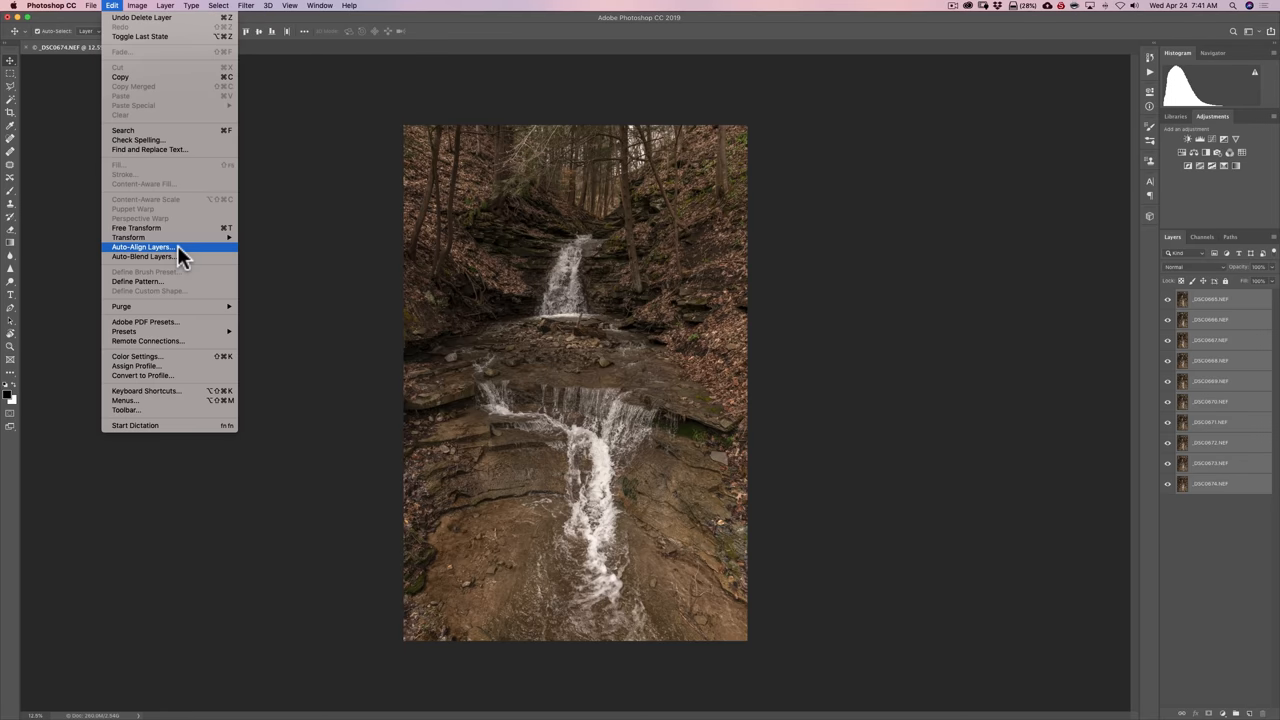
left_click(143, 247)
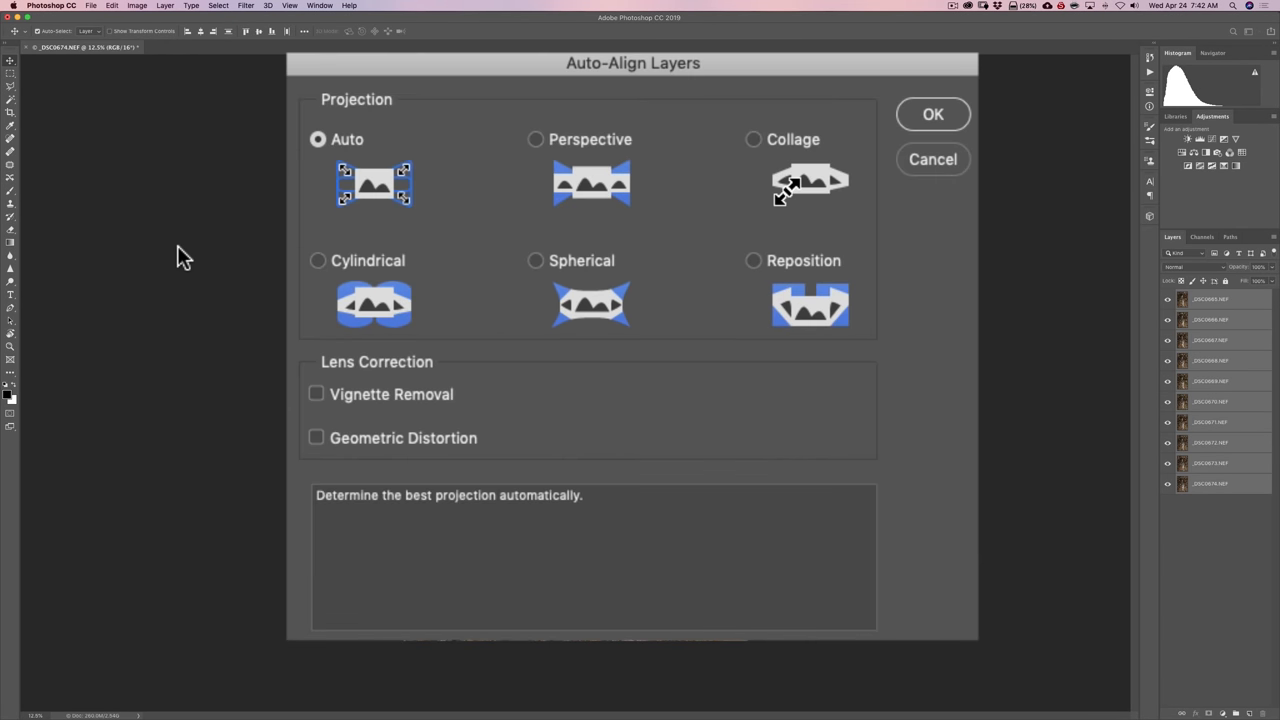
mouse_move(345, 120)
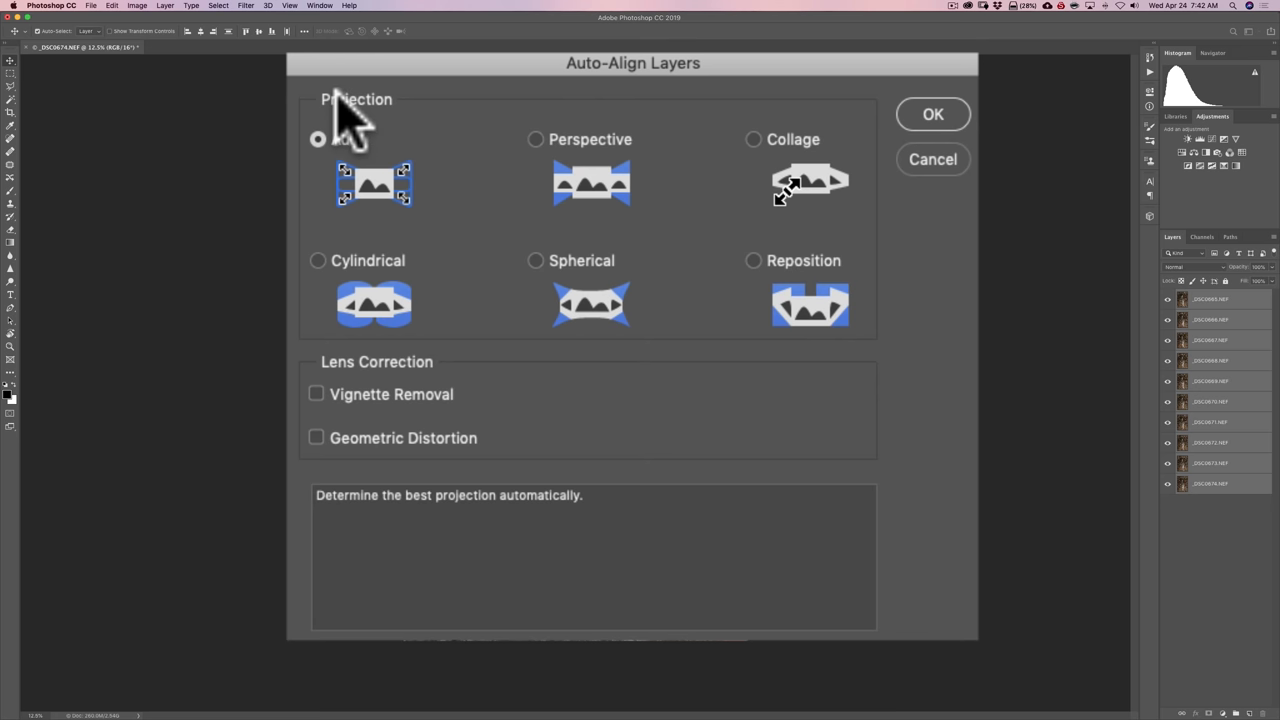
mouse_move(375, 185)
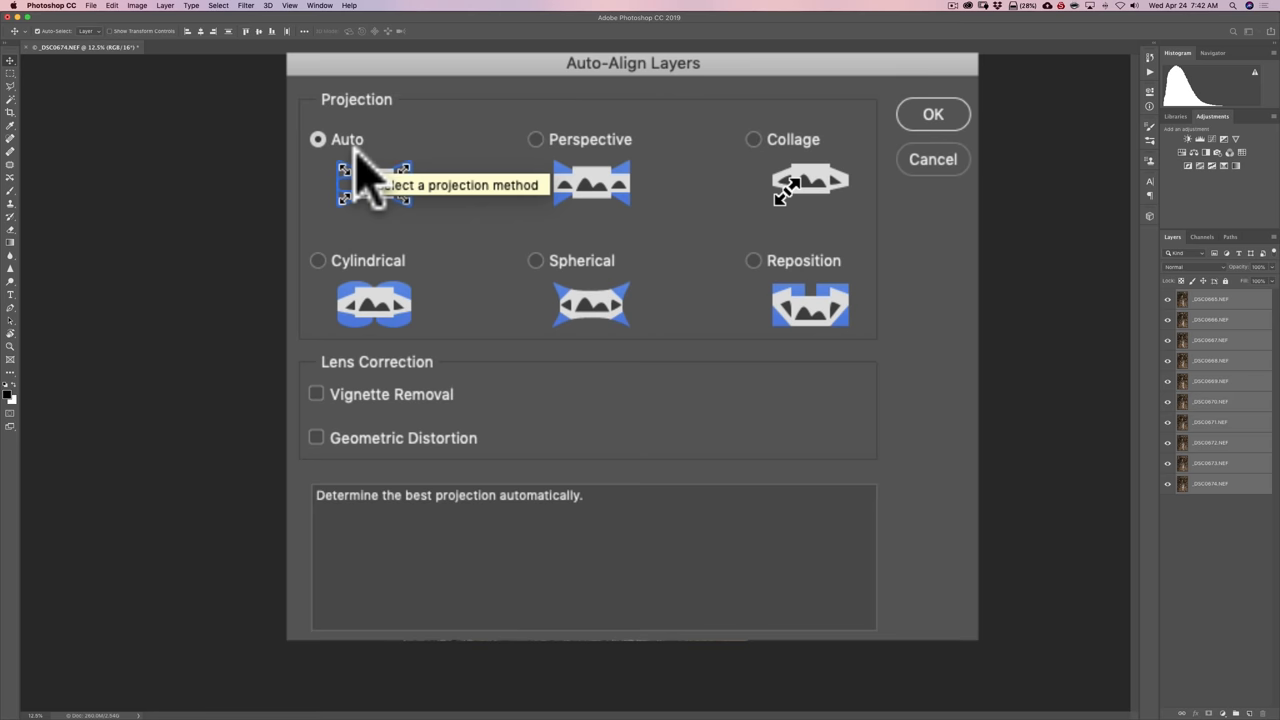
mouse_move(425, 425)
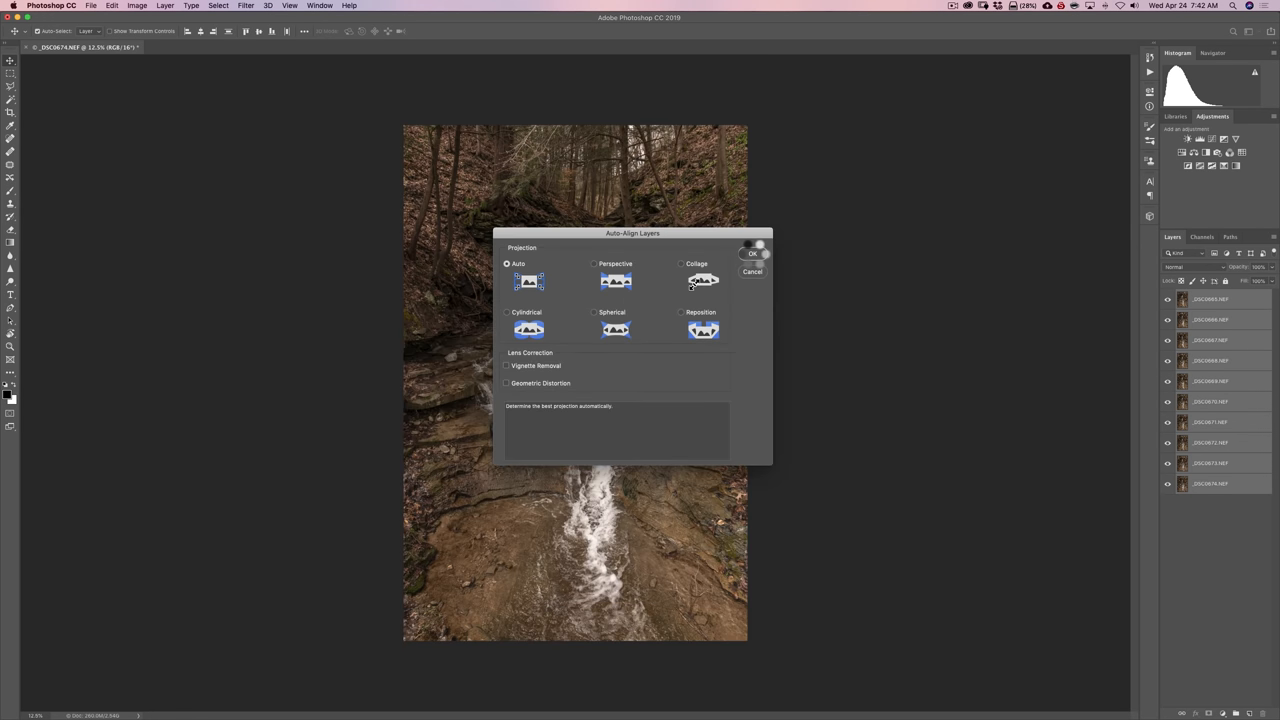
Auto-align the ten waterfall layers and duplicate the top _DSC0665 layer.
left_click(752, 252)
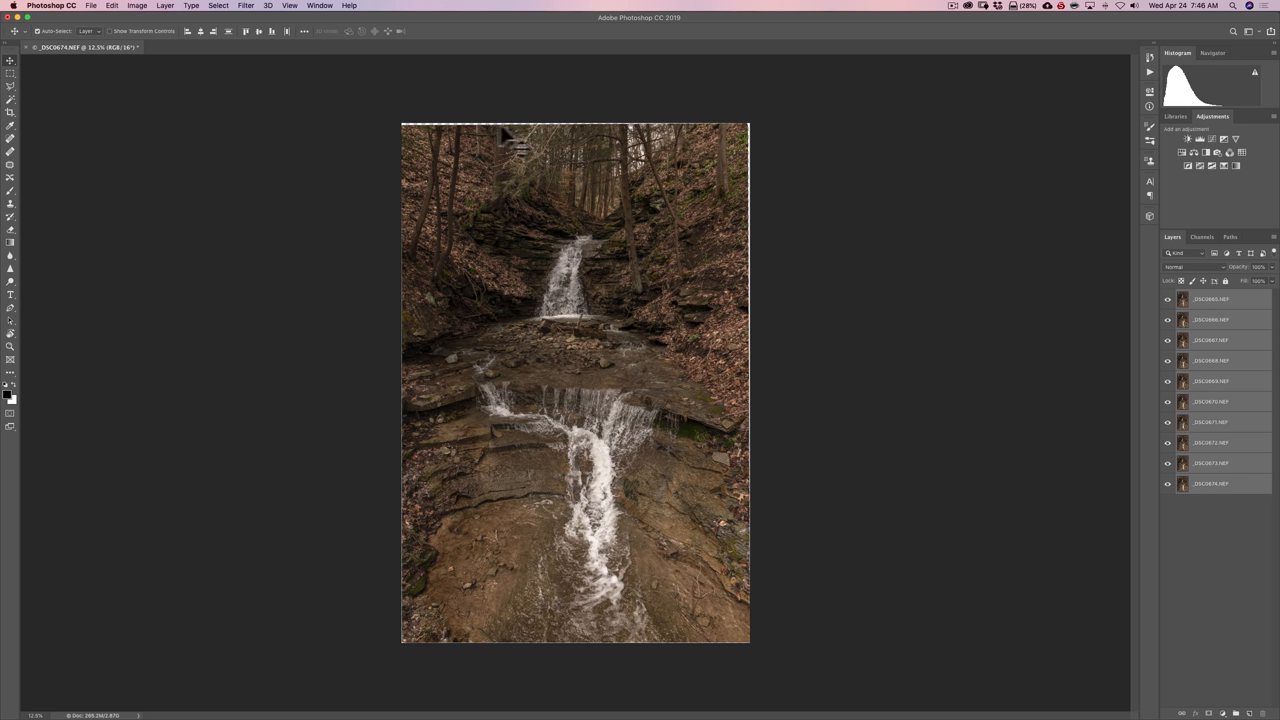
mouse_move(768, 362)
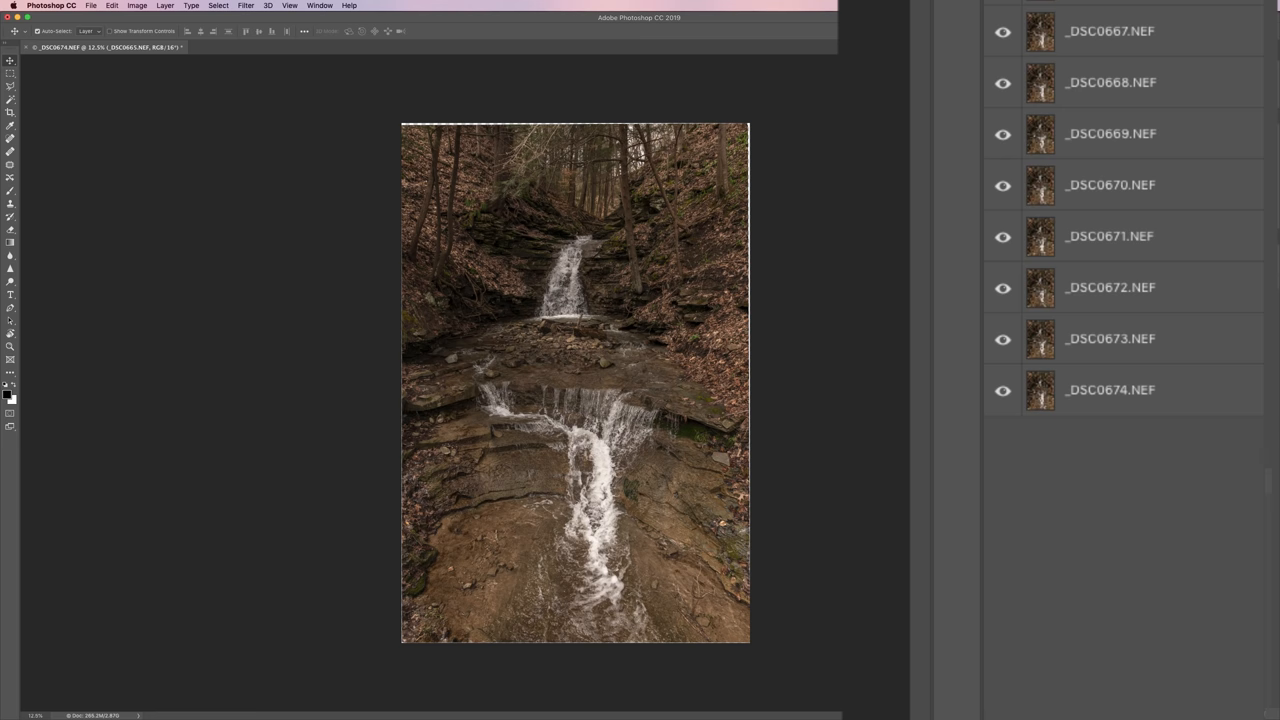
key("cmd+j")
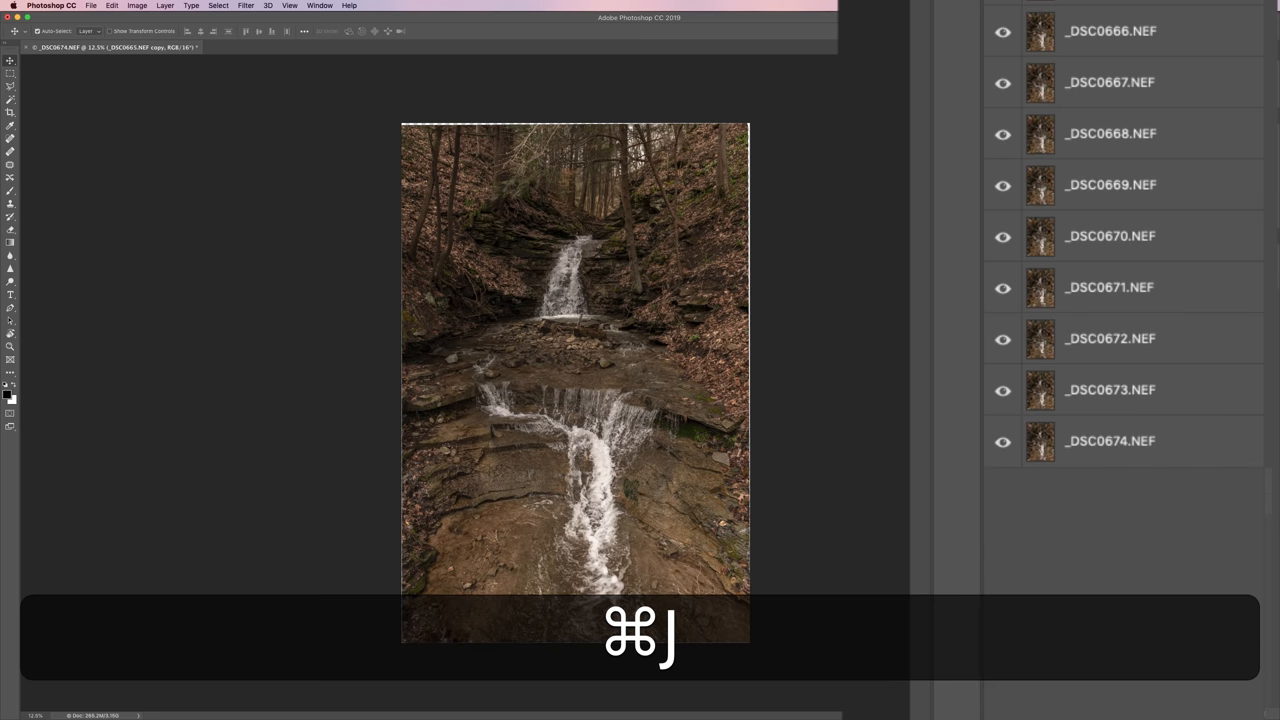
Press Cmd+J again on the aligned waterfall layer stack.
key("cmd+j")
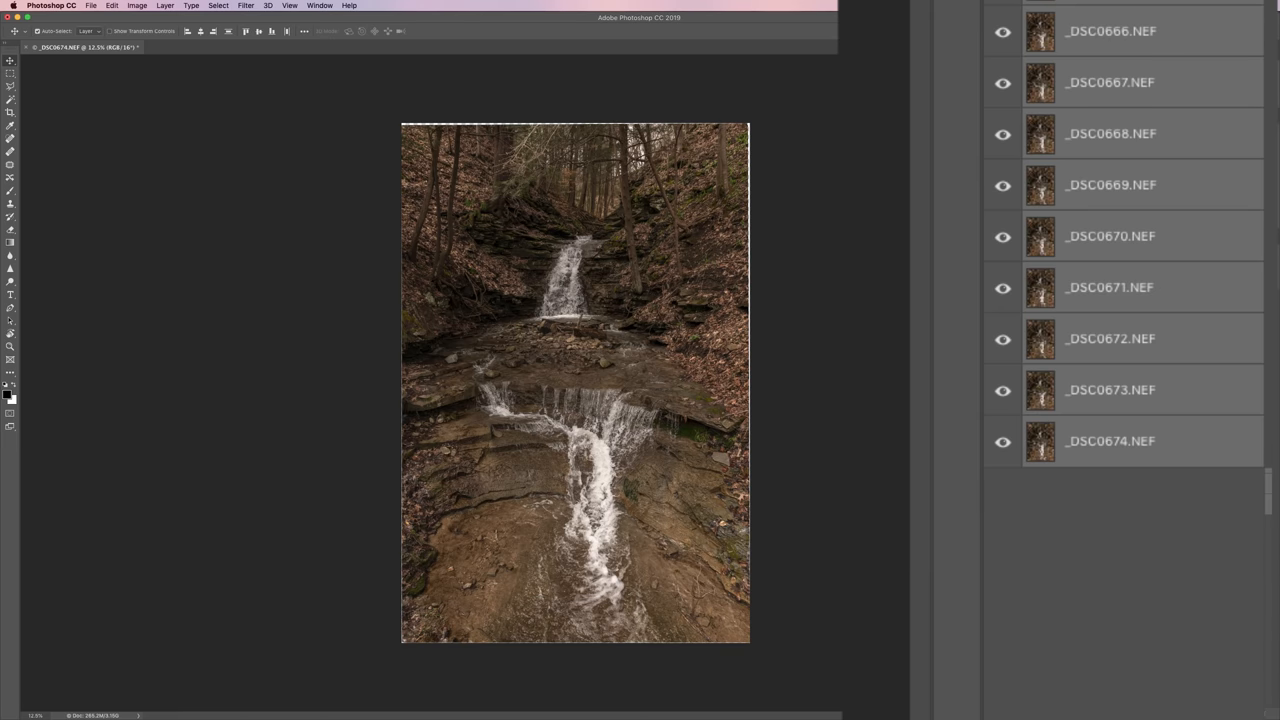
mouse_move(1210, 480)
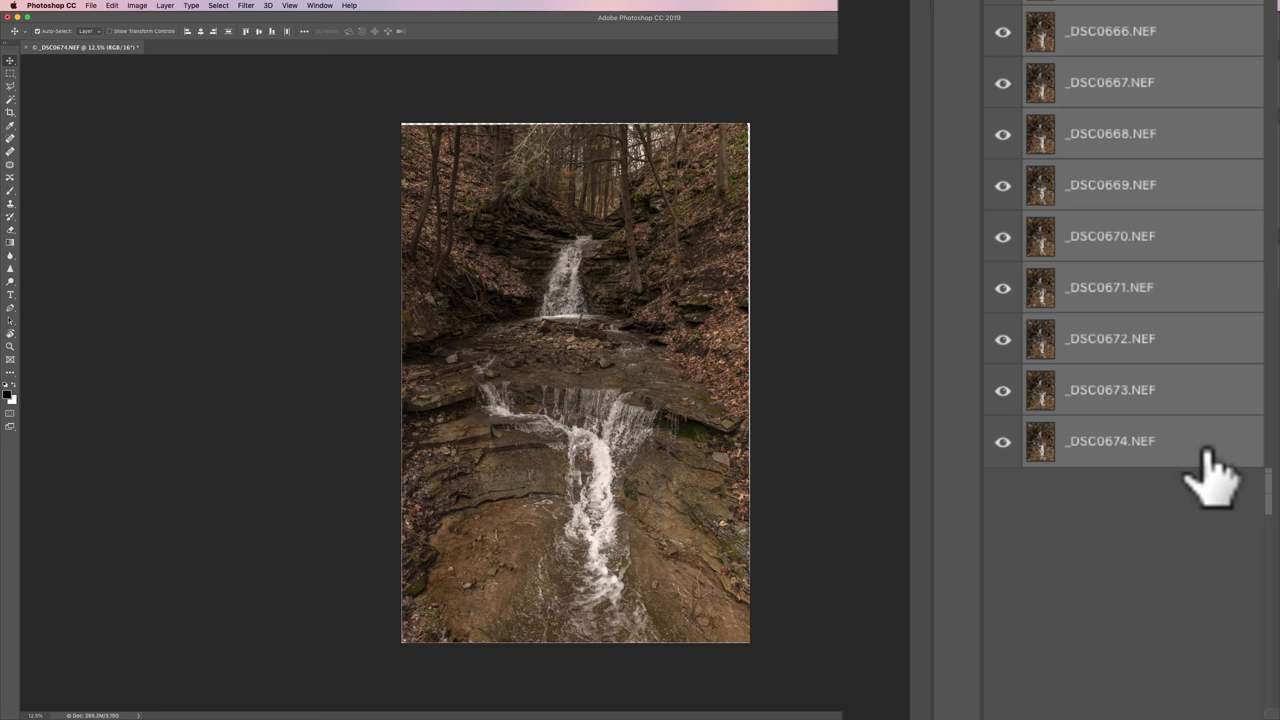
mouse_move(1165, 300)
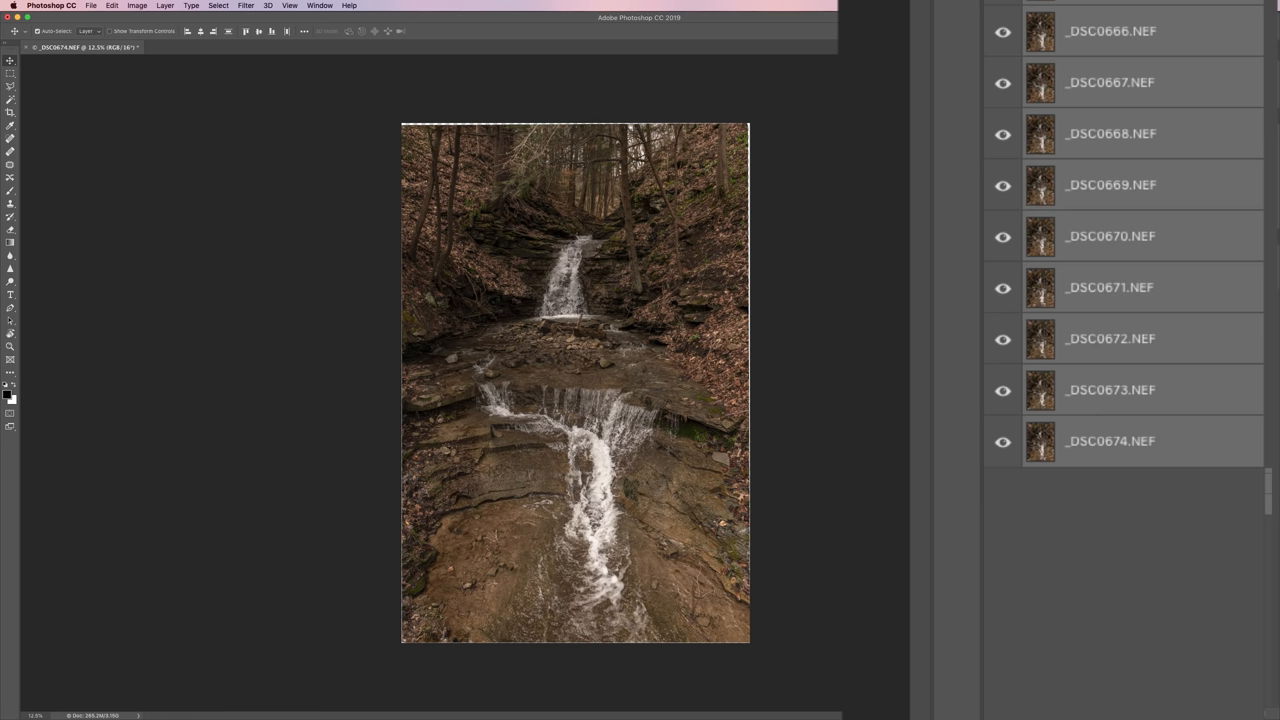
mouse_move(1225, 60)
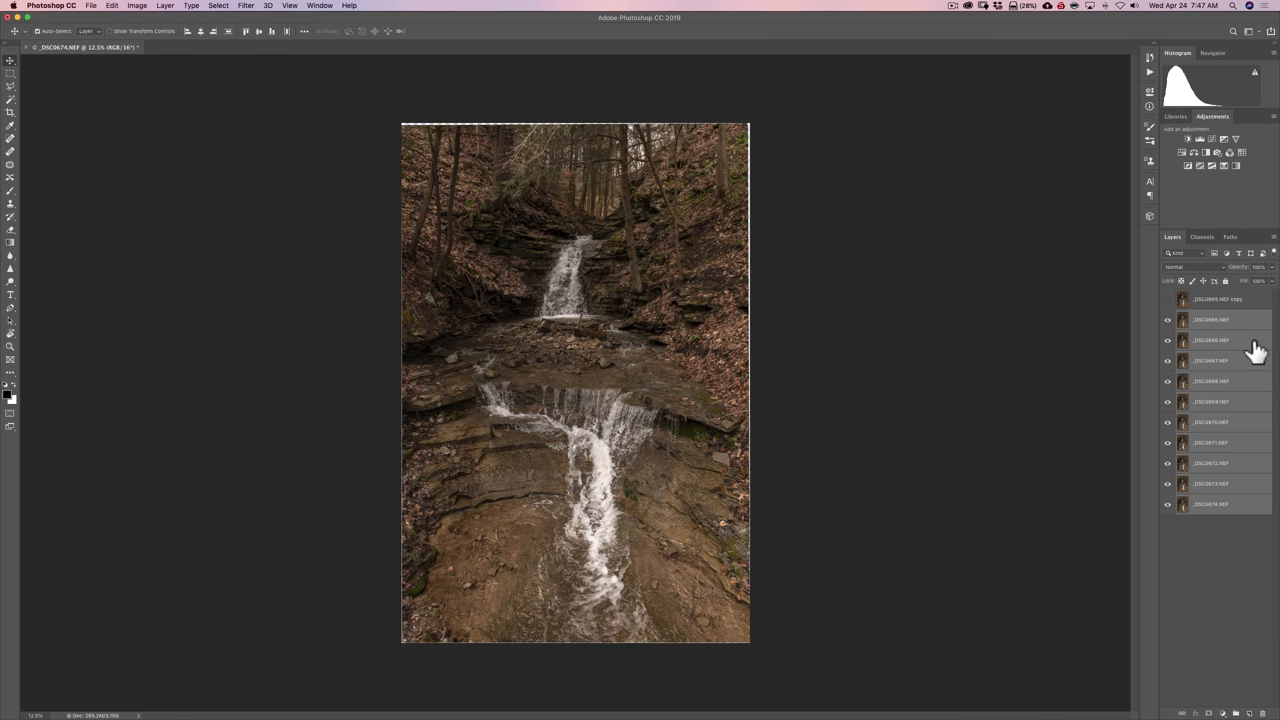
mouse_move(1242, 327)
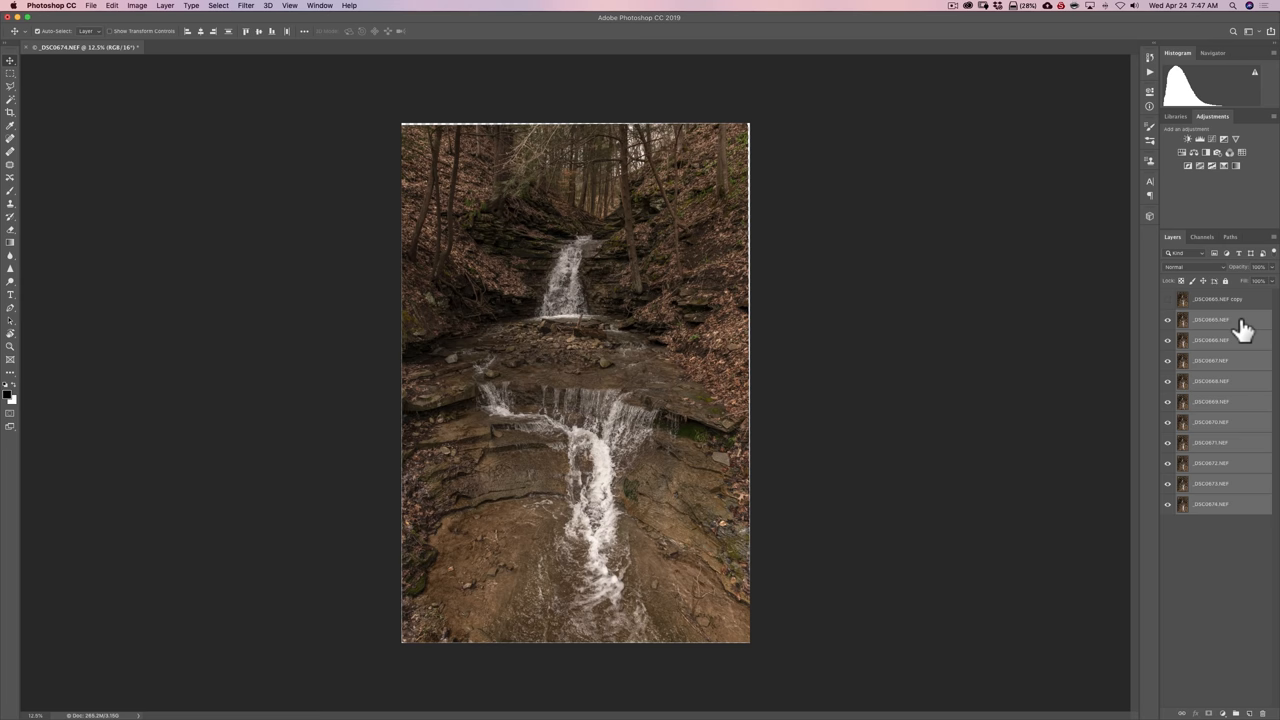
Convert the selected exposure layers into one smart object, DSC0665.NEF.
right_click(1210, 320)
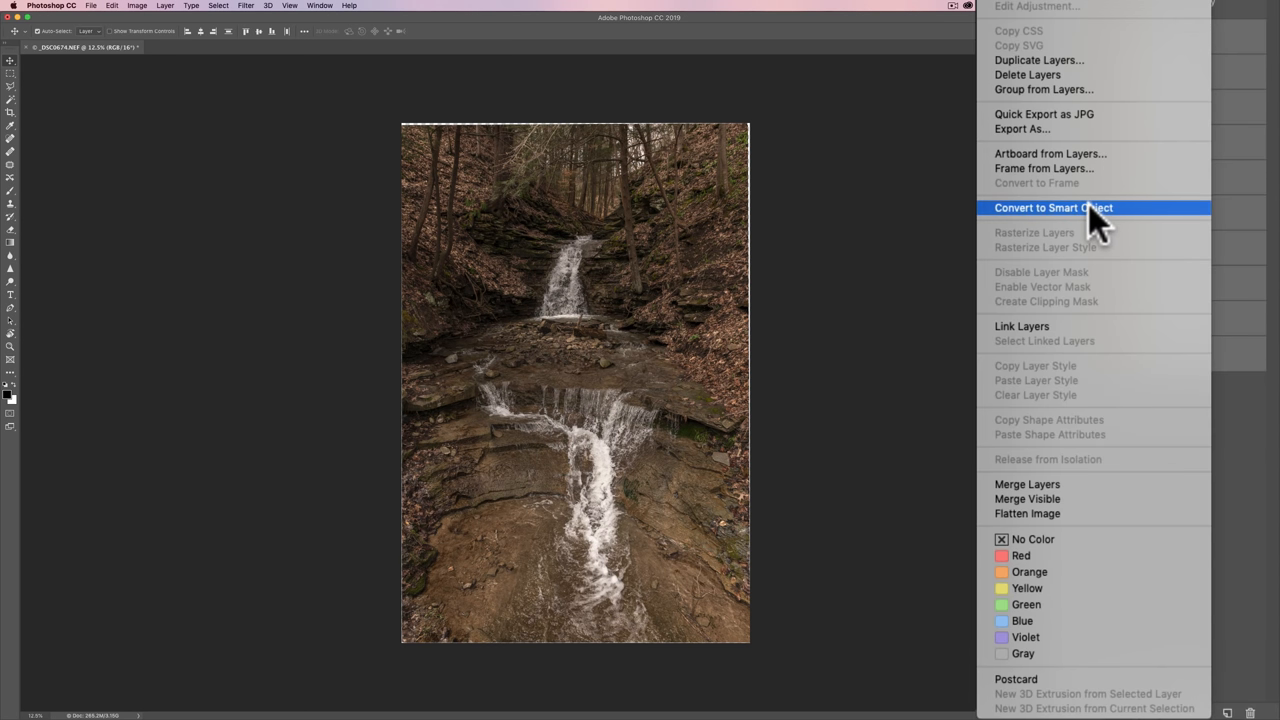
left_click(1053, 207)
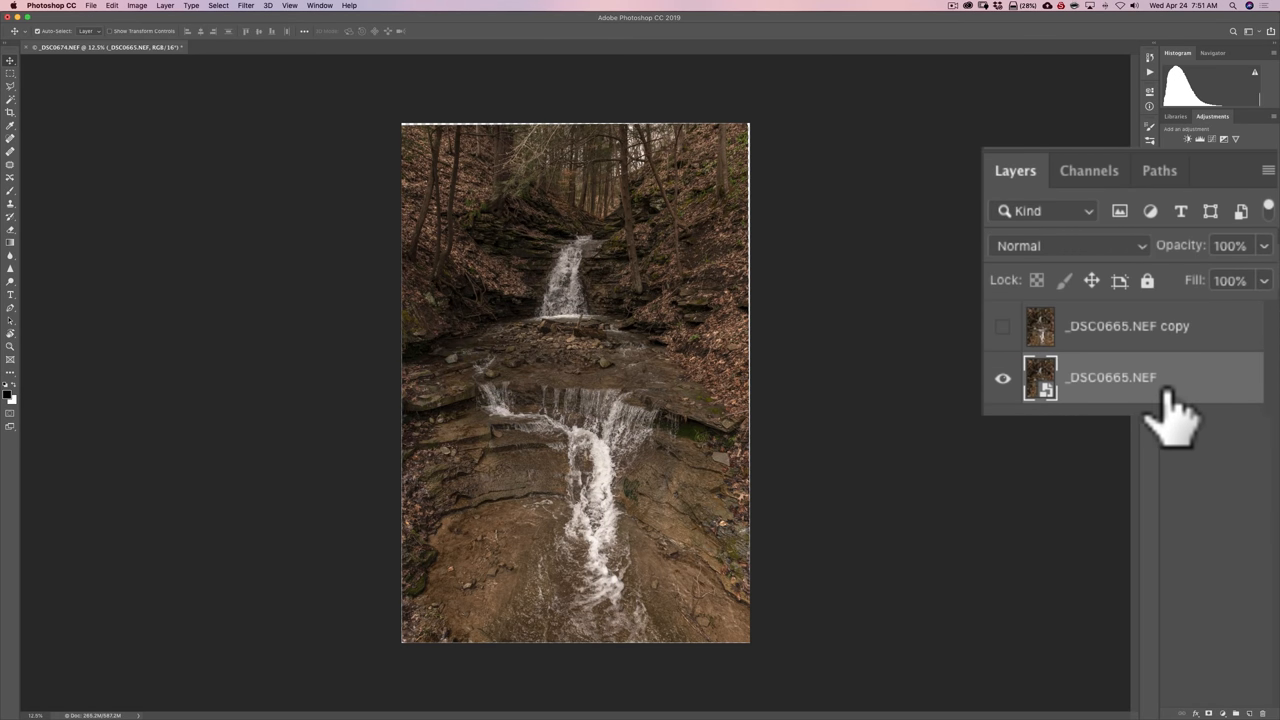
mouse_move(1220, 345)
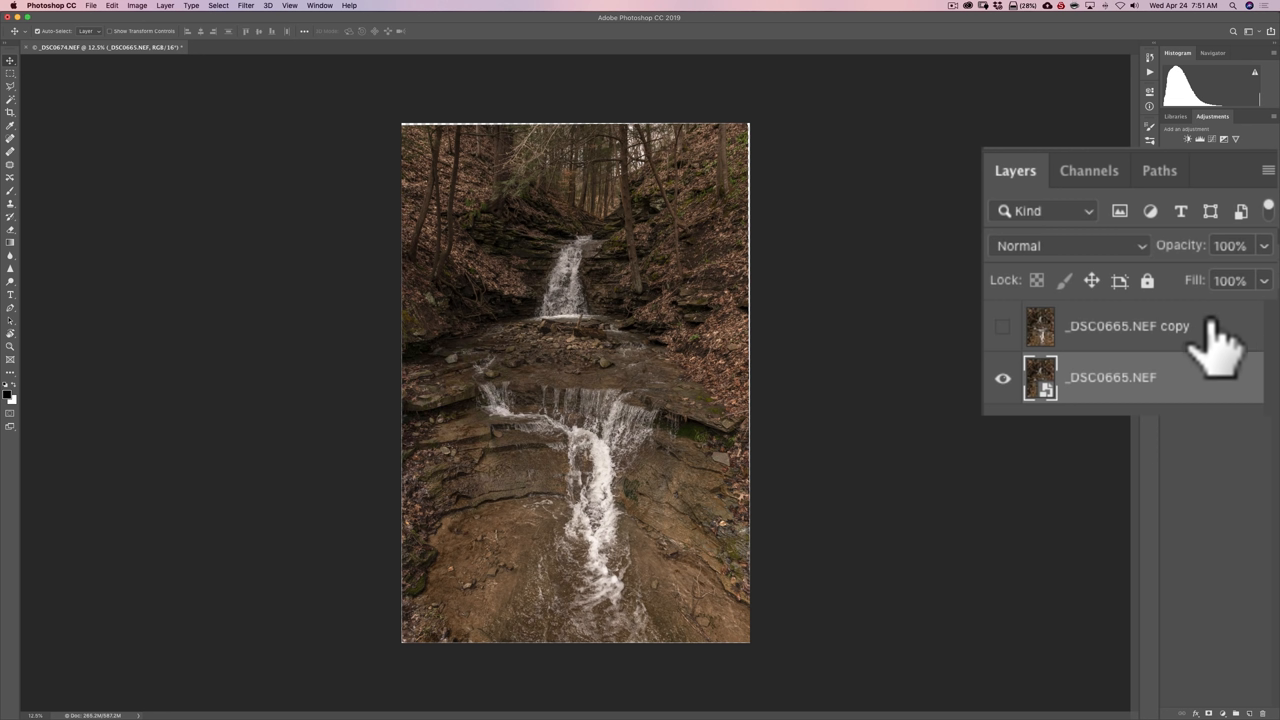
mouse_move(1230, 360)
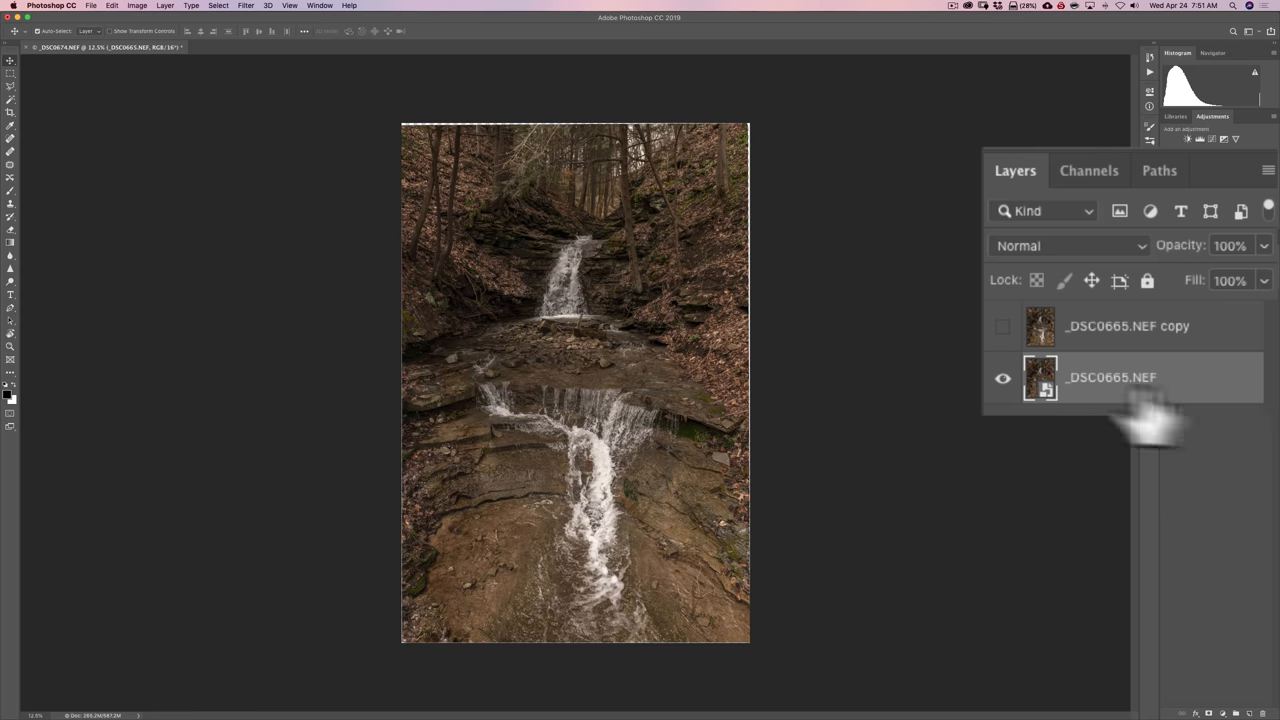
mouse_move(1190, 410)
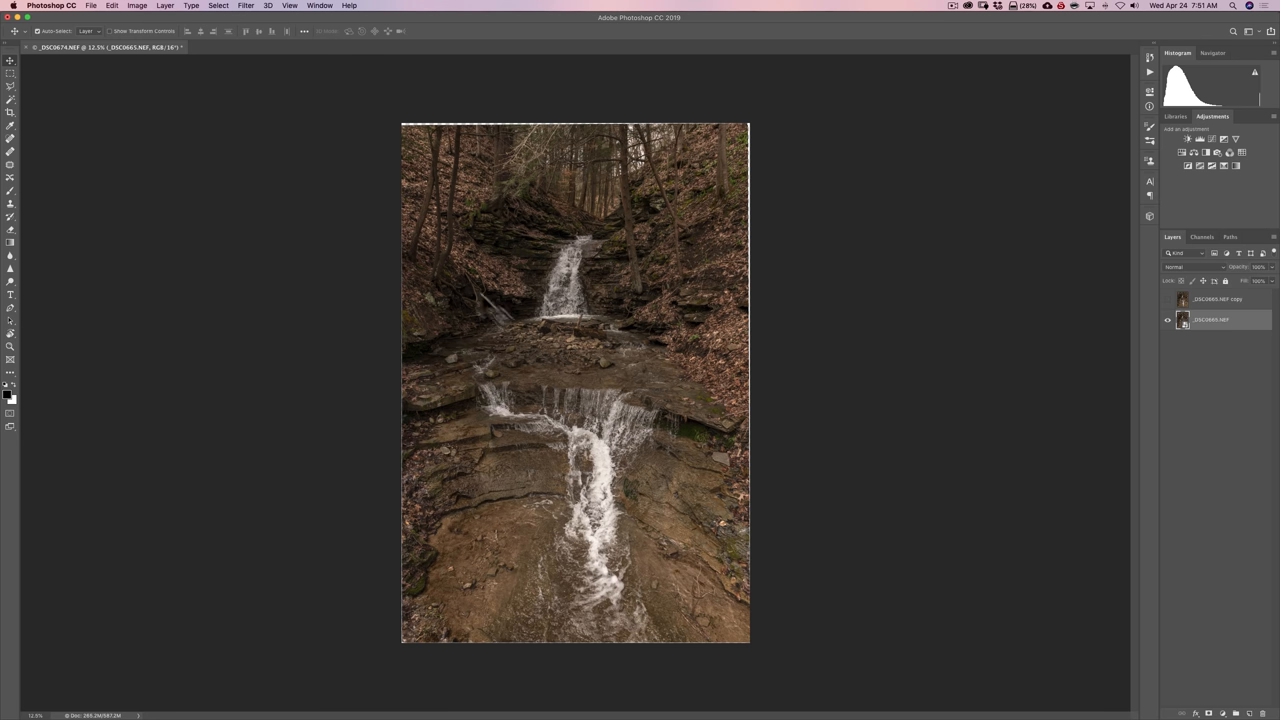
Set the smart object's stack mode to Mean to blur the water.
left_click(74, 7)
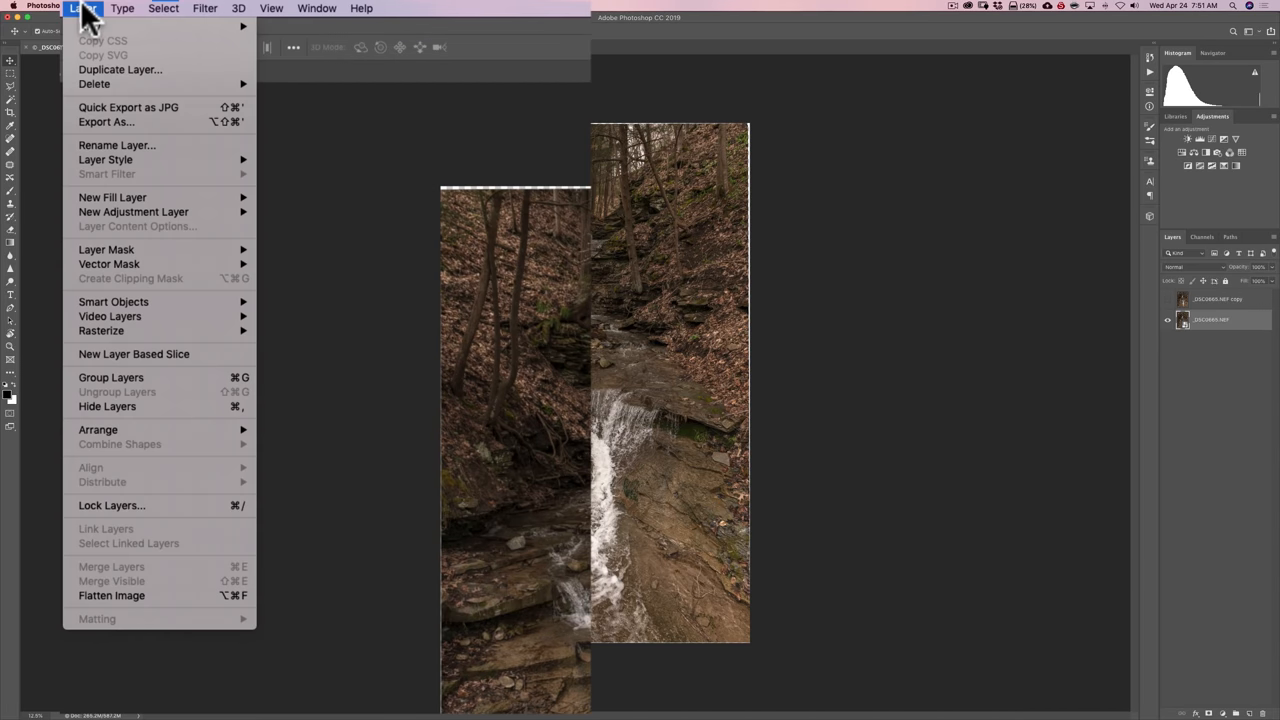
mouse_move(113, 301)
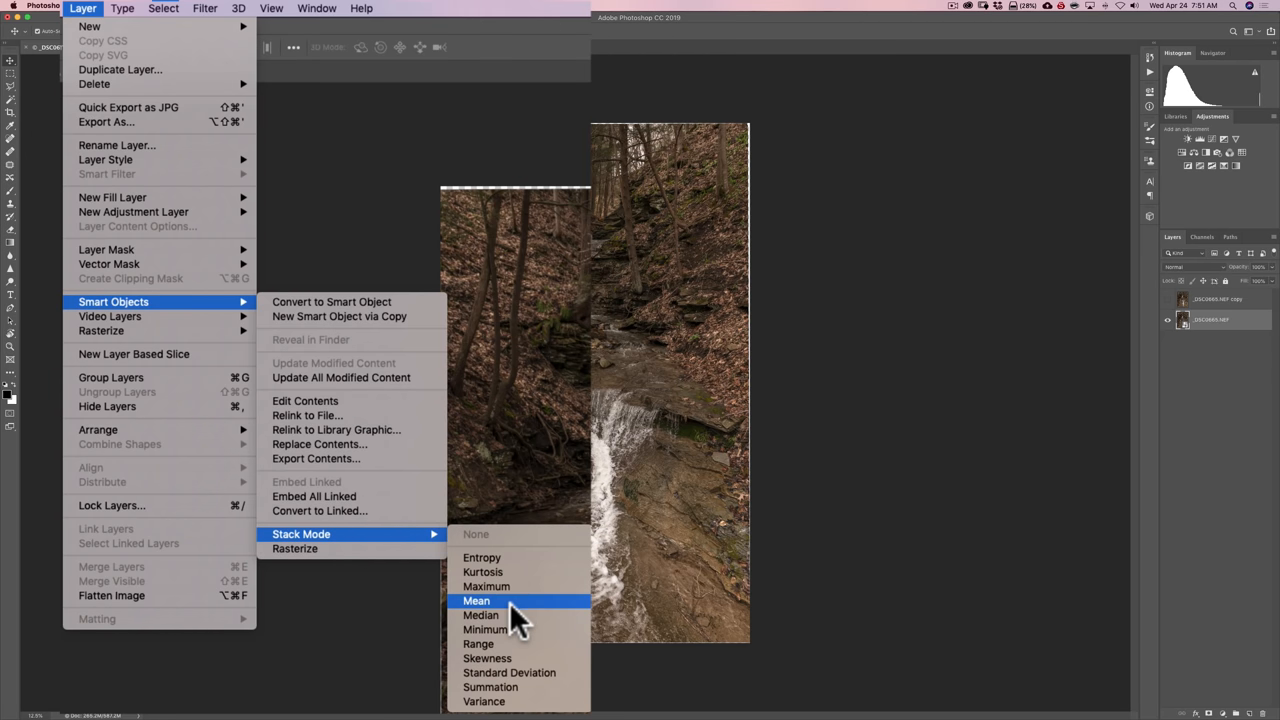
mouse_move(516, 620)
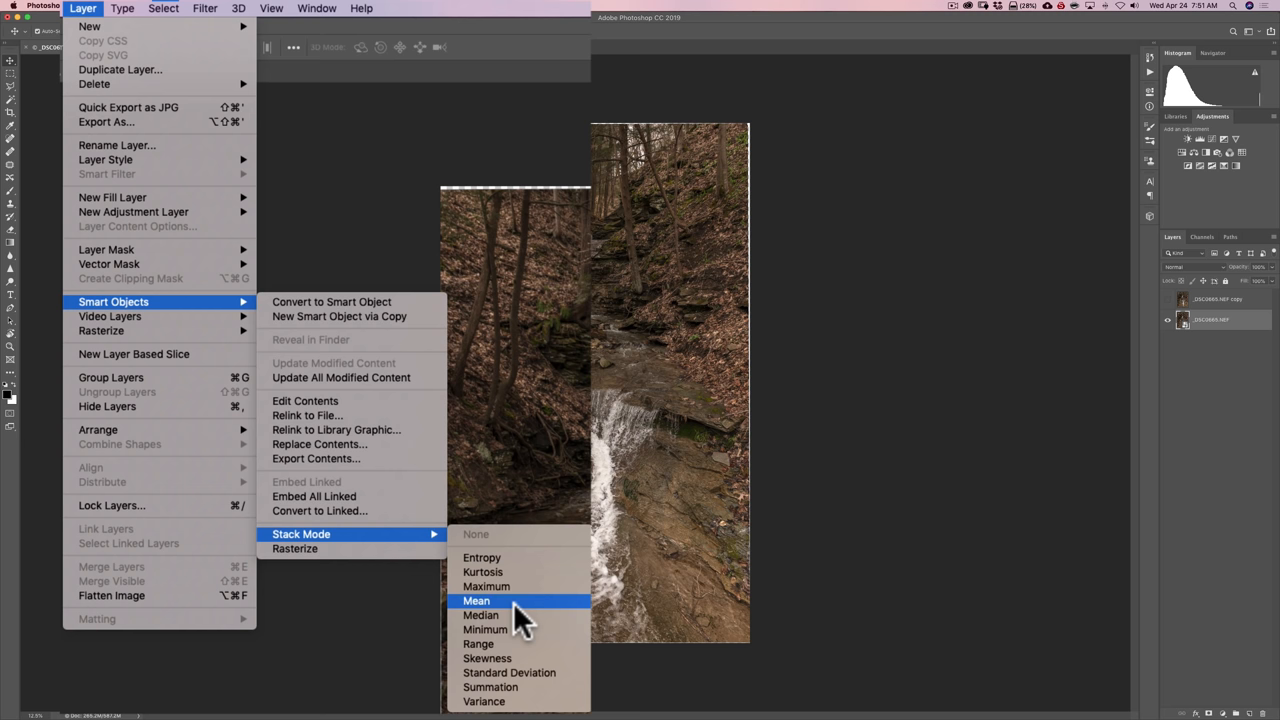
mouse_move(522, 620)
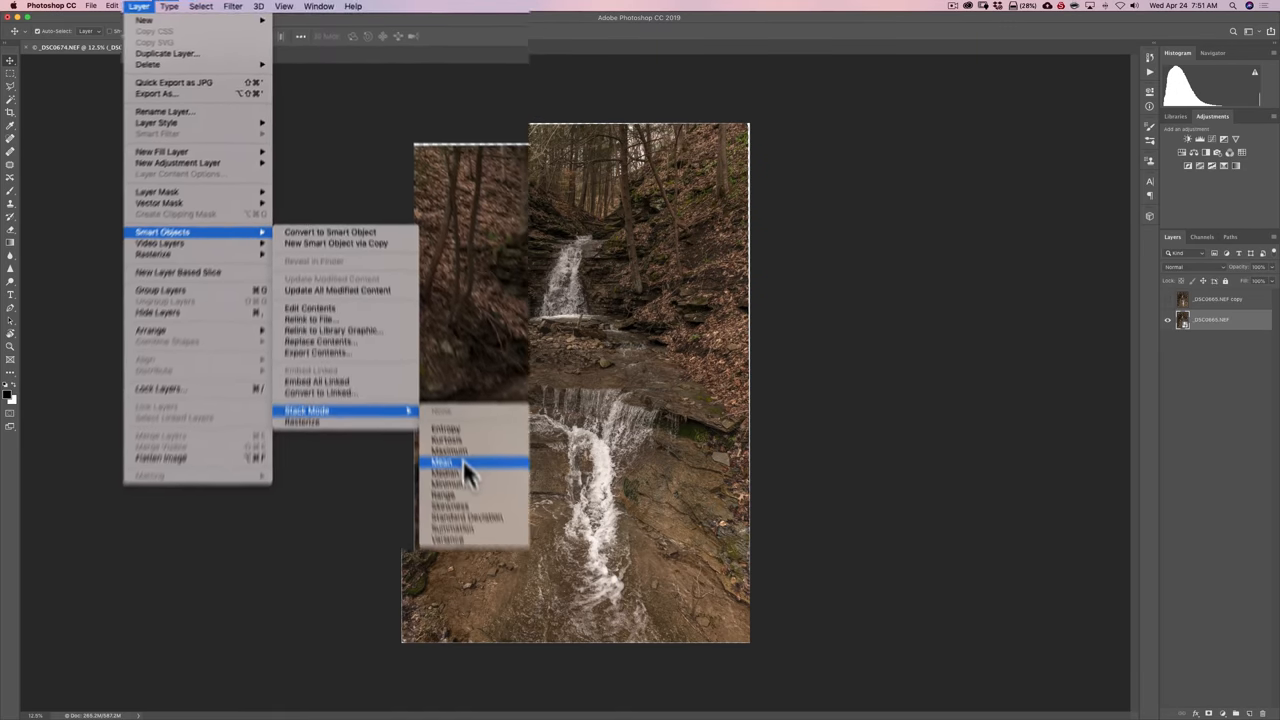
left_click(443, 462)
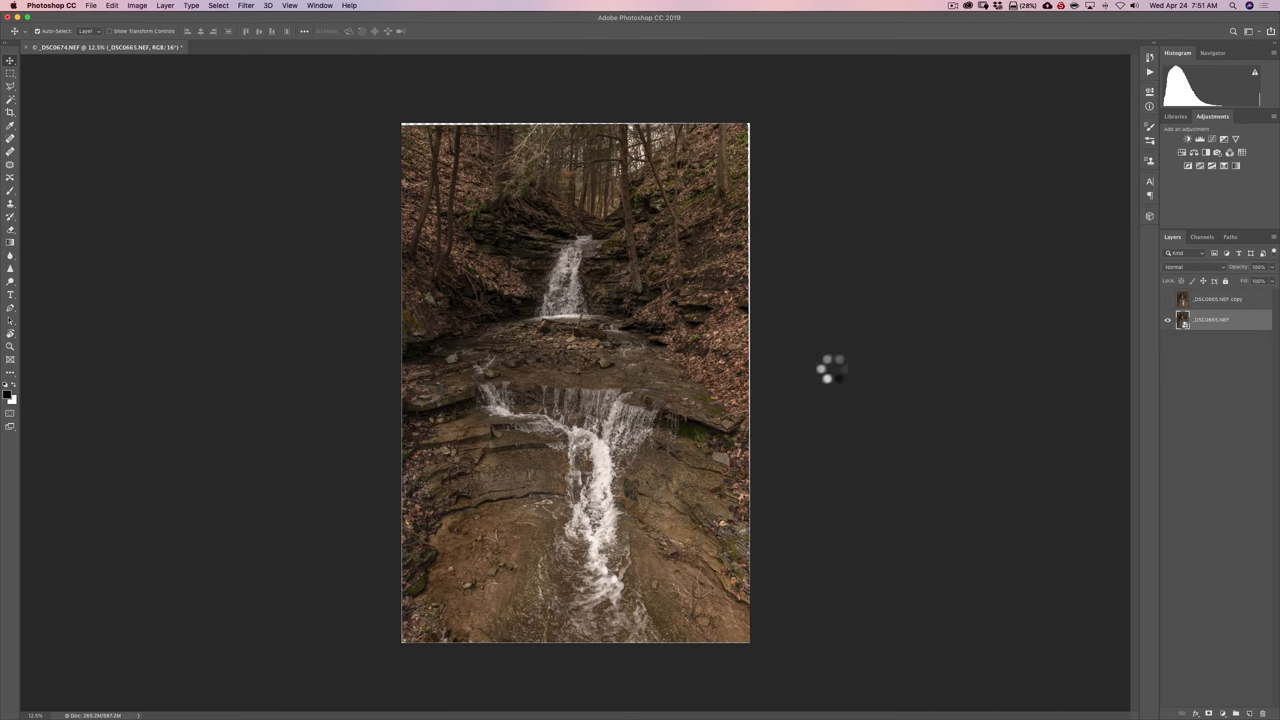
mouse_move(955, 347)
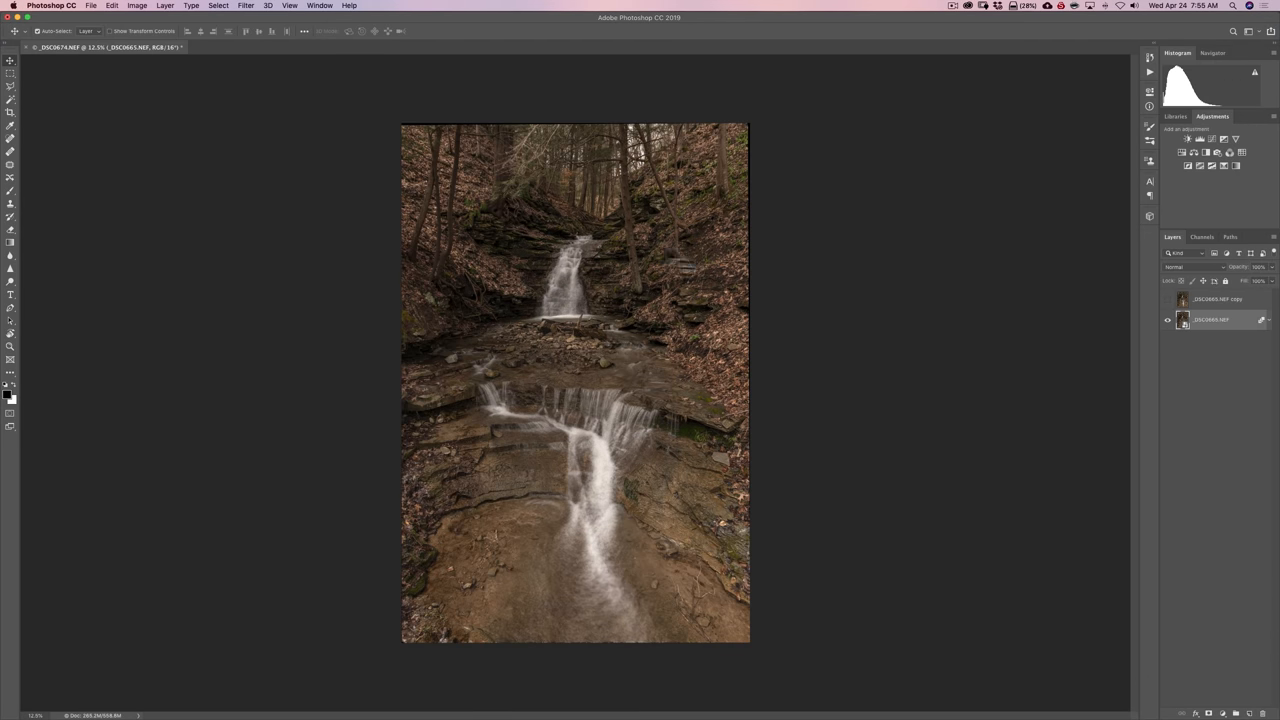
mouse_move(735, 285)
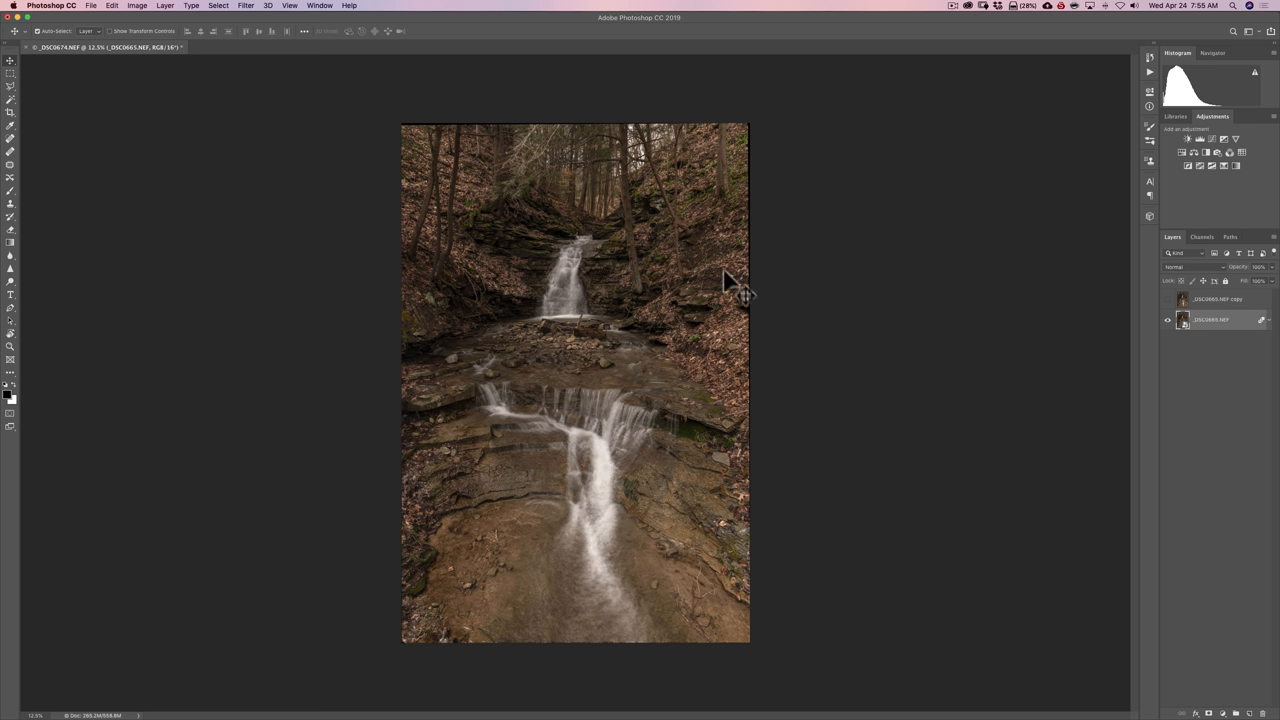
mouse_move(1217, 308)
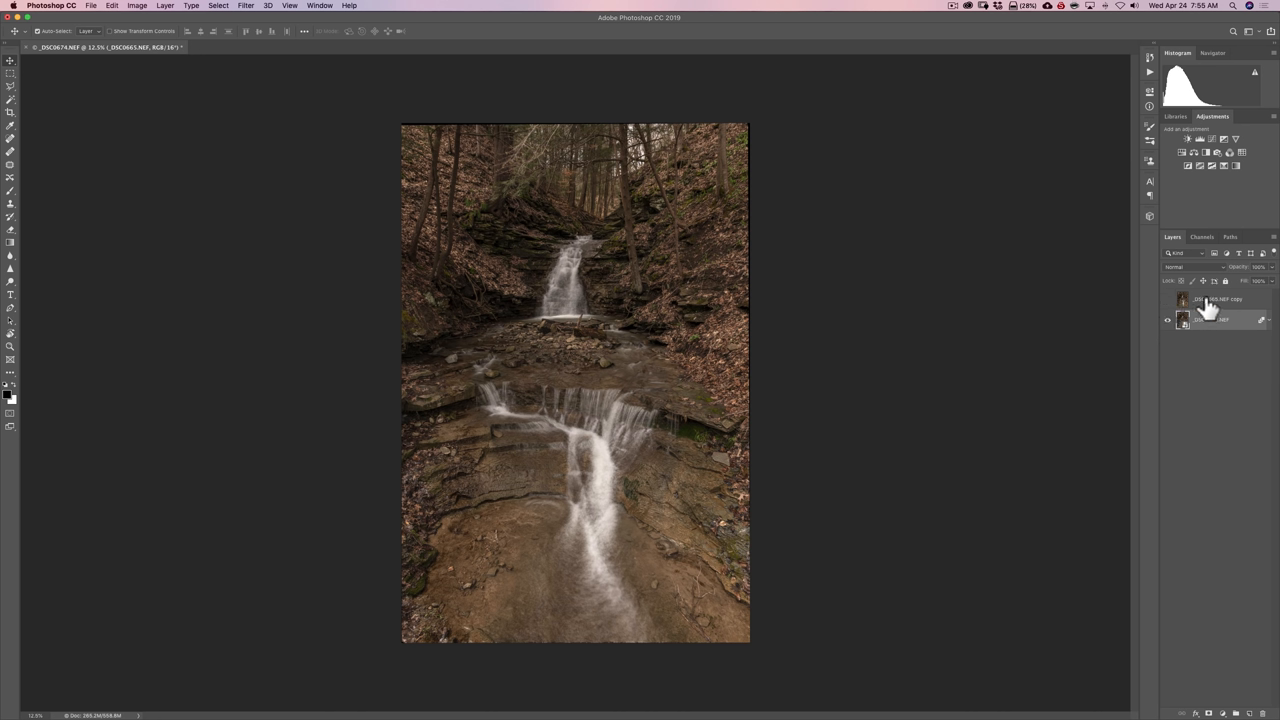
mouse_move(1157, 302)
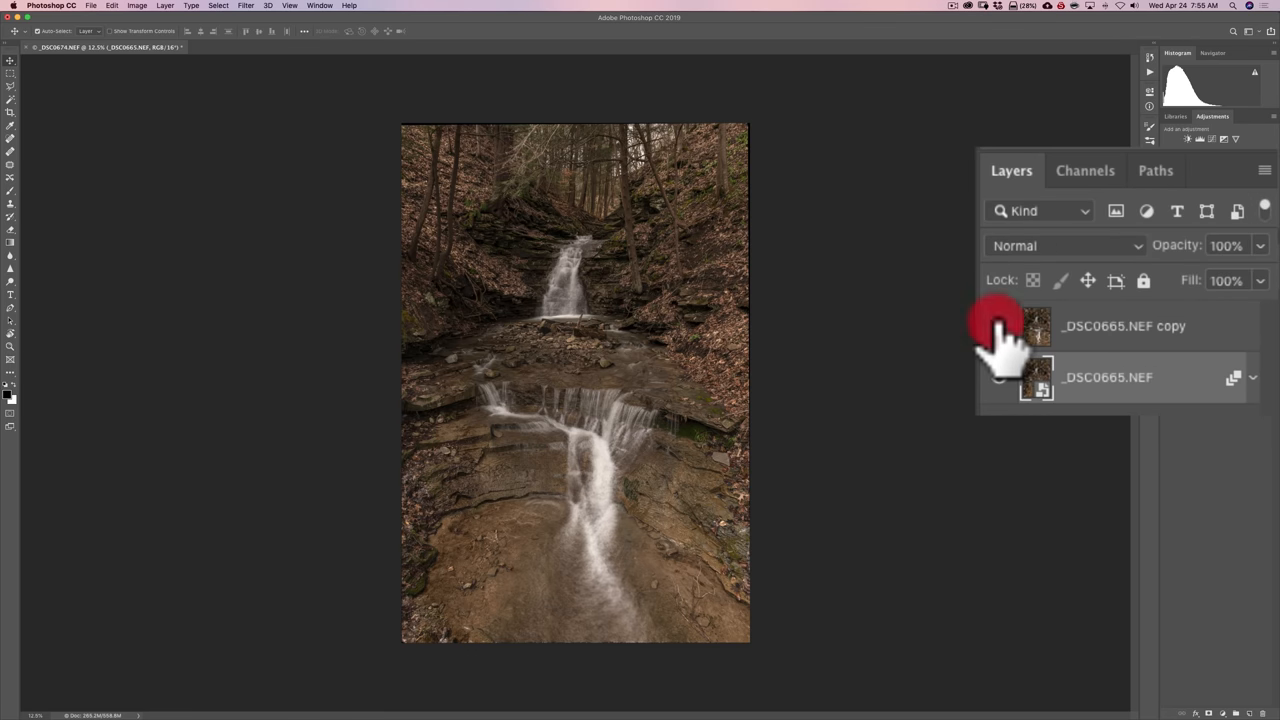
Turn the _DSC0665.NEF copy layer's visibility back on above the blurred stack.
left_click(998, 325)
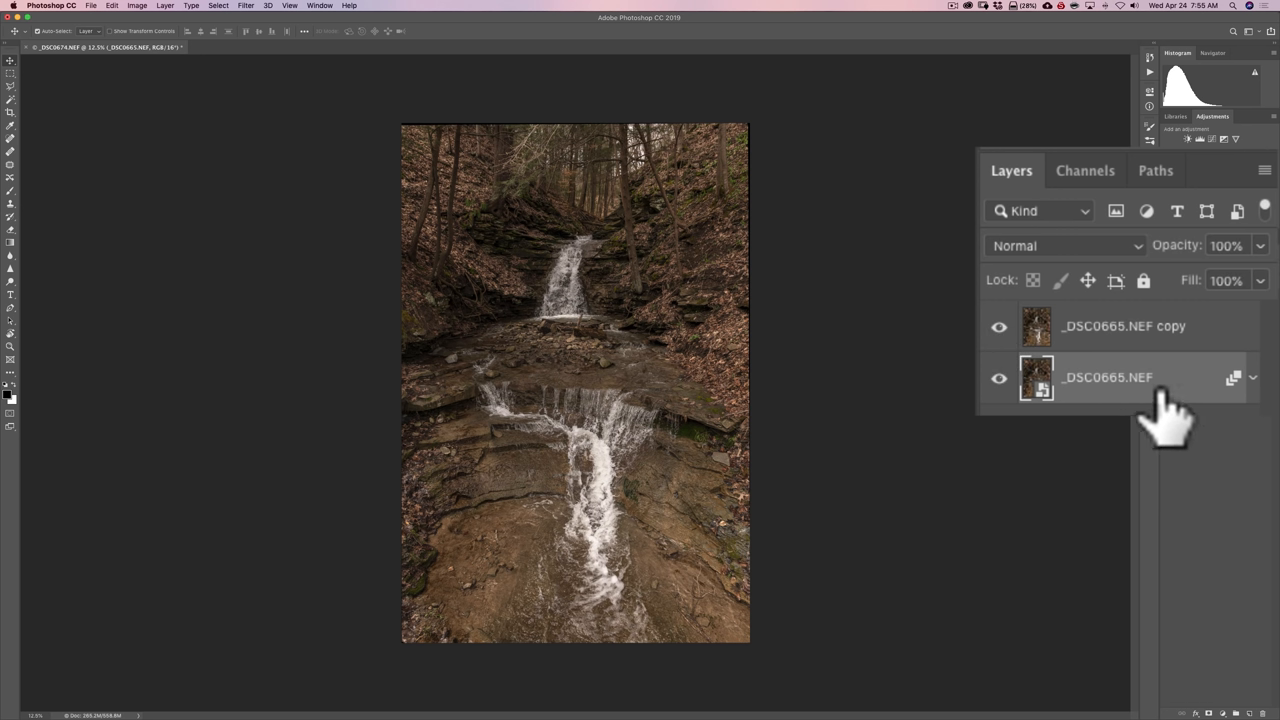
mouse_move(1190, 415)
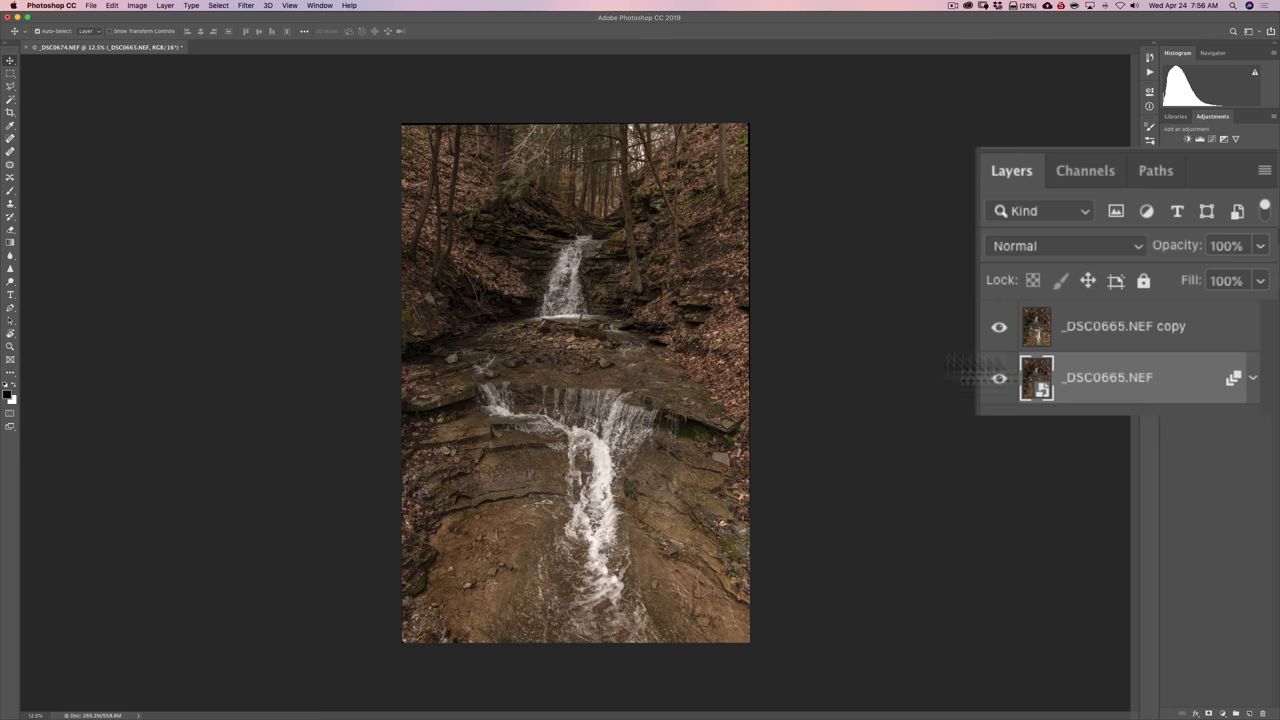
Add a white layer mask to the _DSC0665.NEF copy layer and pick the Brush tool.
left_click(999, 326)
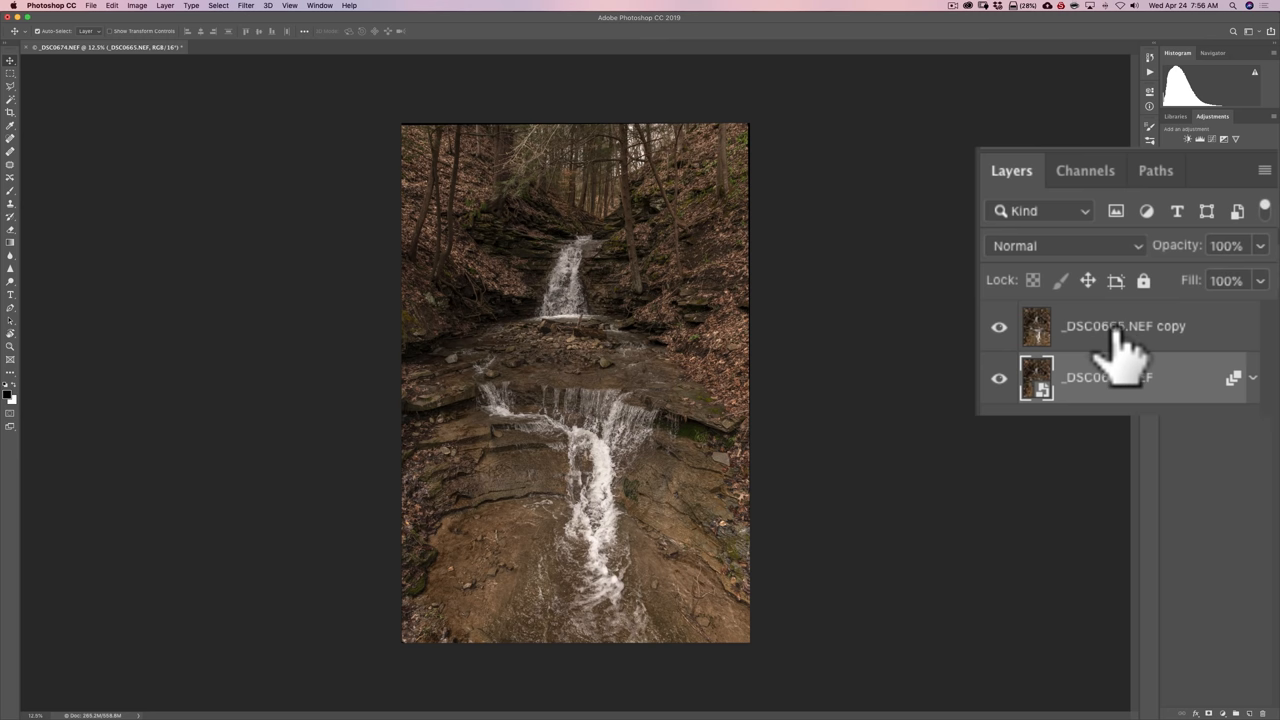
left_click(1120, 326)
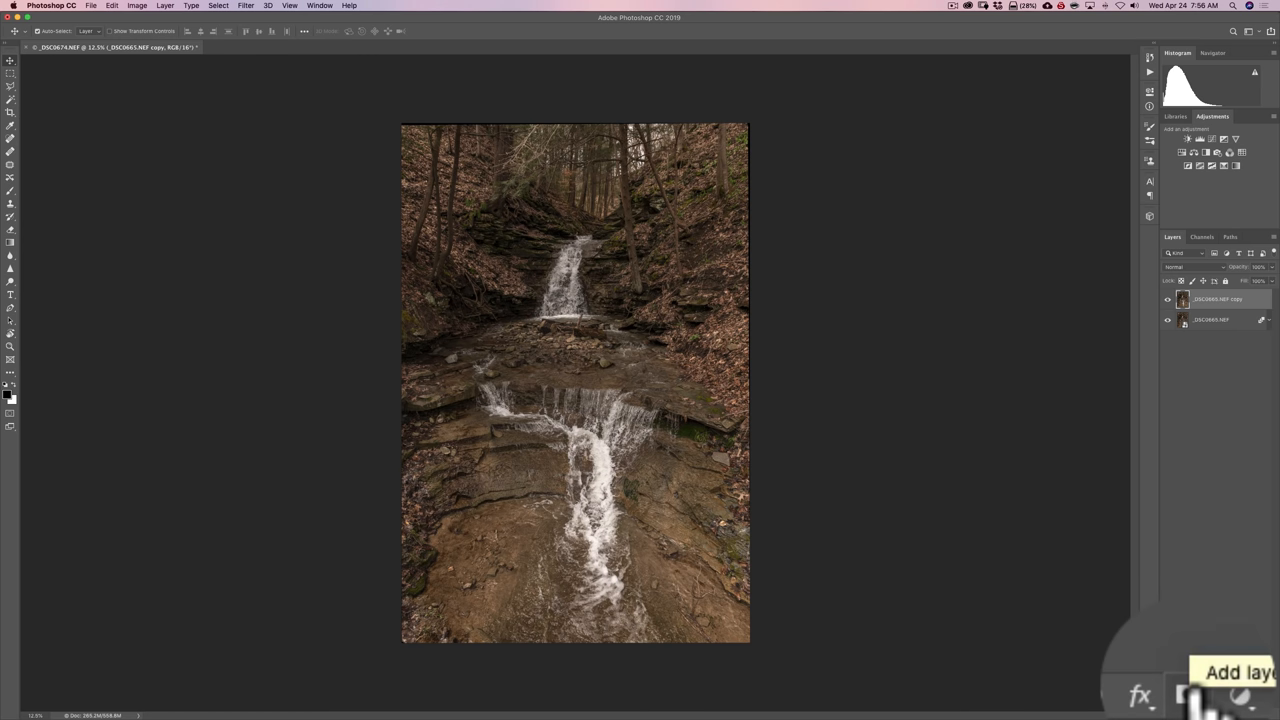
left_click(1196, 712)
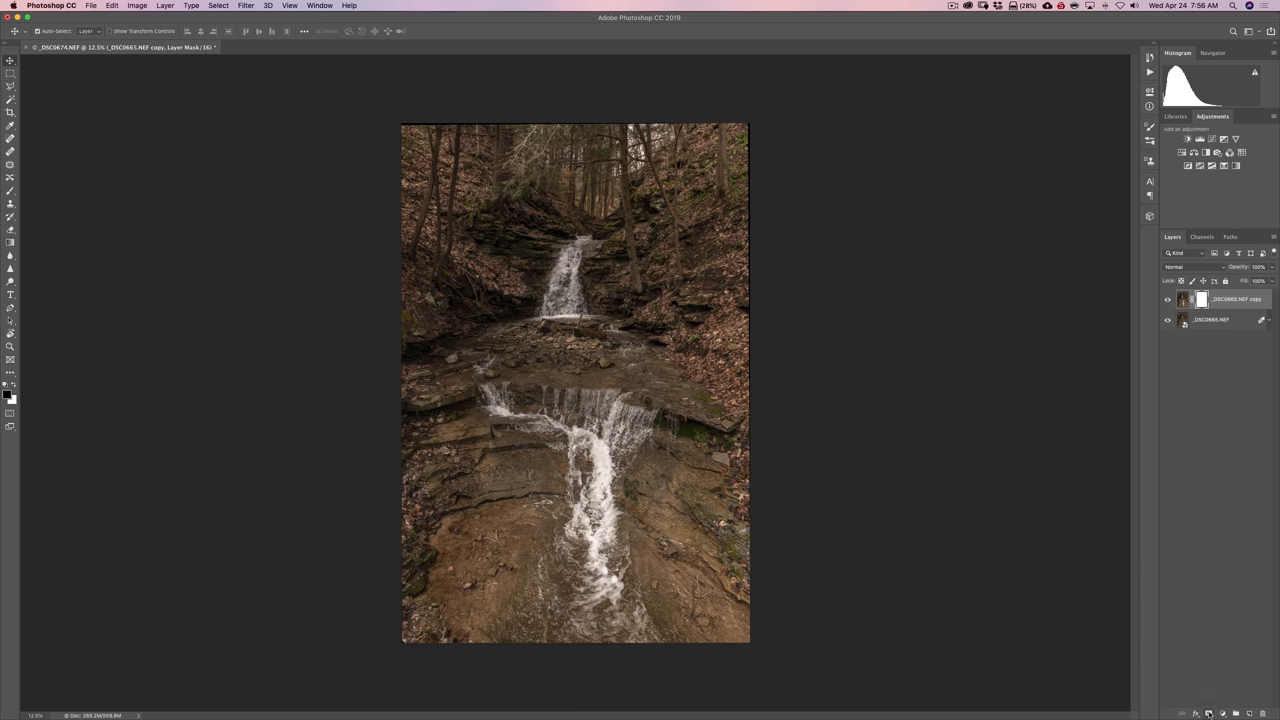
mouse_move(920, 358)
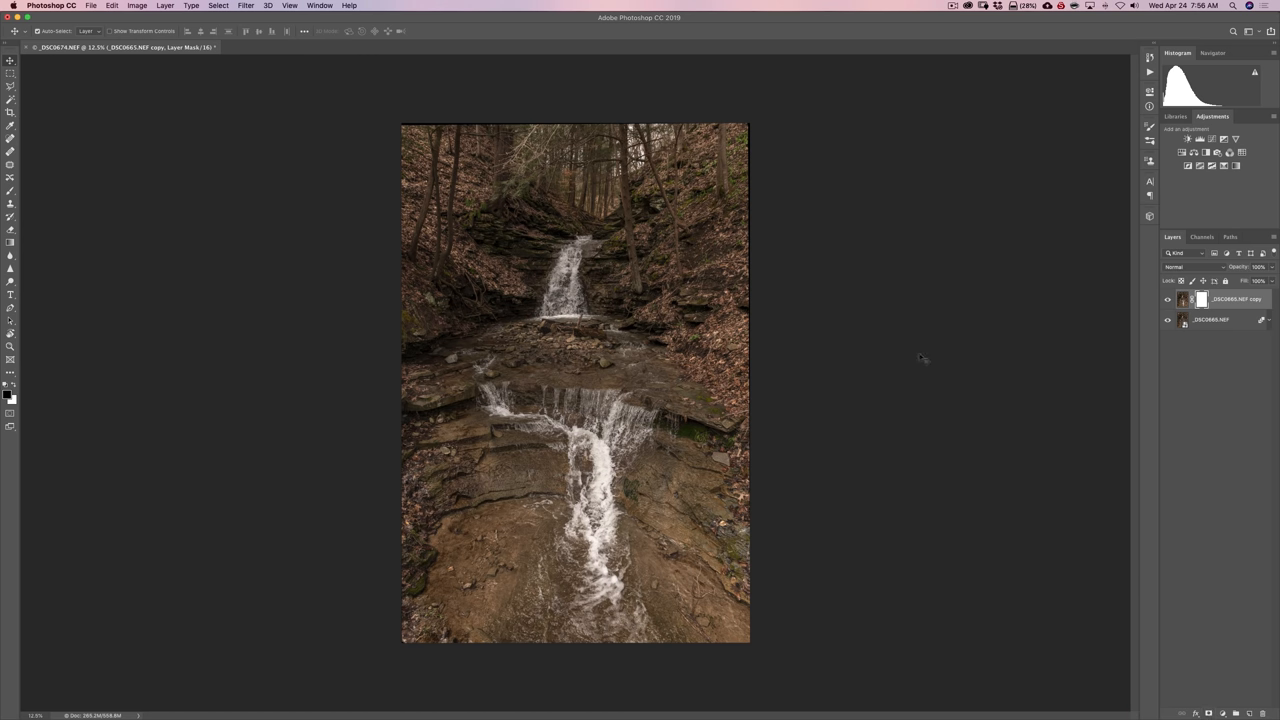
key("b")
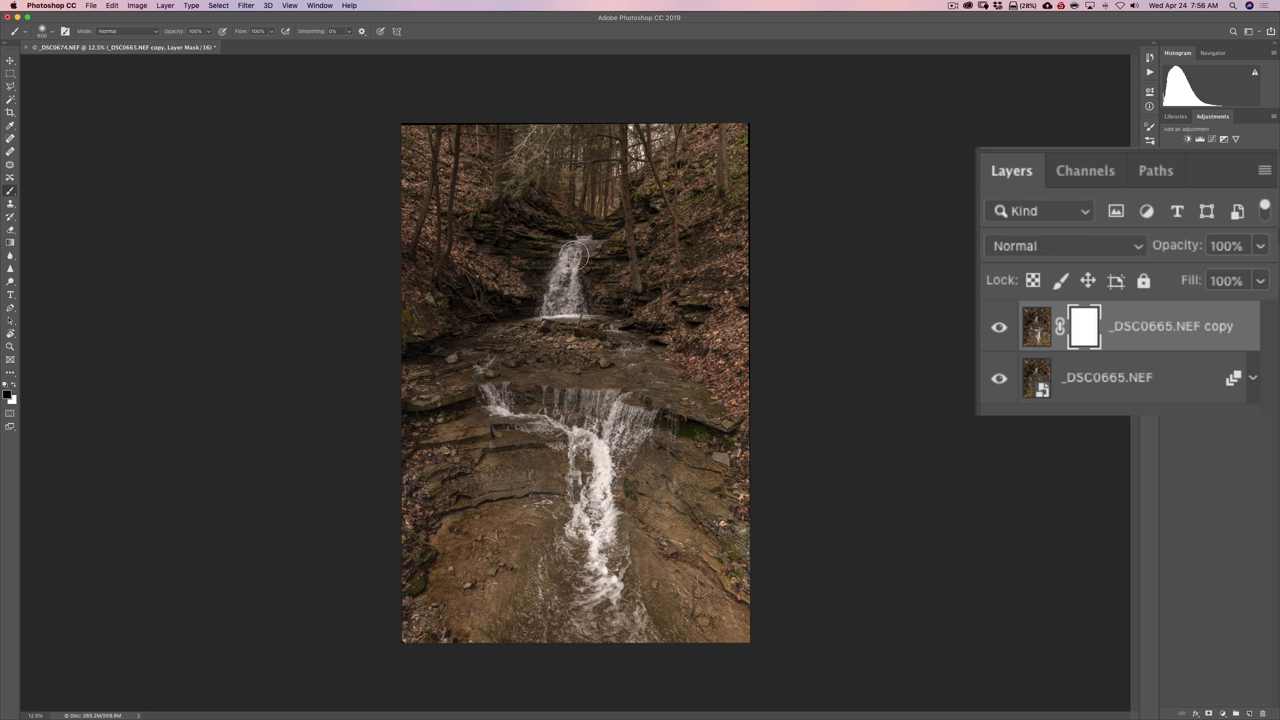
Paint black into the copy layer's mask over both cascades to reveal the blurred water.
left_click(570, 272)
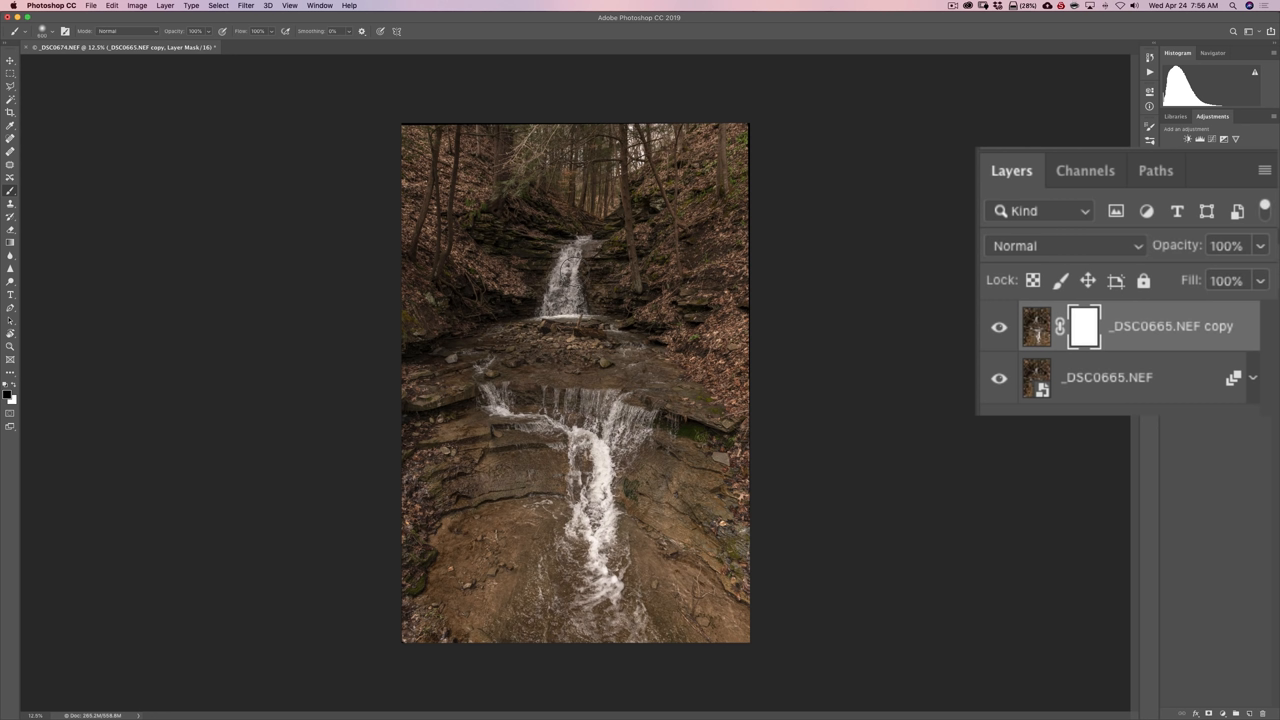
left_click(570, 307)
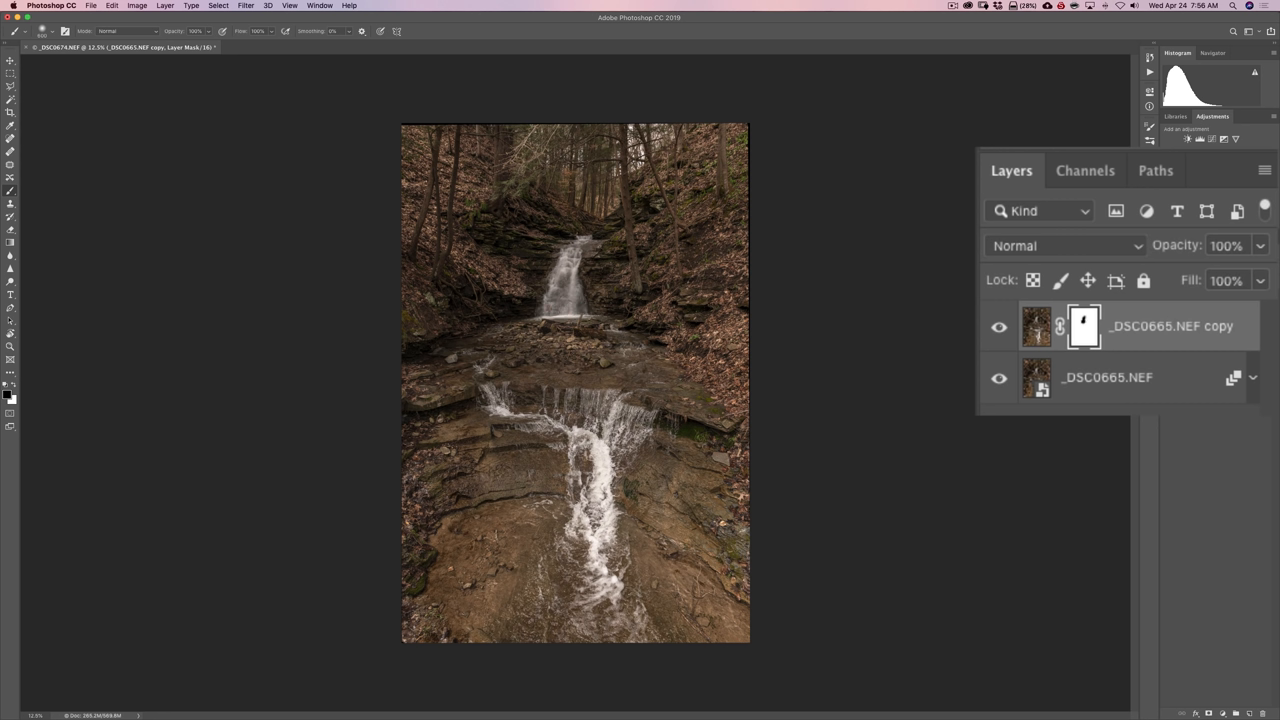
left_click(645, 418)
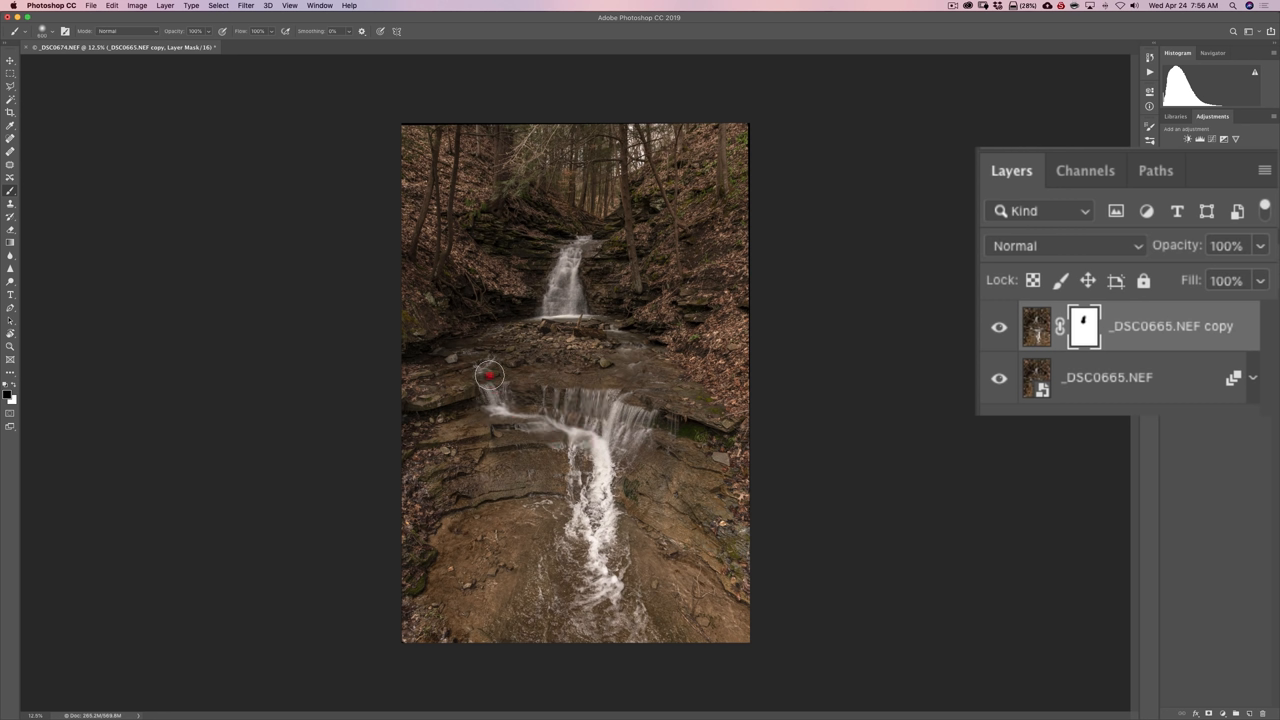
left_click_drag(490, 377, 583, 505)
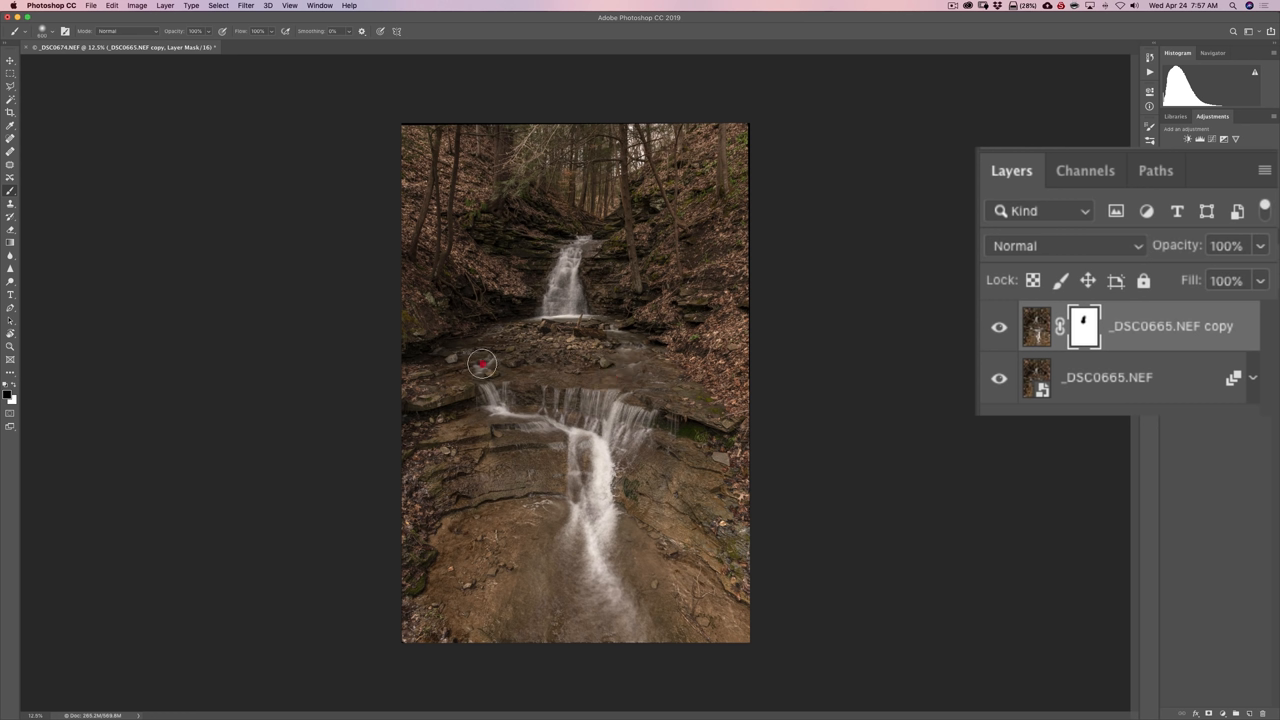
mouse_move(598, 517)
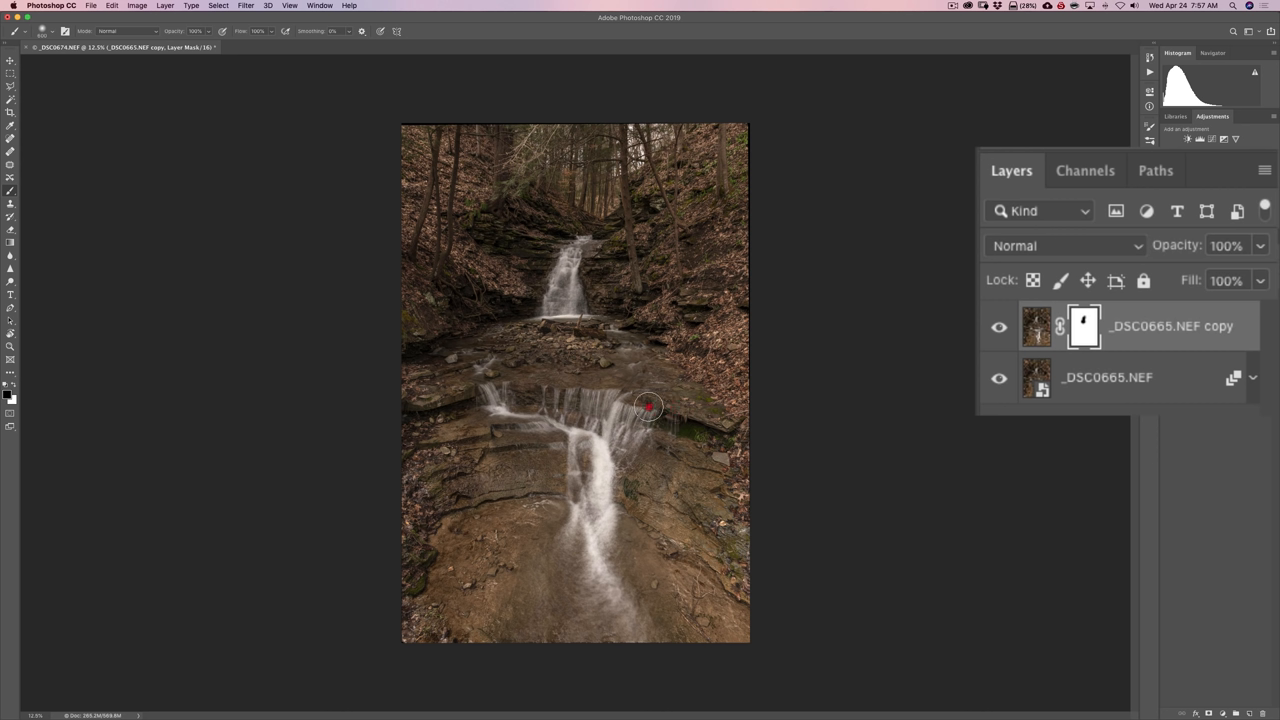
mouse_move(583, 247)
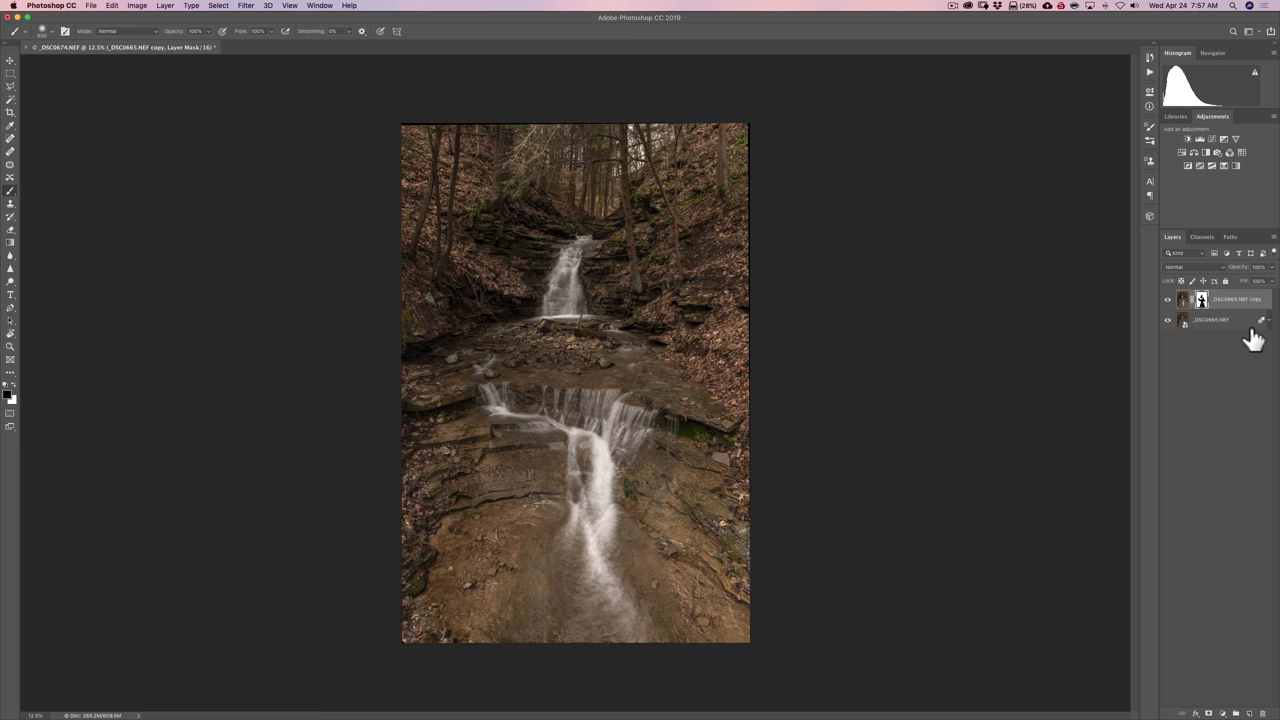
mouse_move(1193, 325)
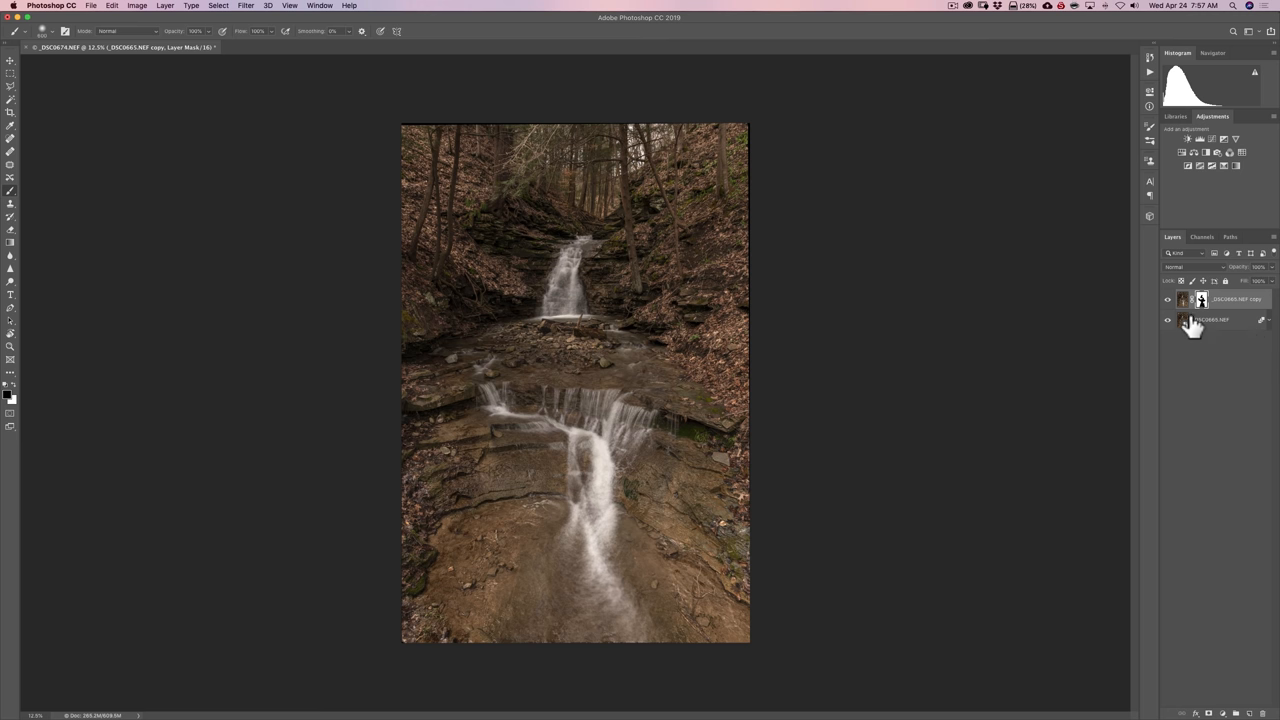
mouse_move(325, 90)
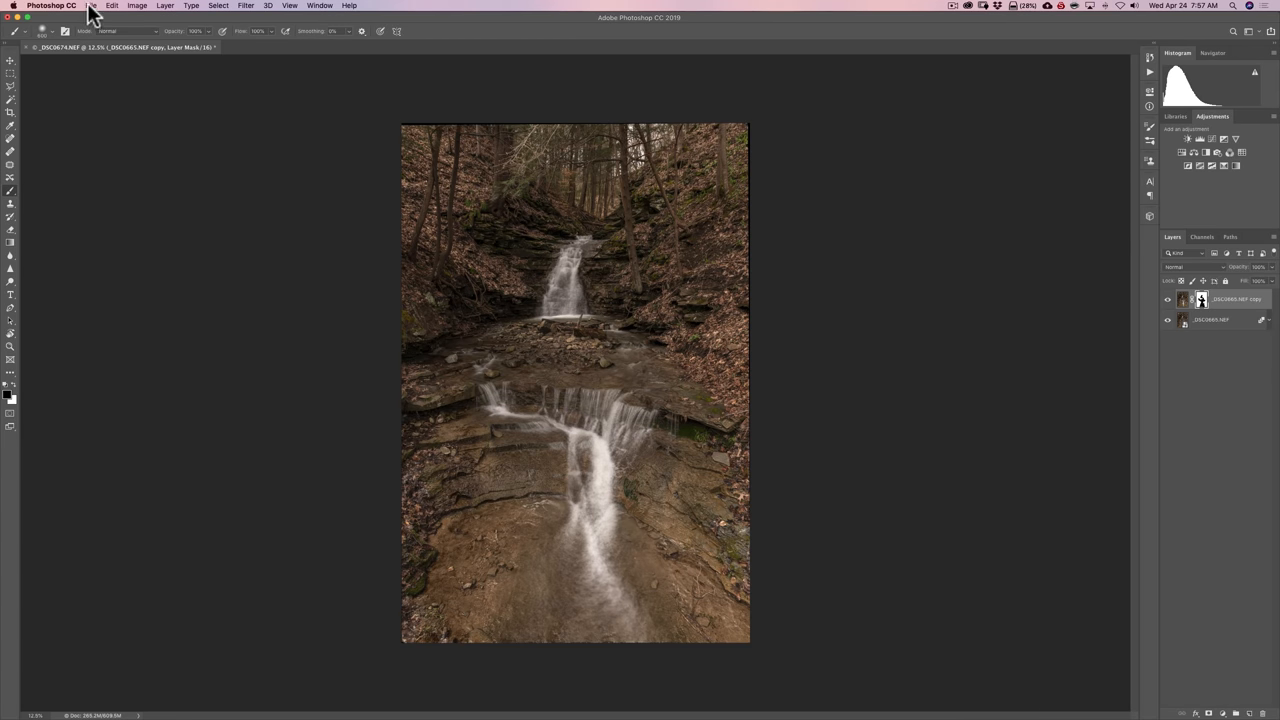
left_click(49, 5)
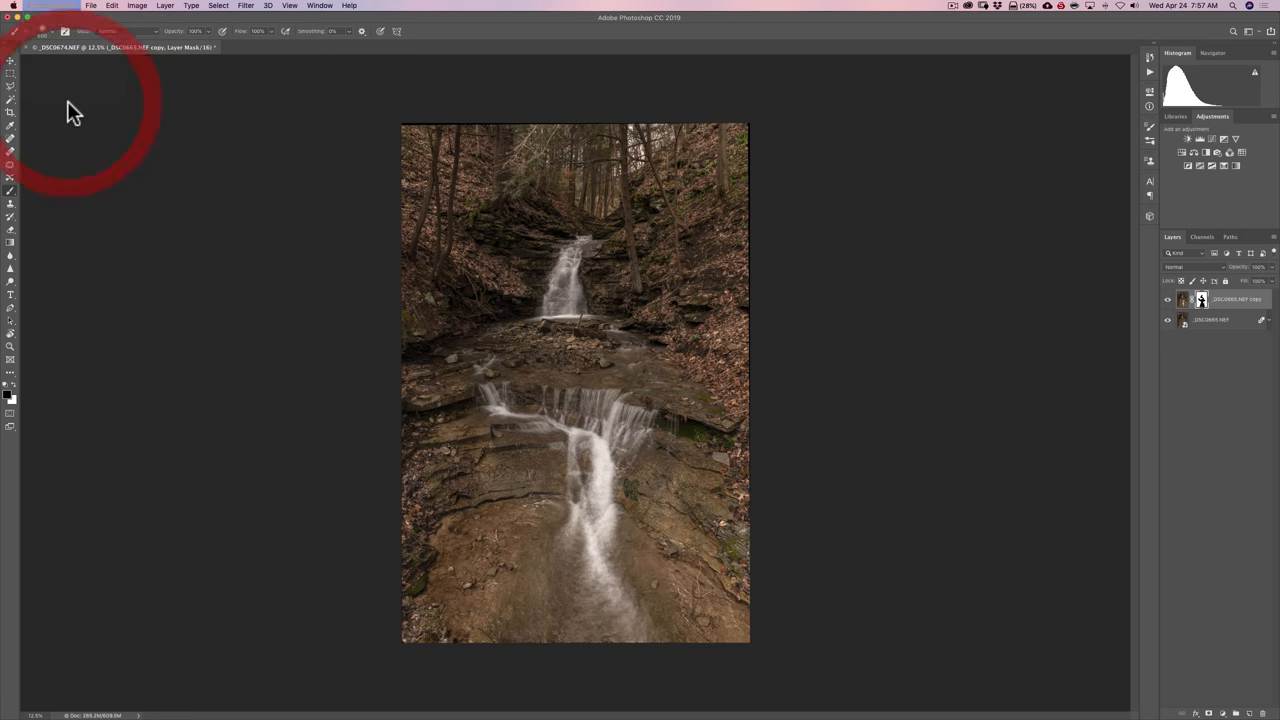
Quit Photoshop with Cmd+Q, saving the composite back to Lightroom as _DSC0665-Edit-2.tif.
key("cmd+q")
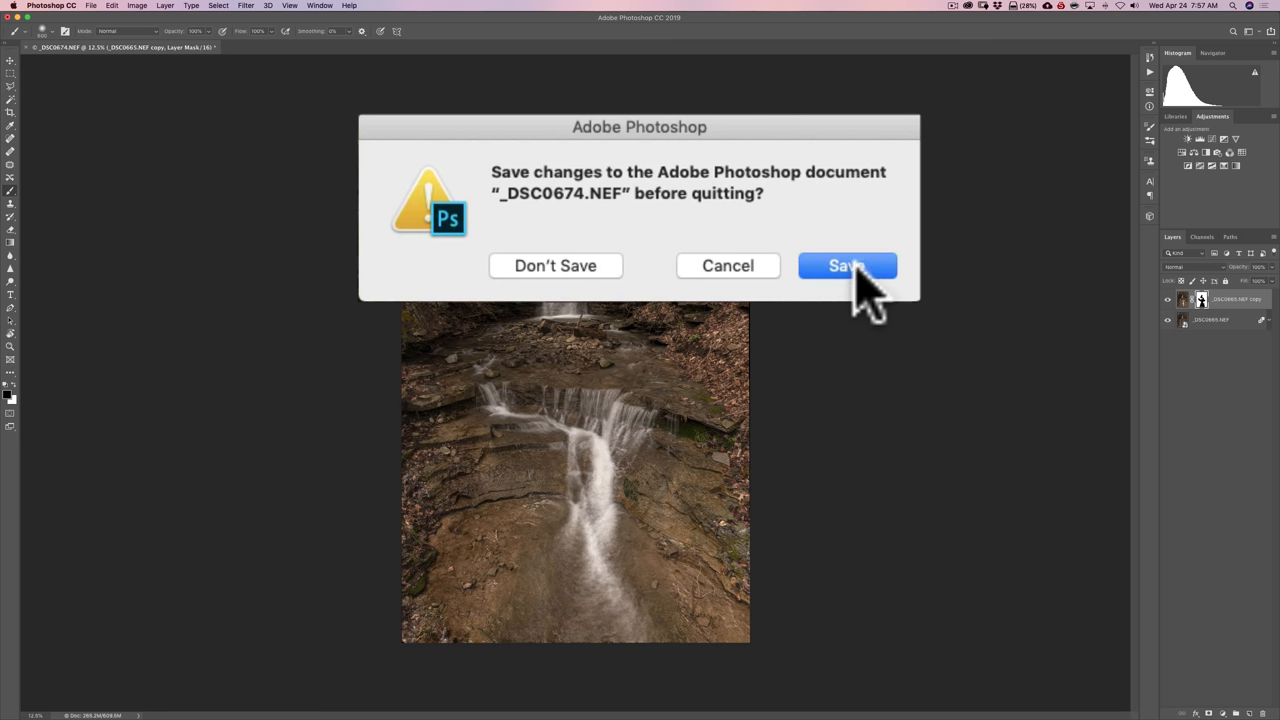
left_click(847, 265)
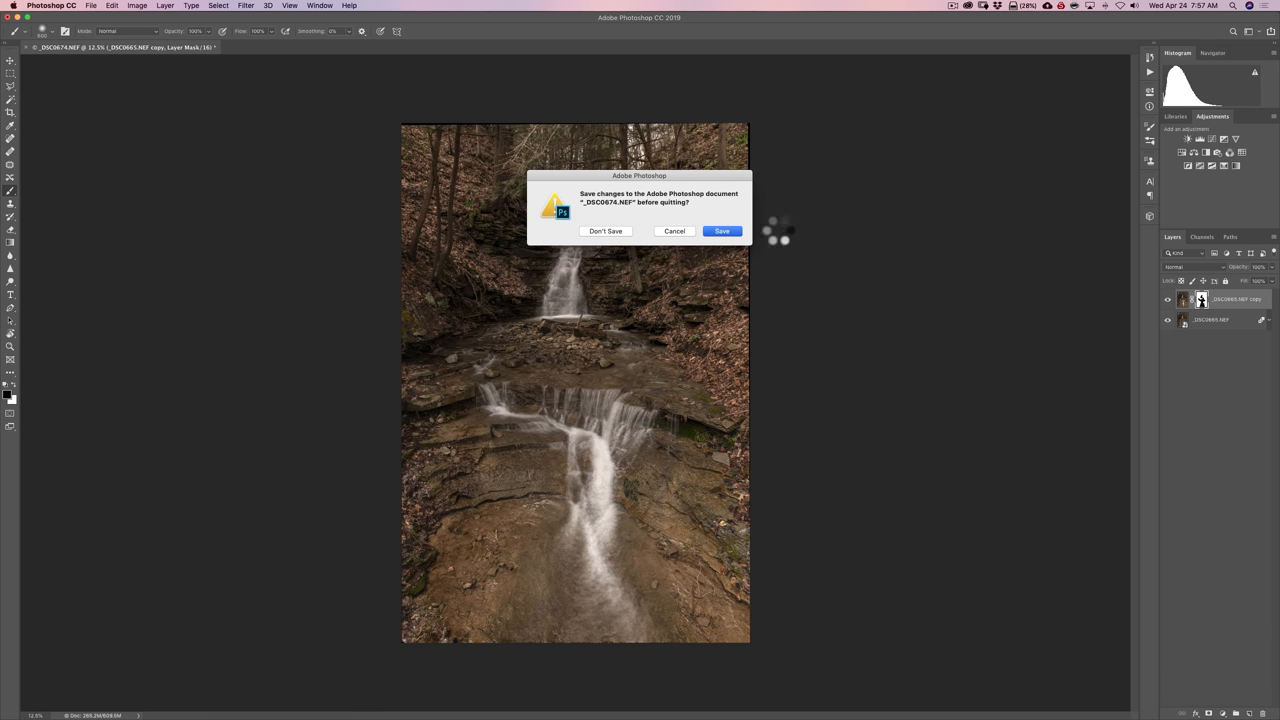
left_click(721, 231)
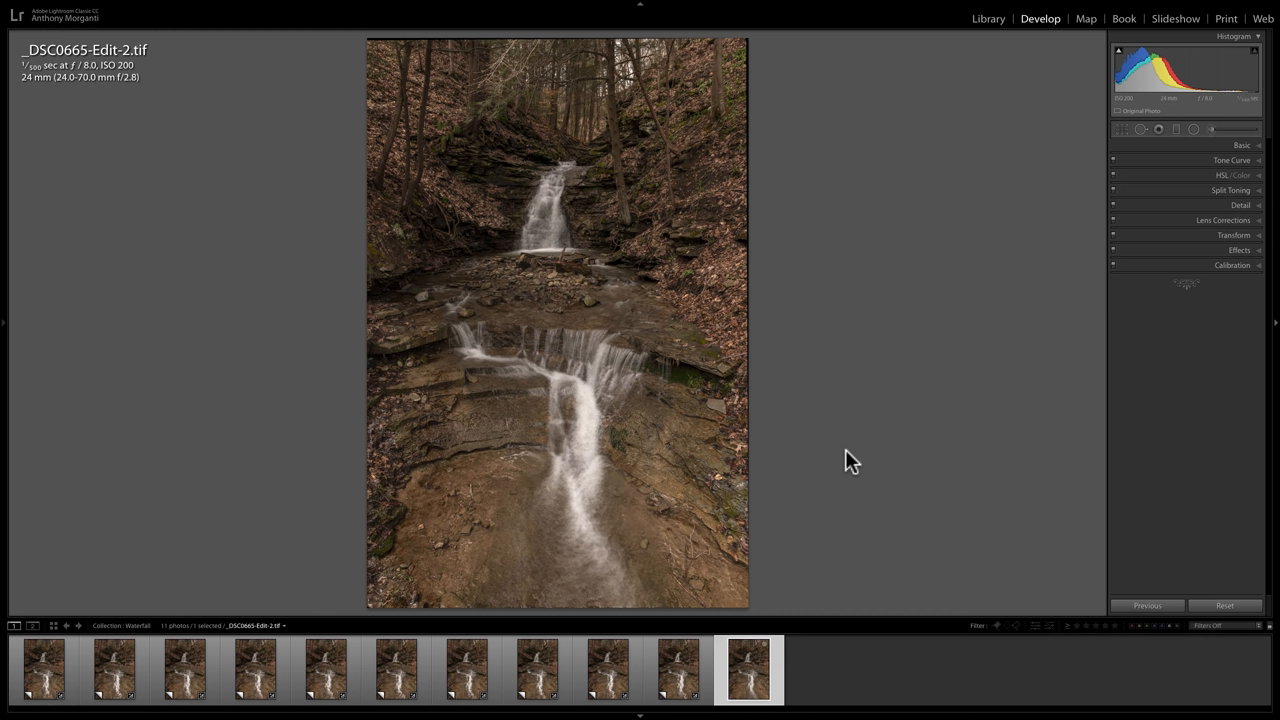
mouse_move(782, 402)
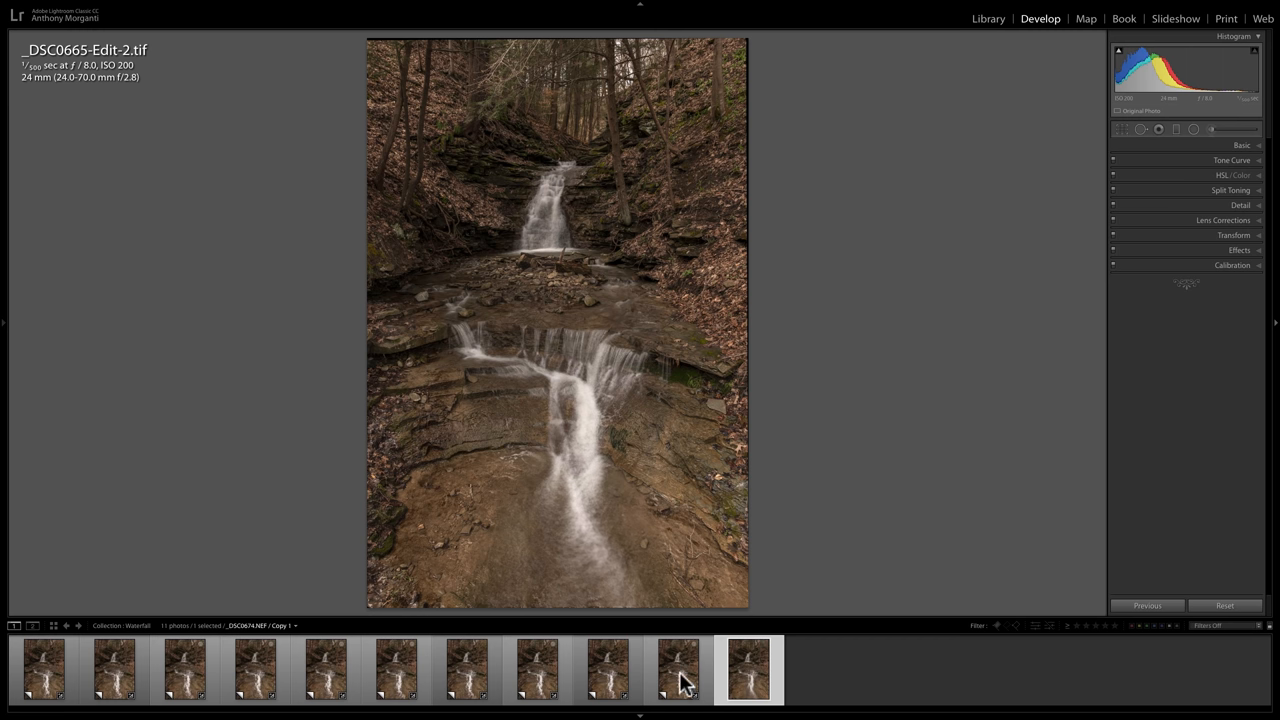
Compare _DSC0665-Edit-2.tif against originals DSC0674 and DSC0665, then reselect the composite.
left_click(678, 668)
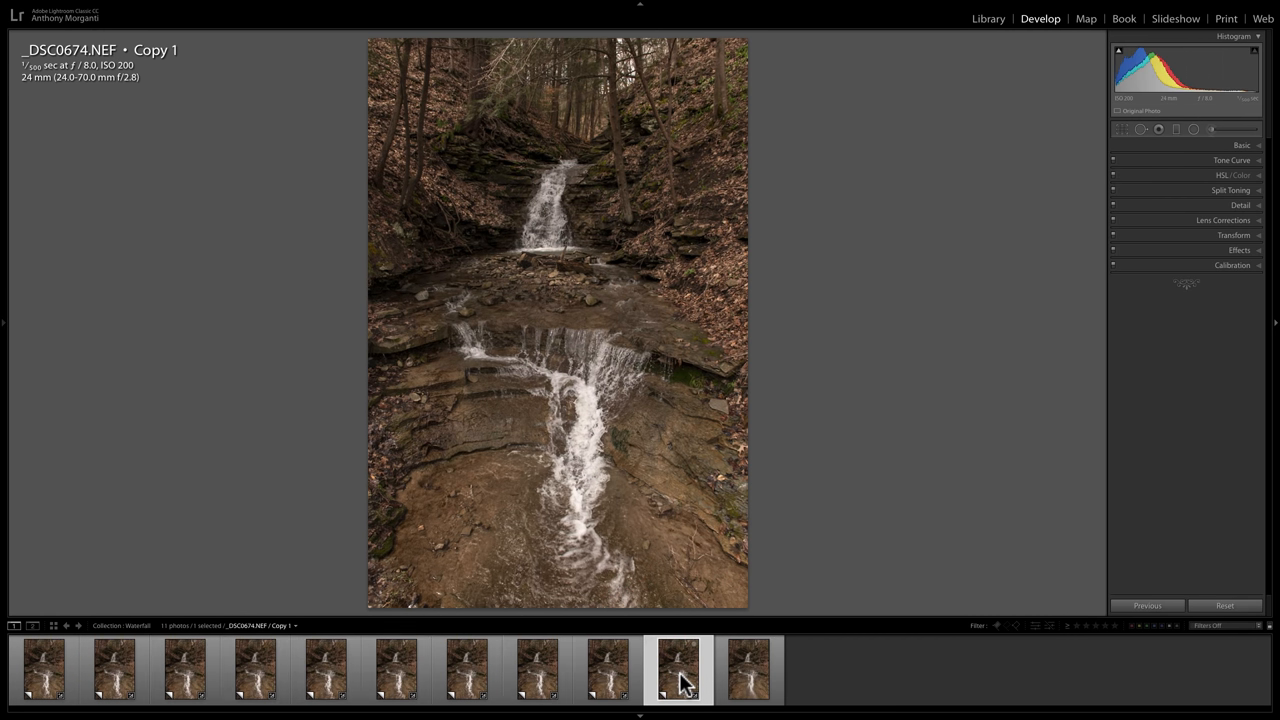
left_click(748, 668)
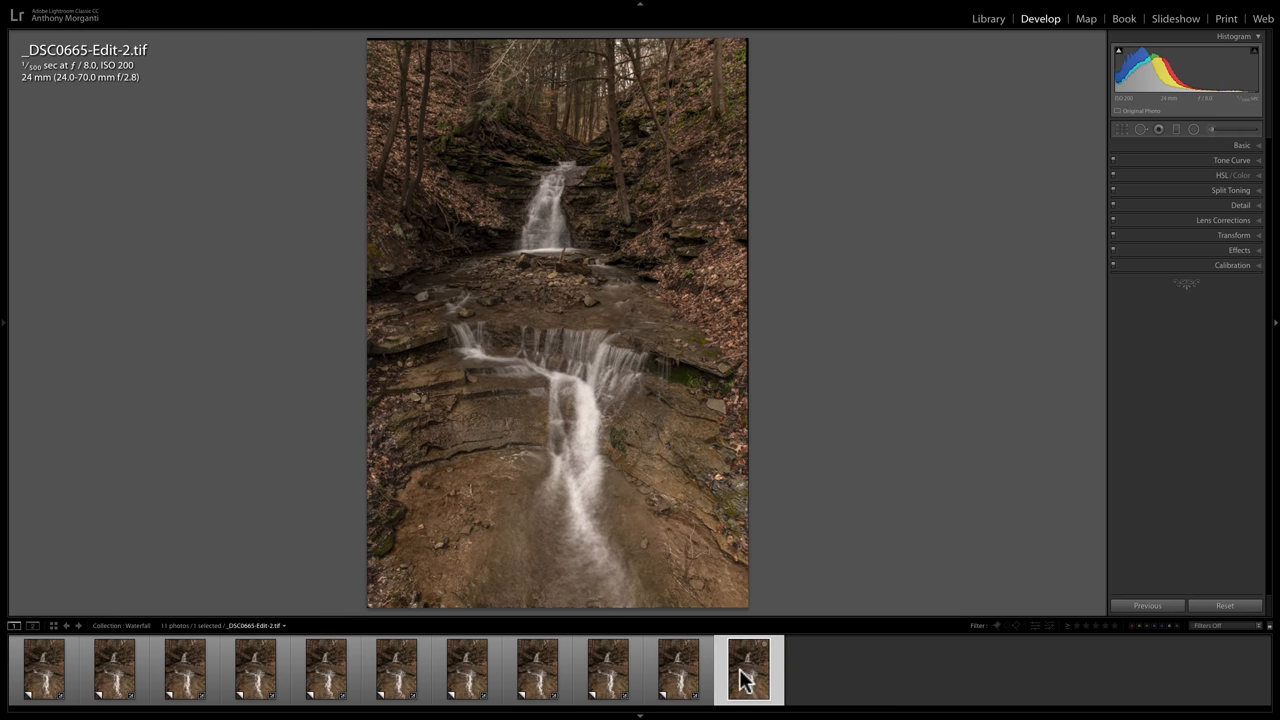
left_click(43, 668)
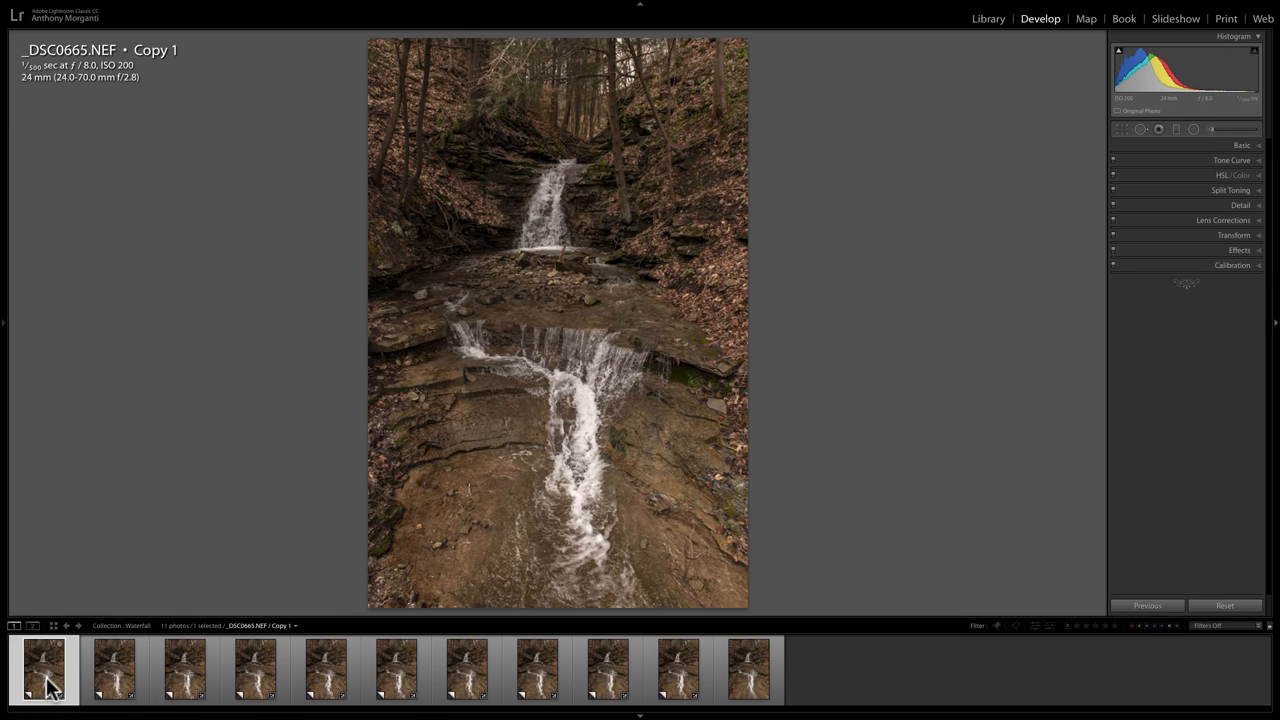
left_click(748, 668)
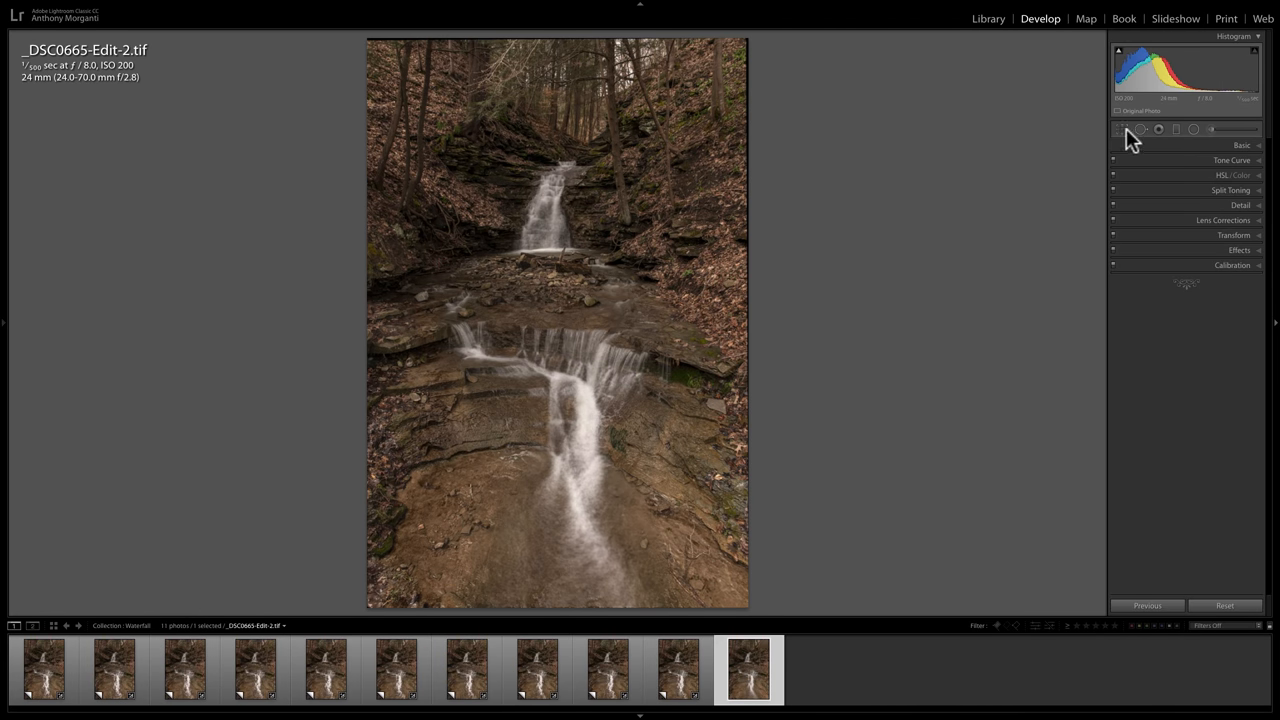
Open the Crop Overlay on the composite and close it, keeping the full frame.
left_click(1124, 129)
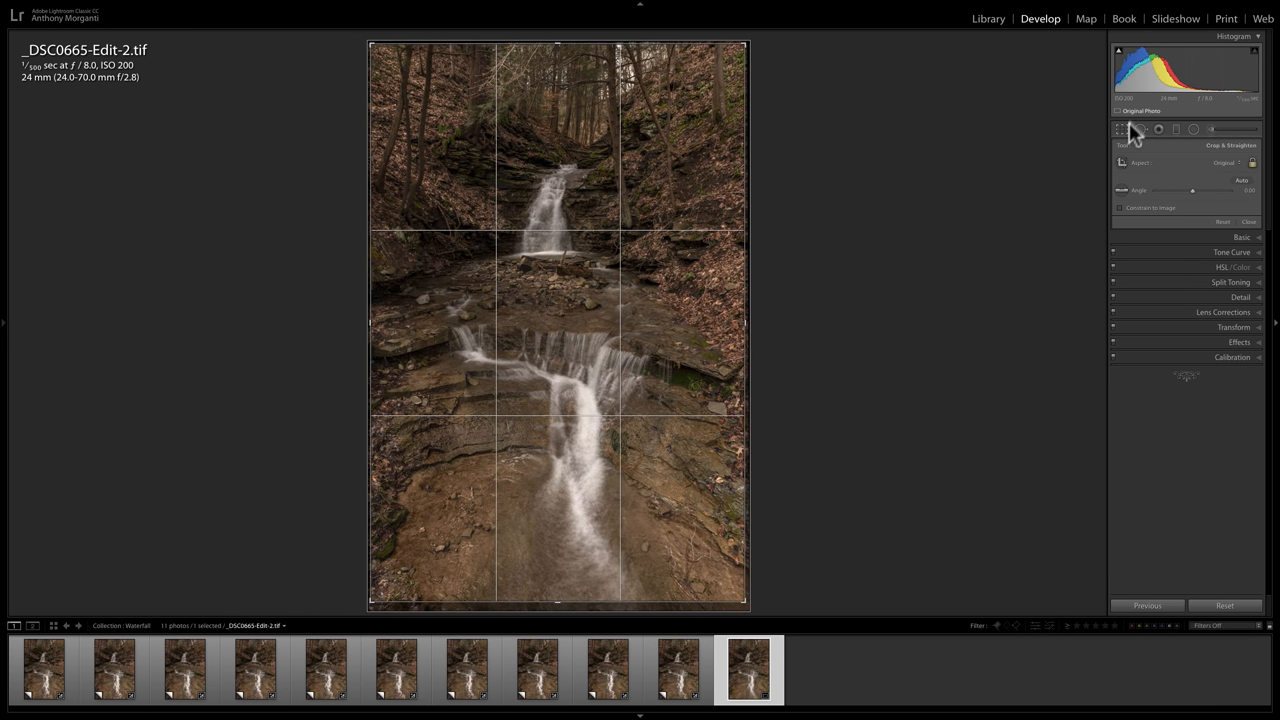
left_click(1140, 128)
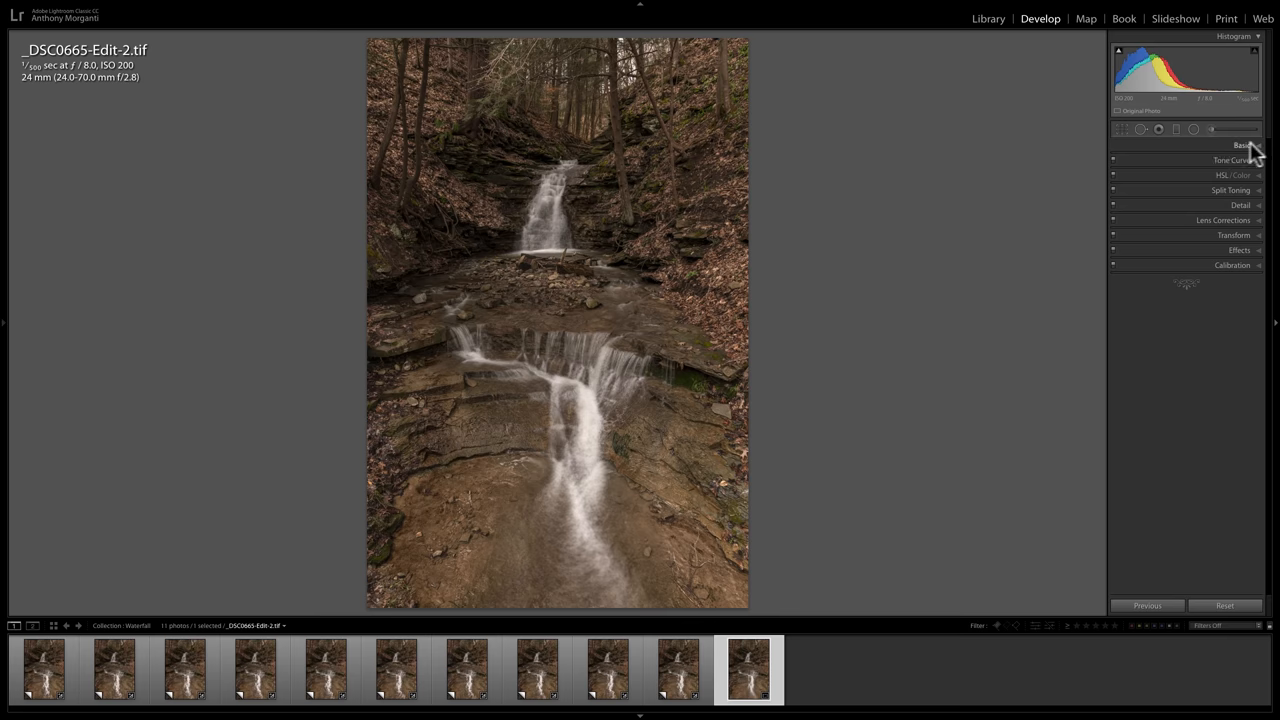
Set Clarity +39, Saturation +26, Whites +31, Blacks −4, and apply a contrast tone curve.
left_click(1242, 145)
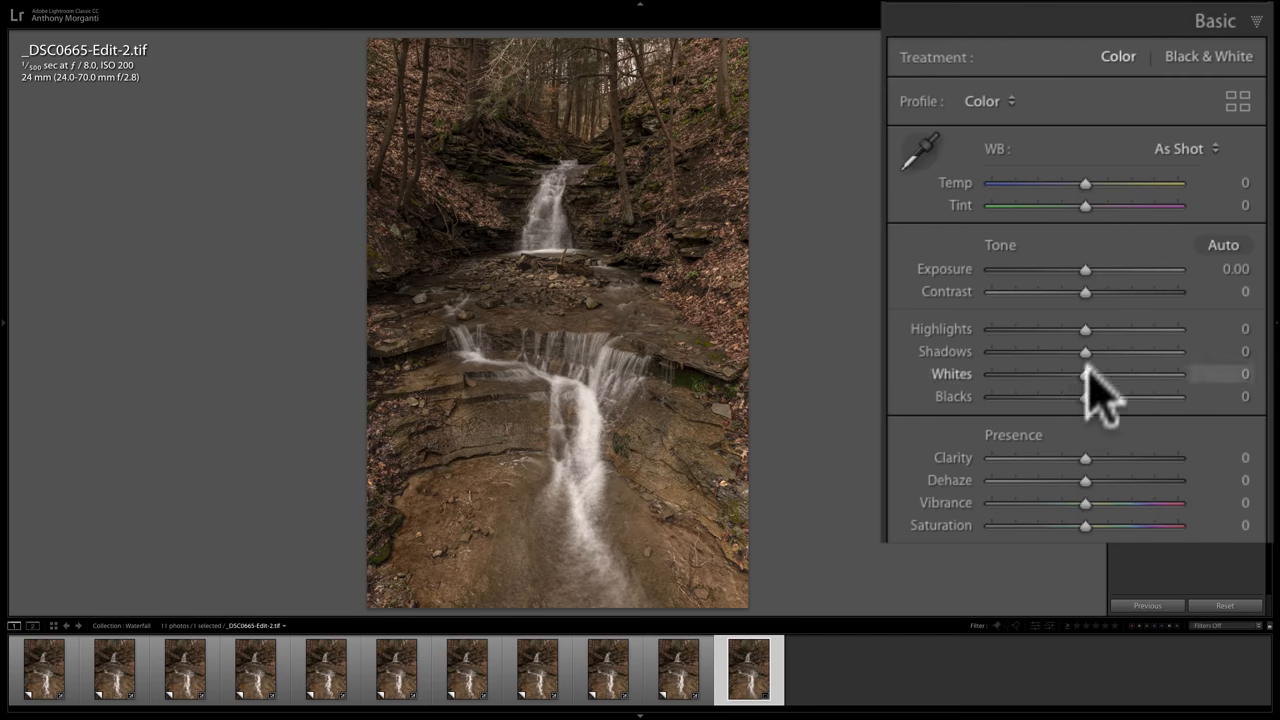
mouse_move(990, 440)
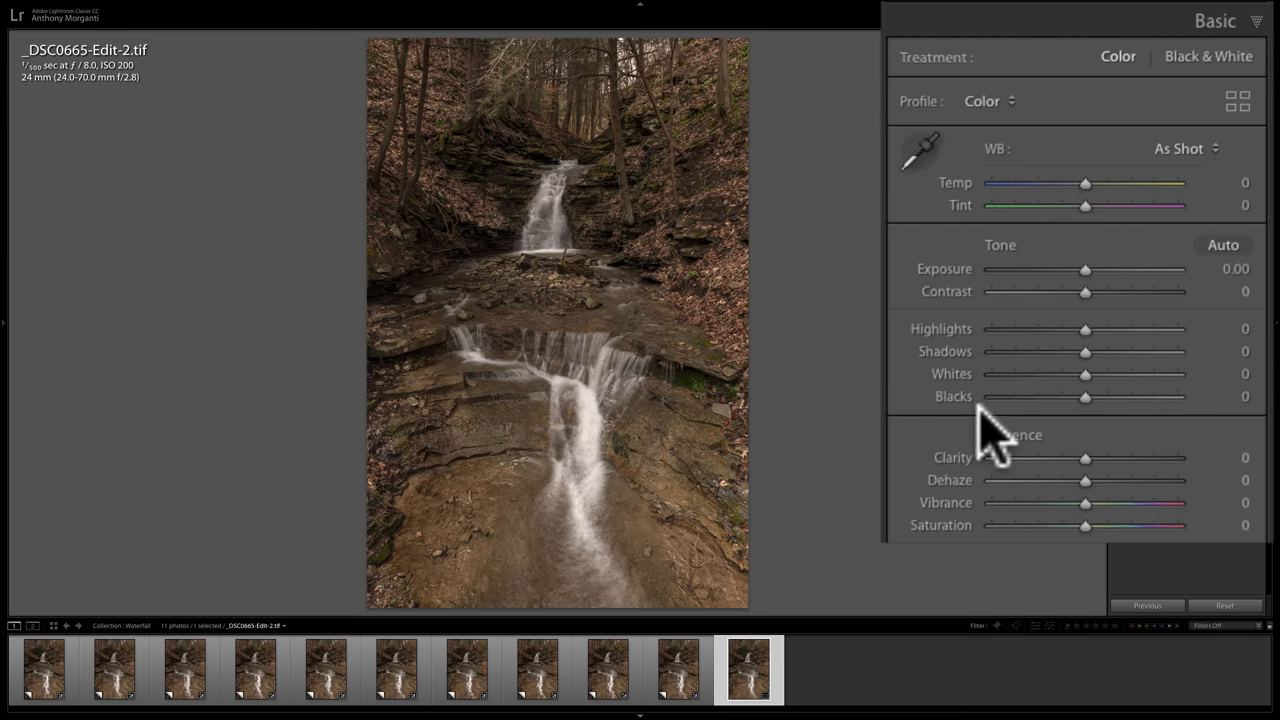
left_click_drag(1085, 457, 1108, 457)
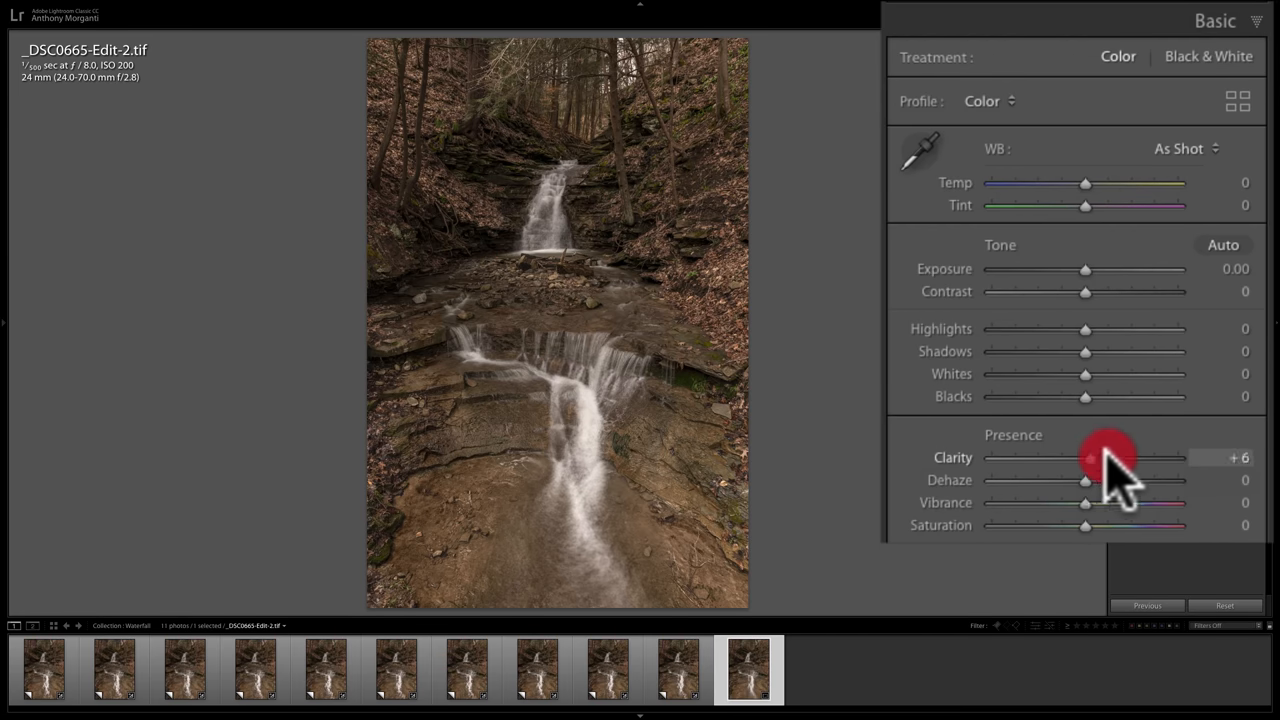
left_click_drag(1085, 457, 1120, 457)
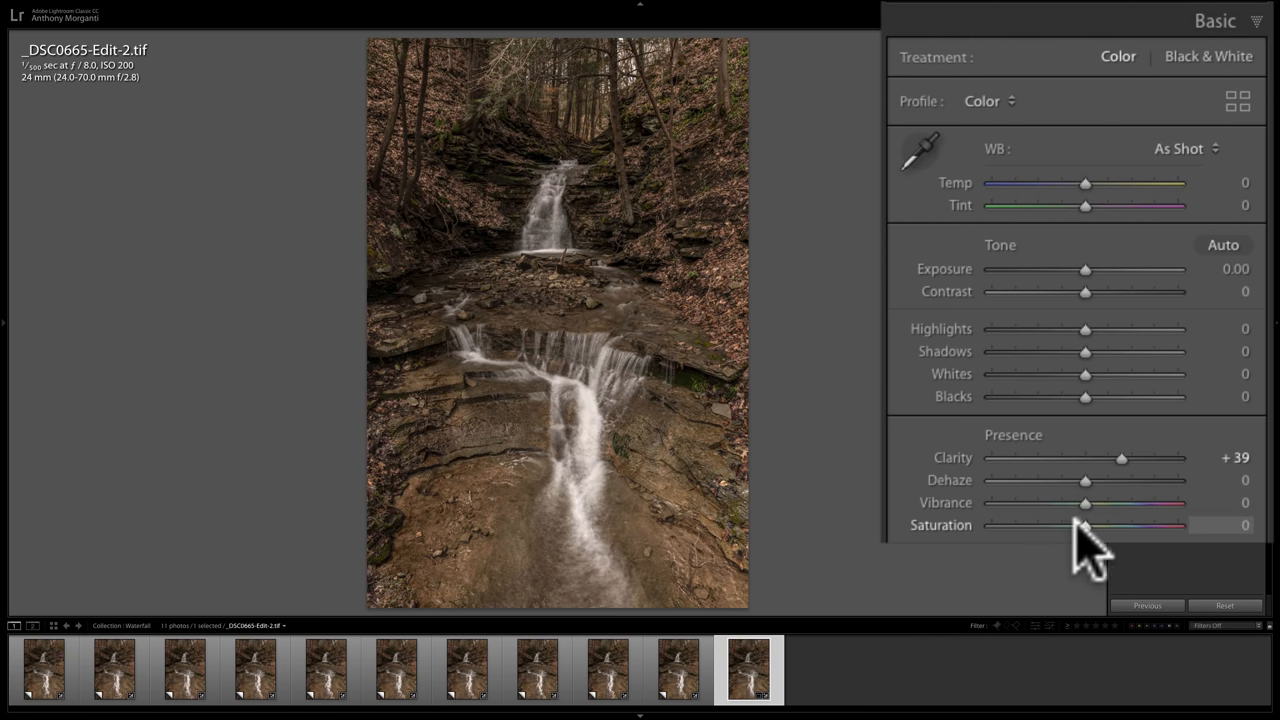
left_click_drag(1078, 525, 1108, 525)
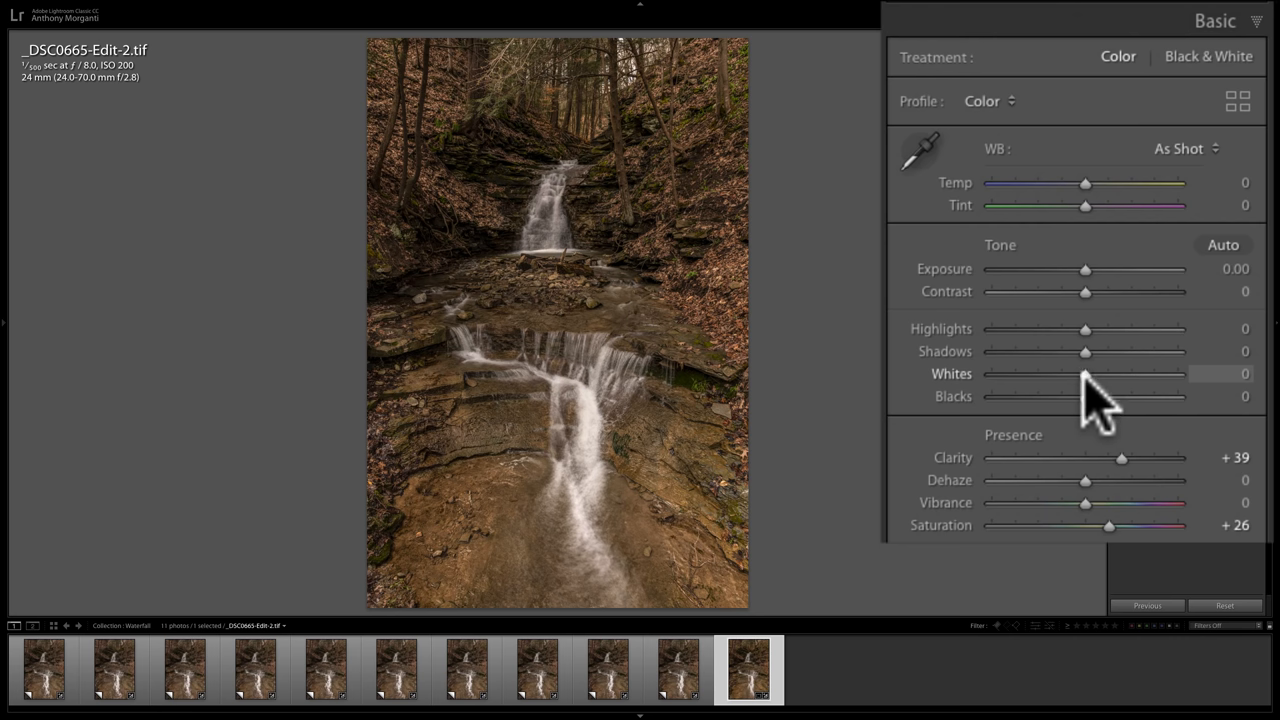
left_click_drag(1085, 373, 1092, 373)
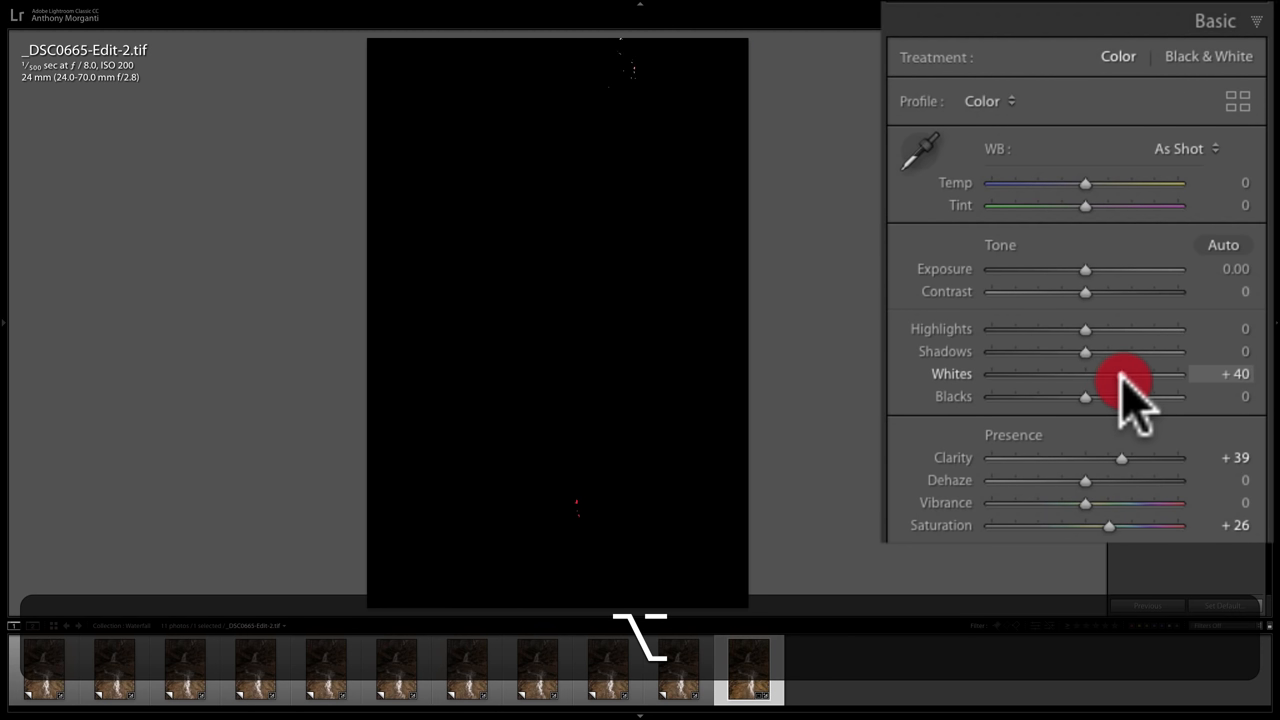
left_click_drag(1120, 373, 1114, 373)
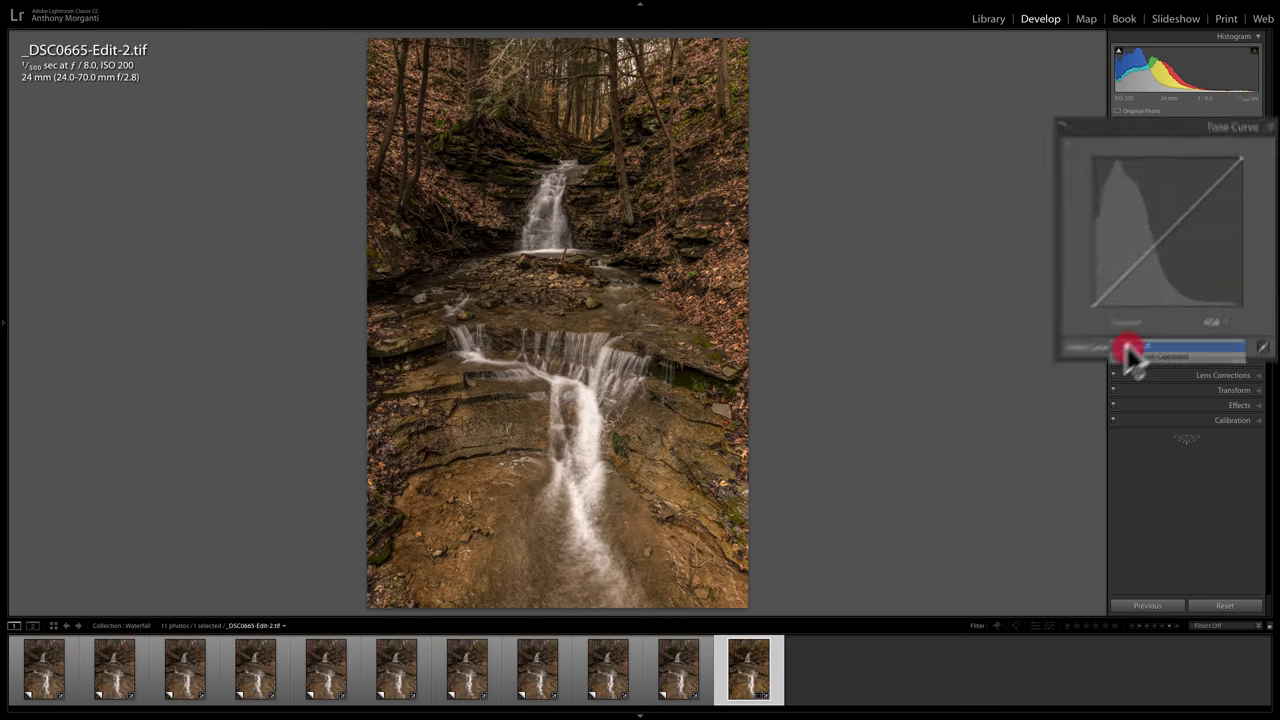
left_click(1130, 352)
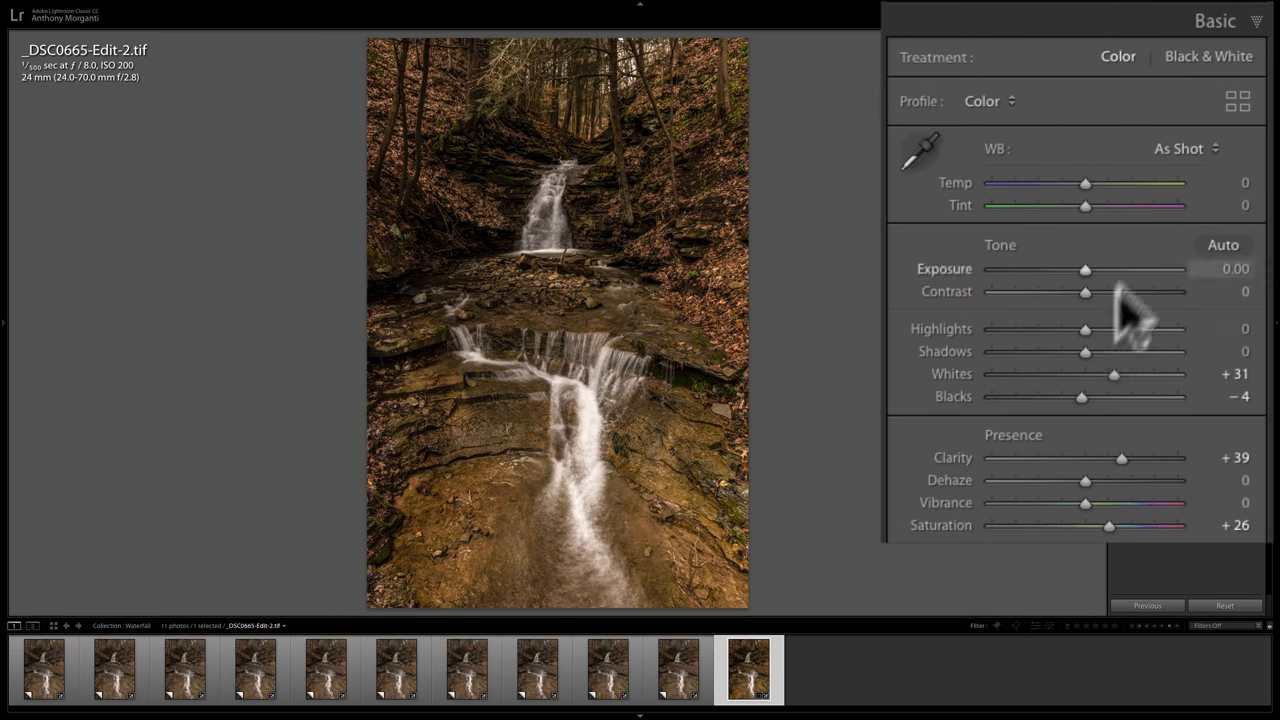
mouse_move(1095, 380)
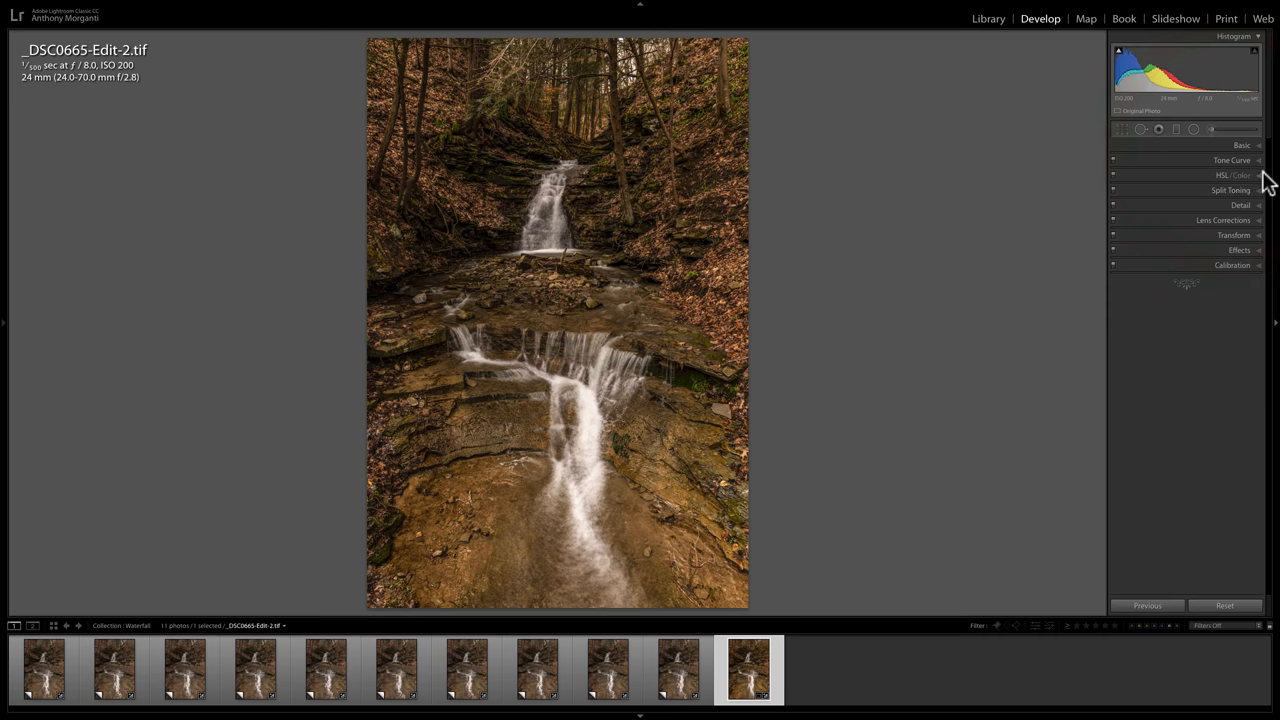
In HSL, boost Orange +25 and Yellow +31 saturation, brighten yellows and oranges, darken greens.
left_click(1222, 175)
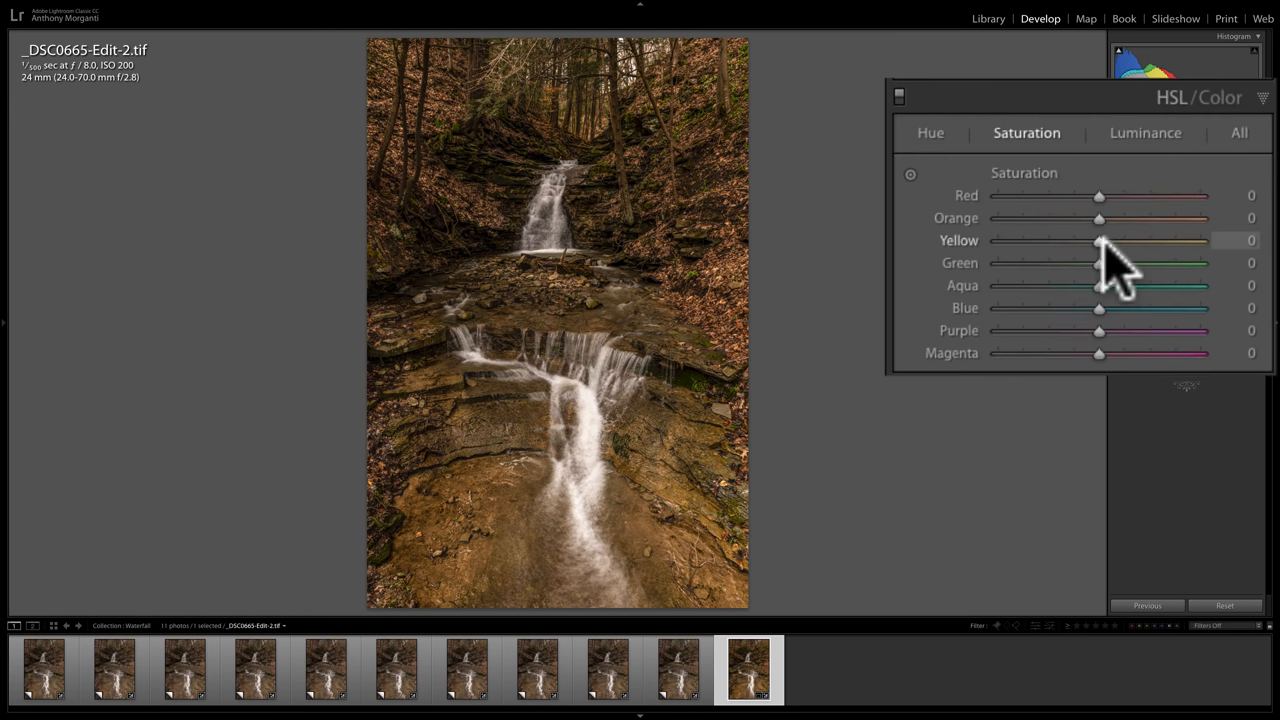
left_click_drag(1099, 240, 1130, 240)
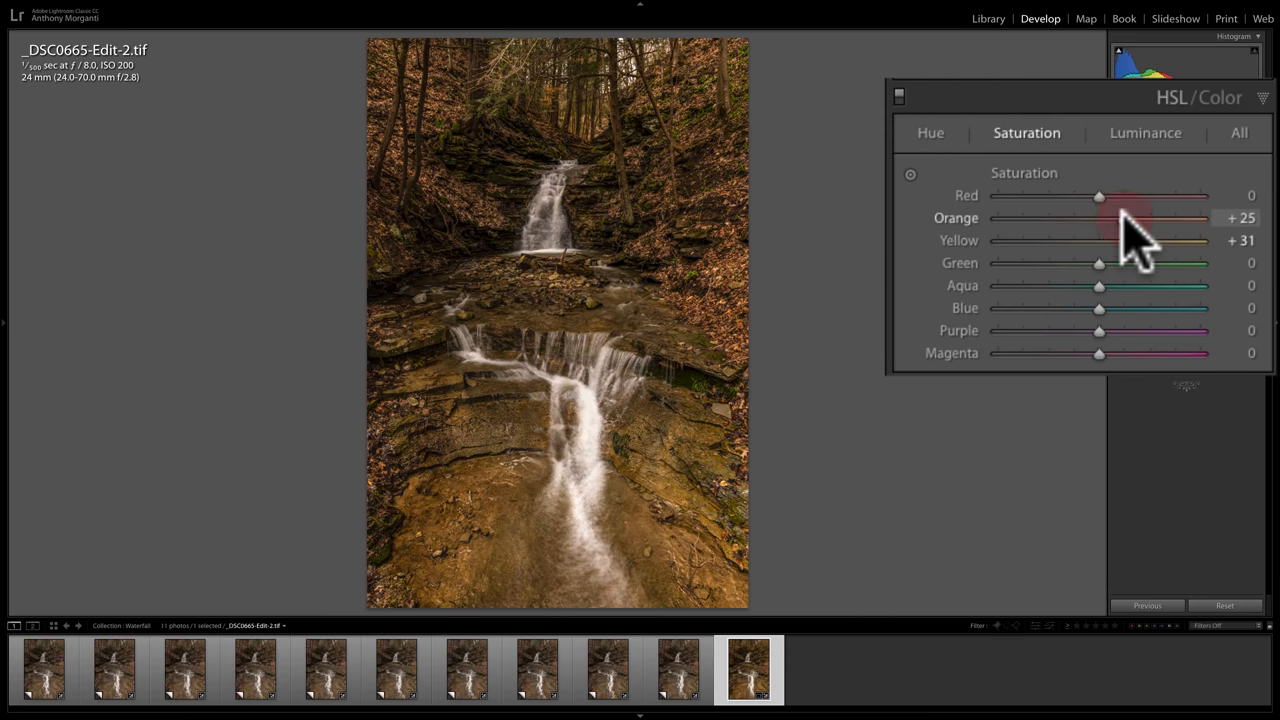
mouse_move(1140, 175)
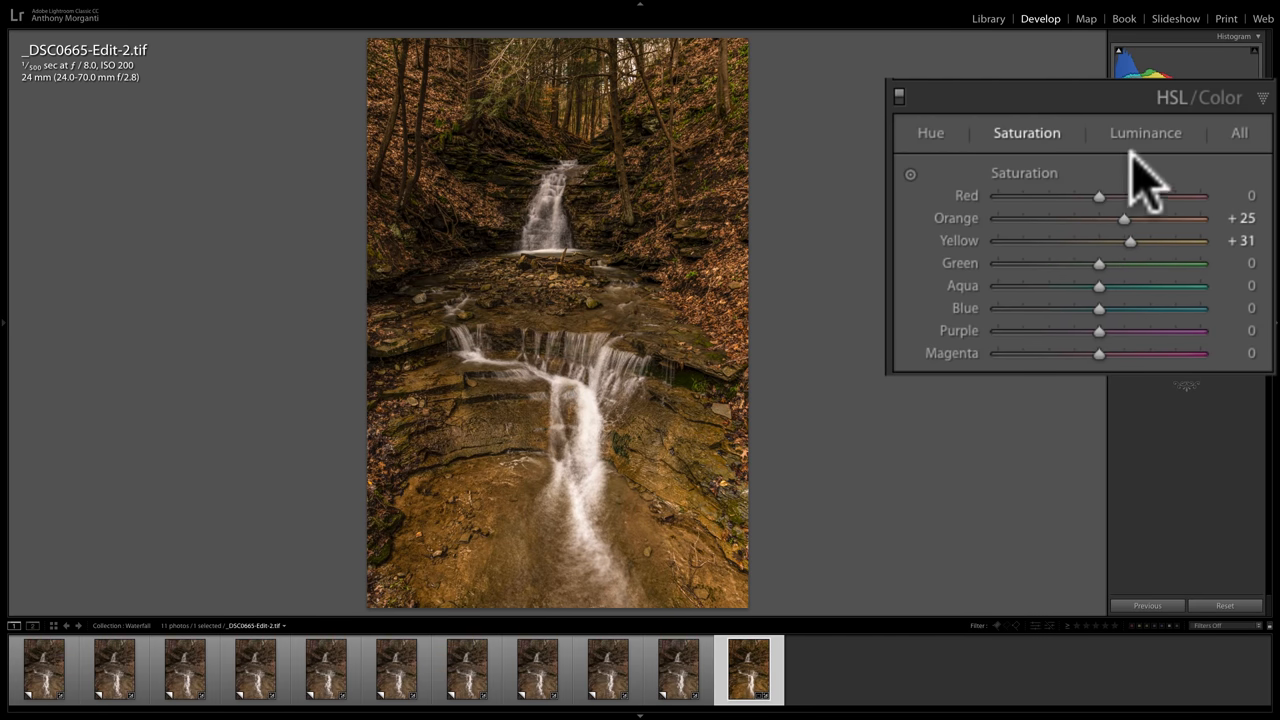
left_click(1145, 132)
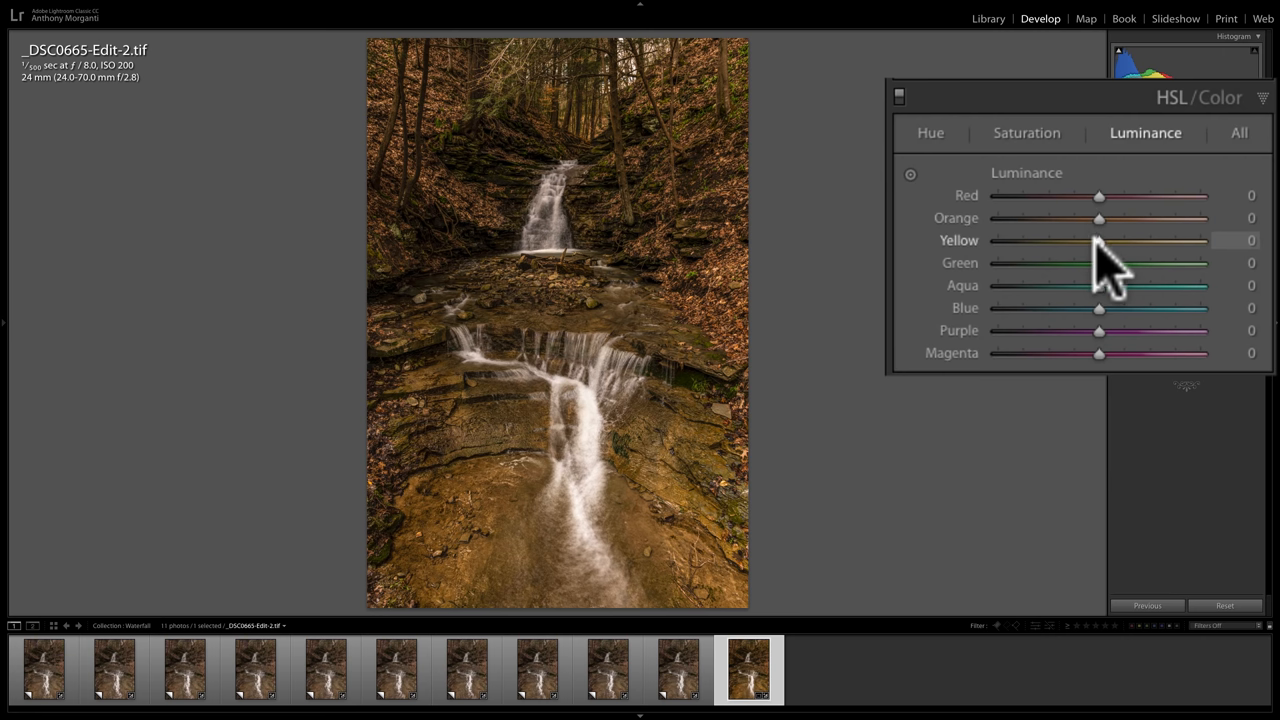
left_click_drag(1099, 240, 1129, 240)
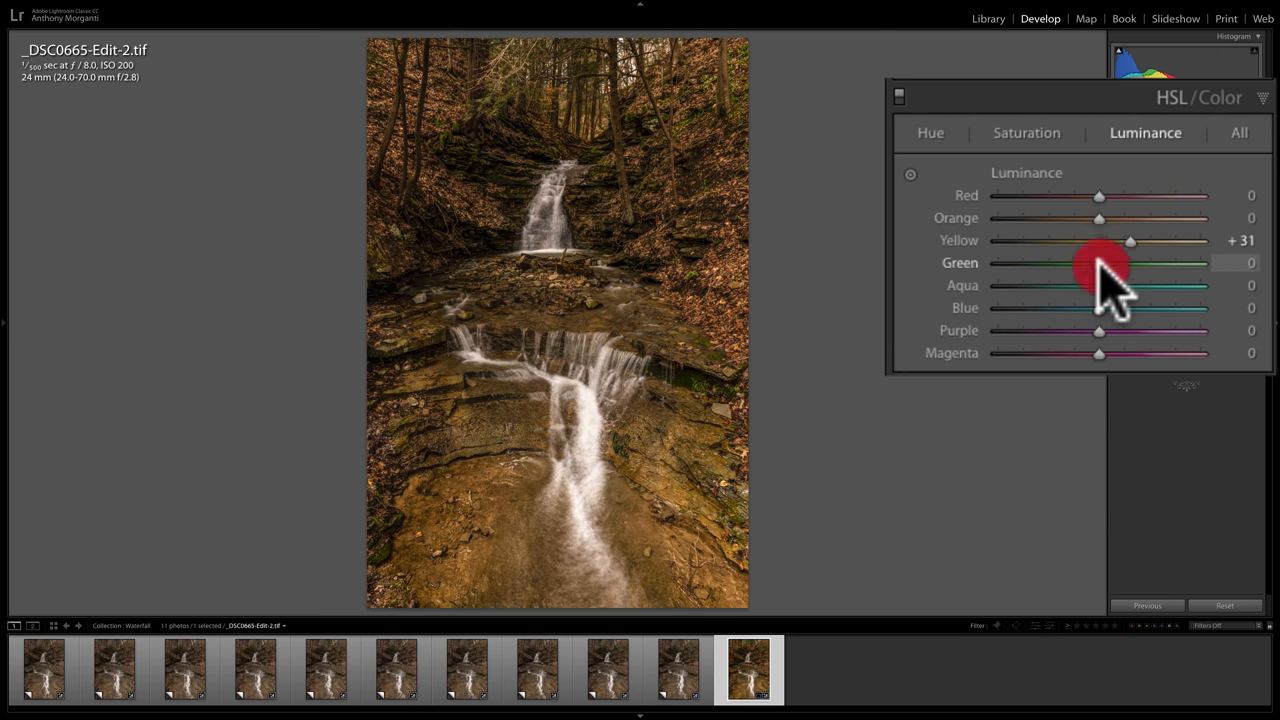
left_click_drag(1100, 263, 1065, 263)
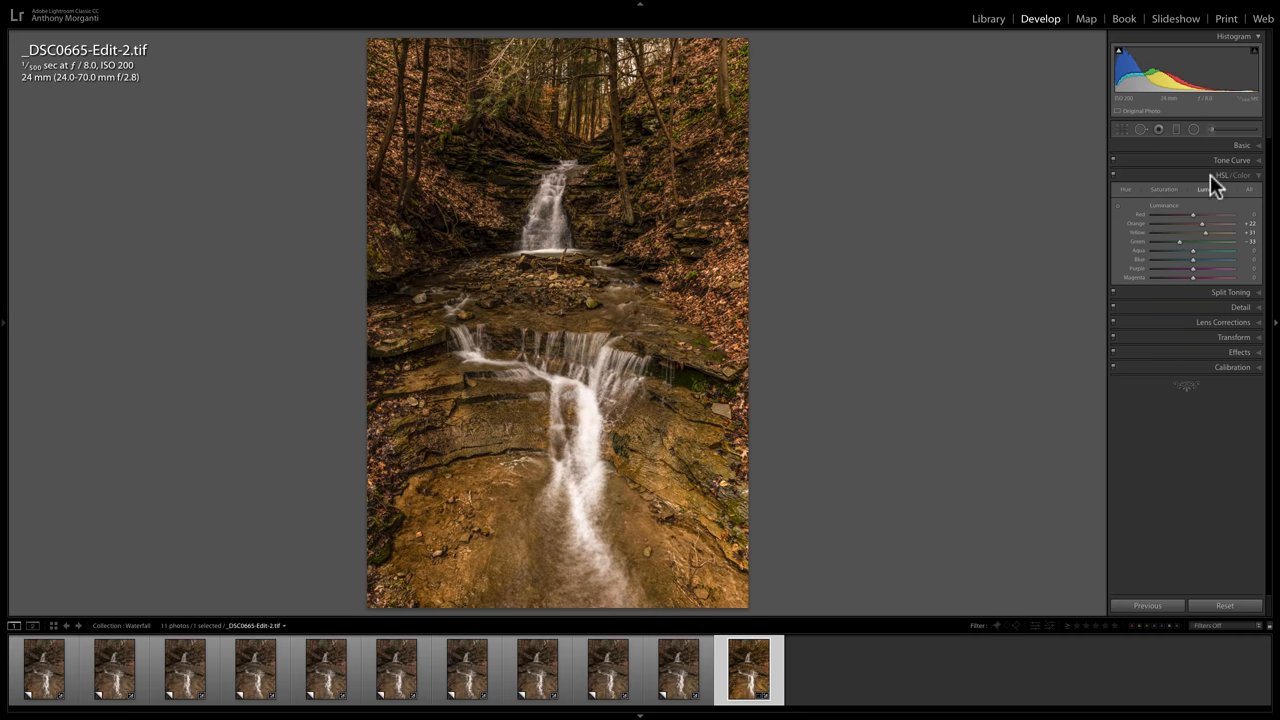
left_click(1237, 174)
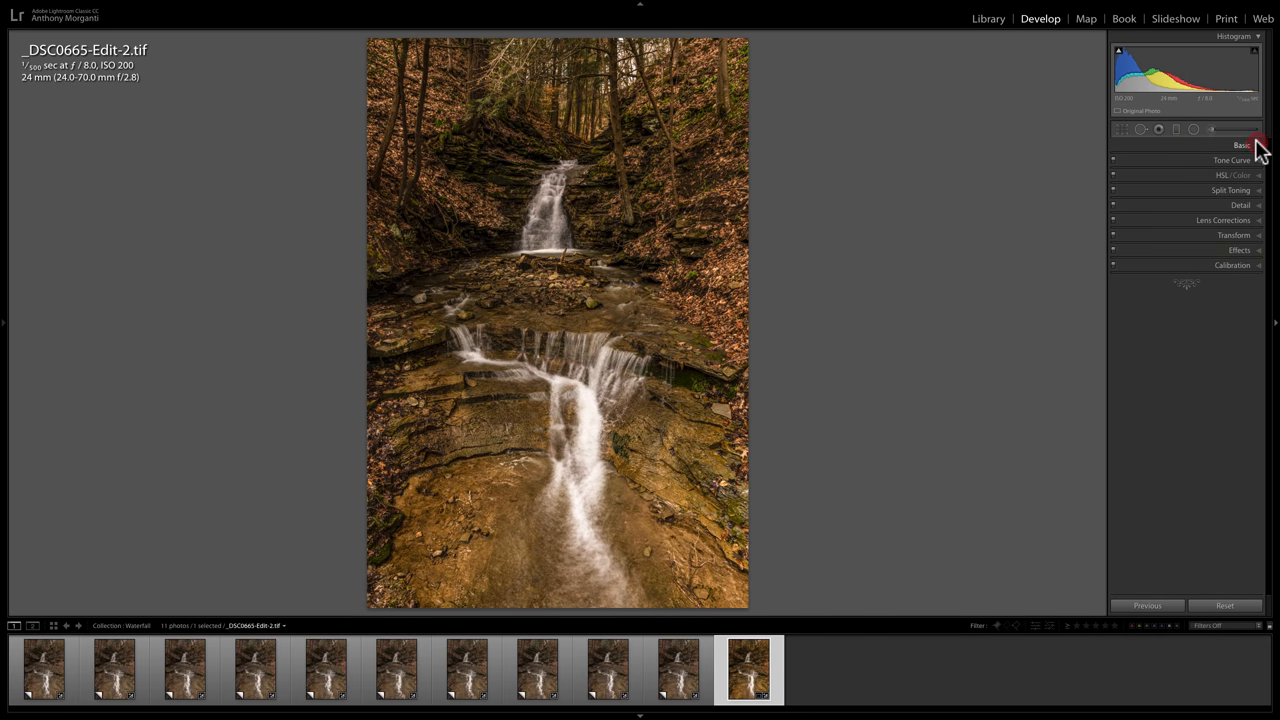
Ease overall saturation back to +18 and raise the sharpening amount to 44.
left_click(1240, 145)
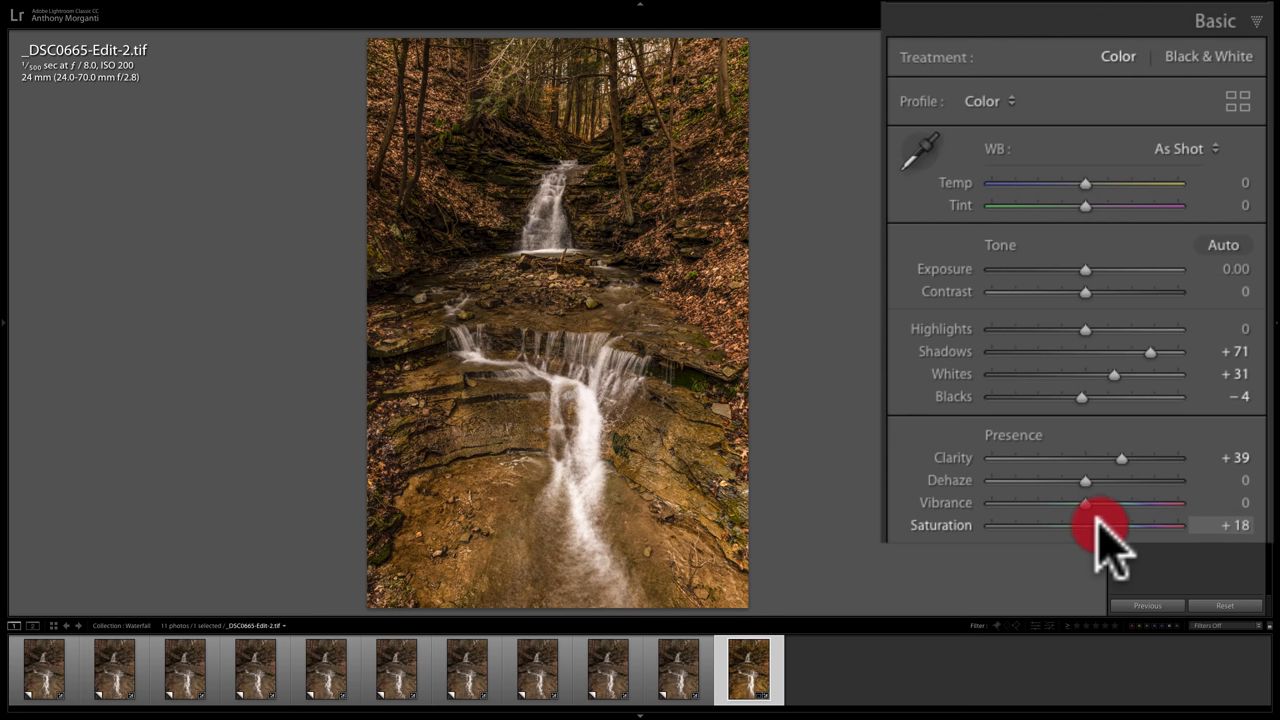
left_click_drag(1100, 525, 1095, 525)
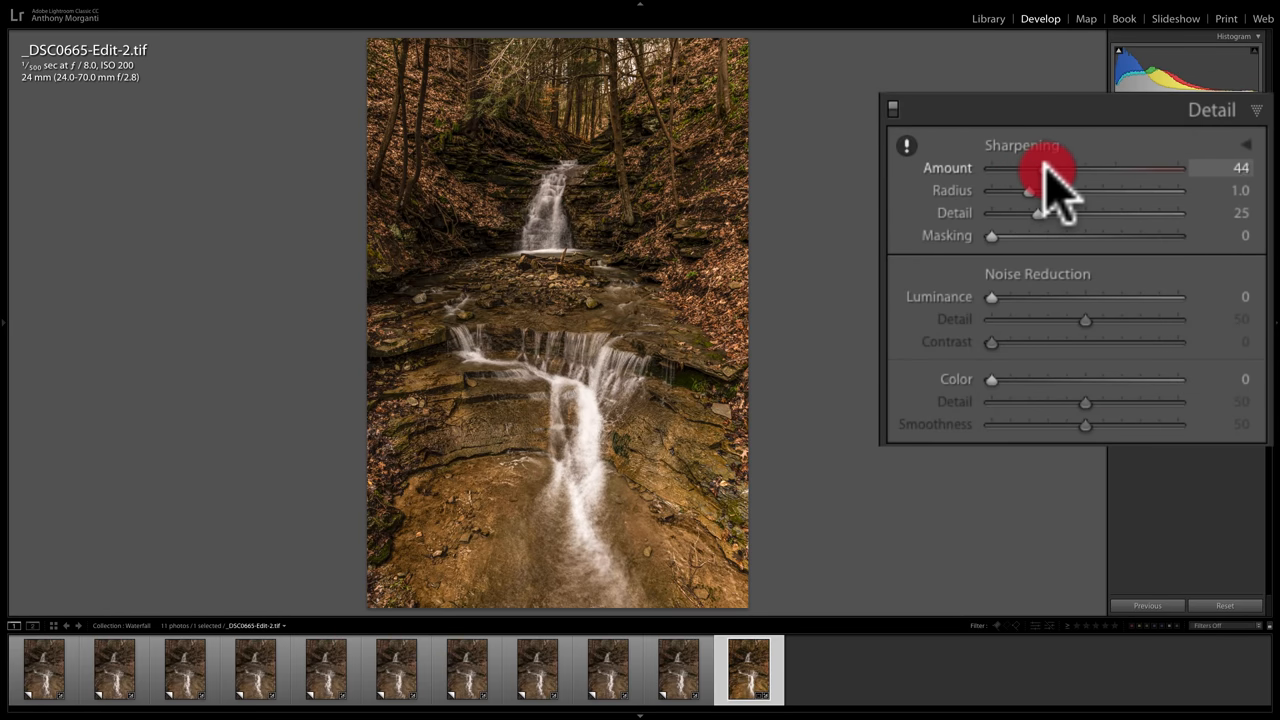
left_click_drag(1030, 168, 1055, 168)
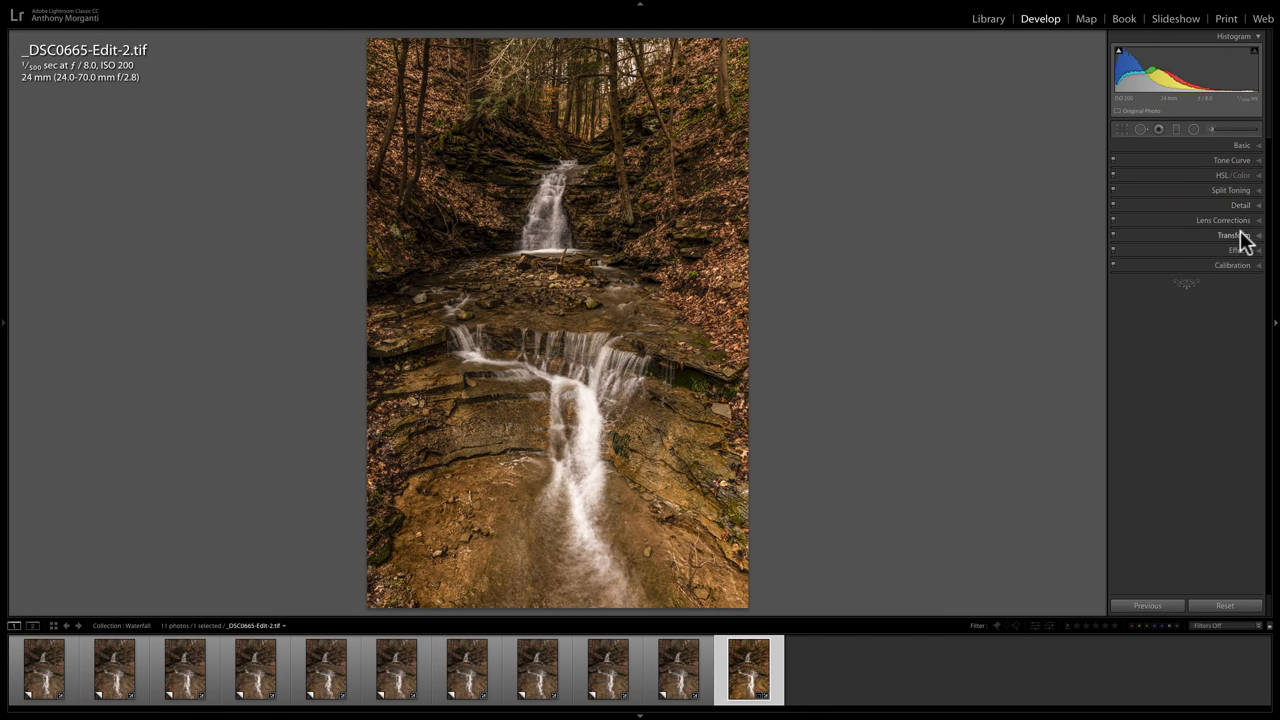
mouse_move(1248, 272)
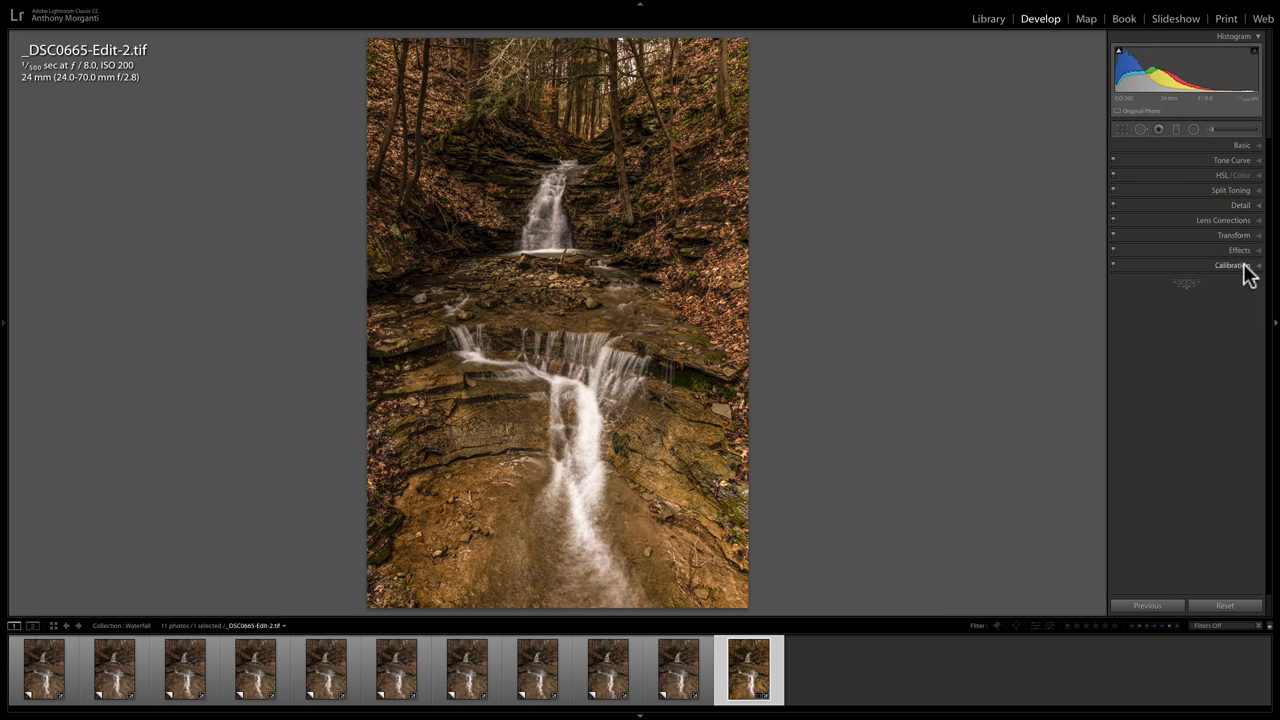
Drag the Post-Crop Vignetting Amount left in Effects to darken the edges.
left_click(1239, 250)
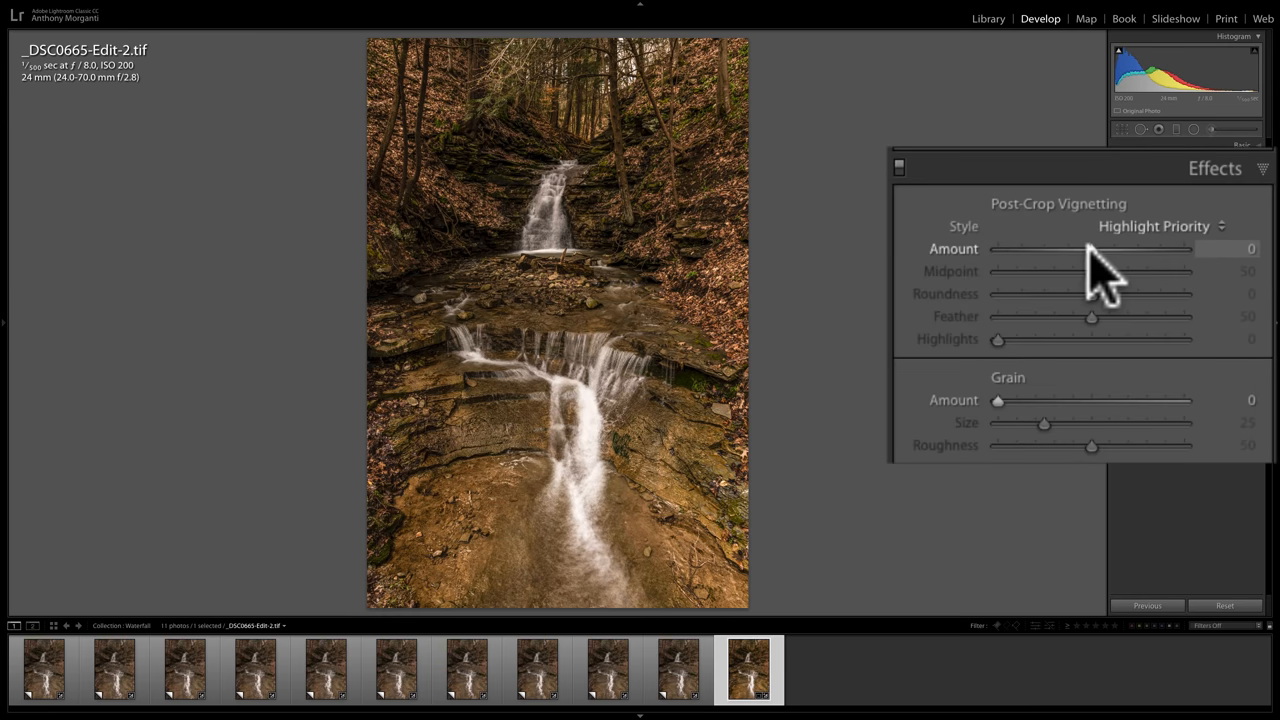
left_click_drag(1090, 248, 1075, 248)
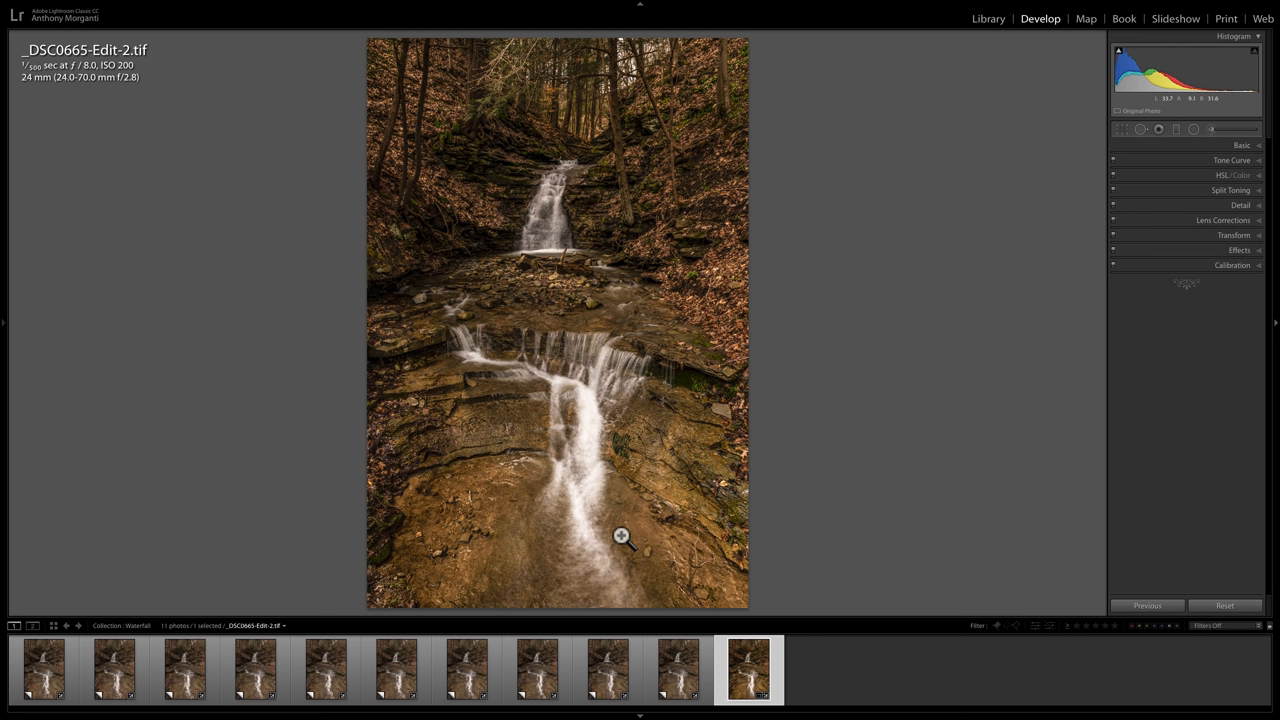
mouse_move(78, 78)
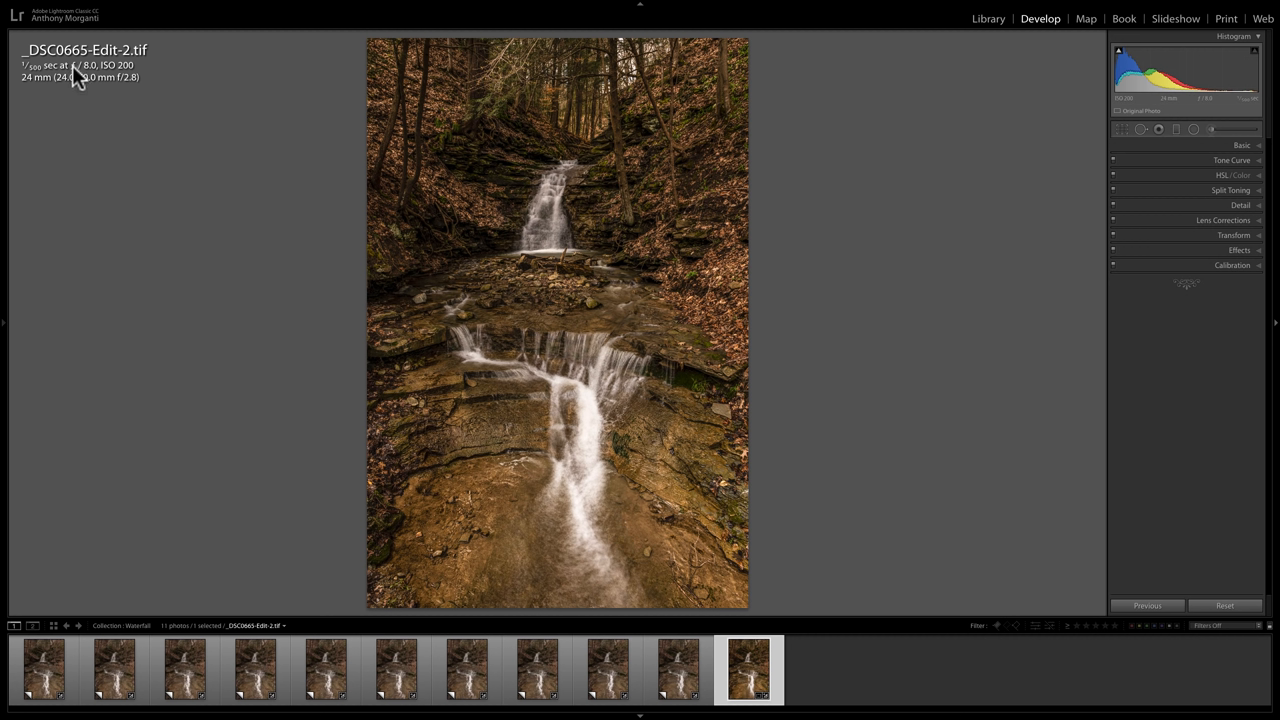